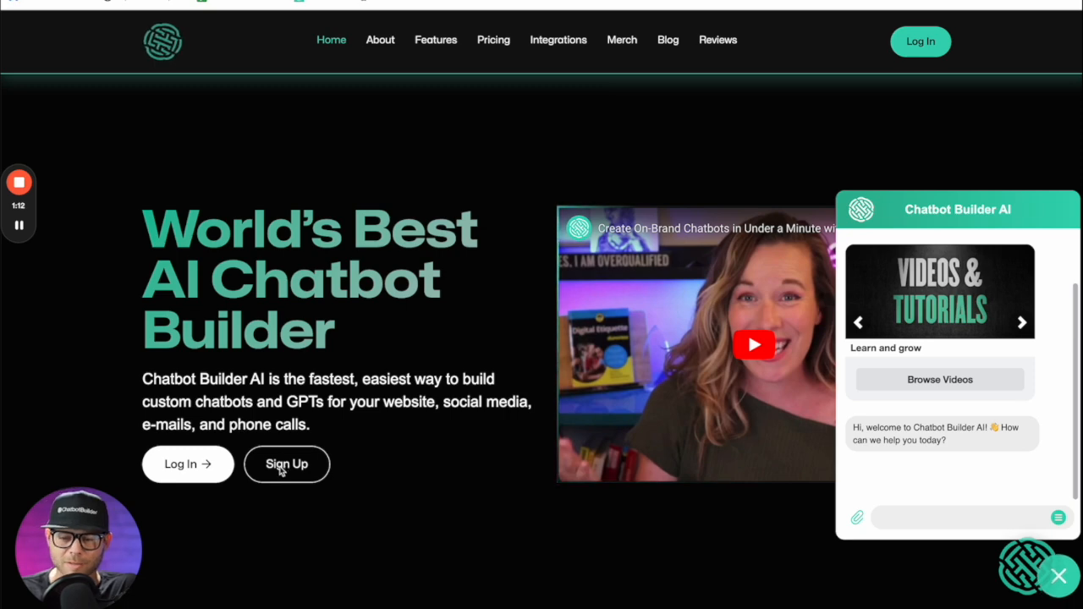
Step: Name the new webchat chatbot 'Auto-GPT Bot' and create it
left_click(286, 463)
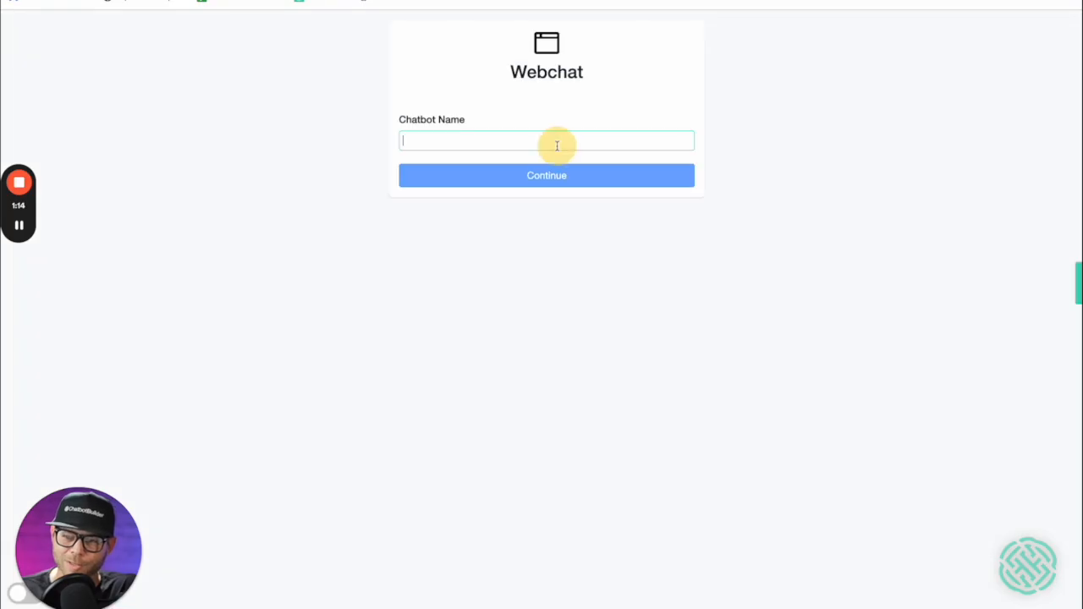
type("Au")
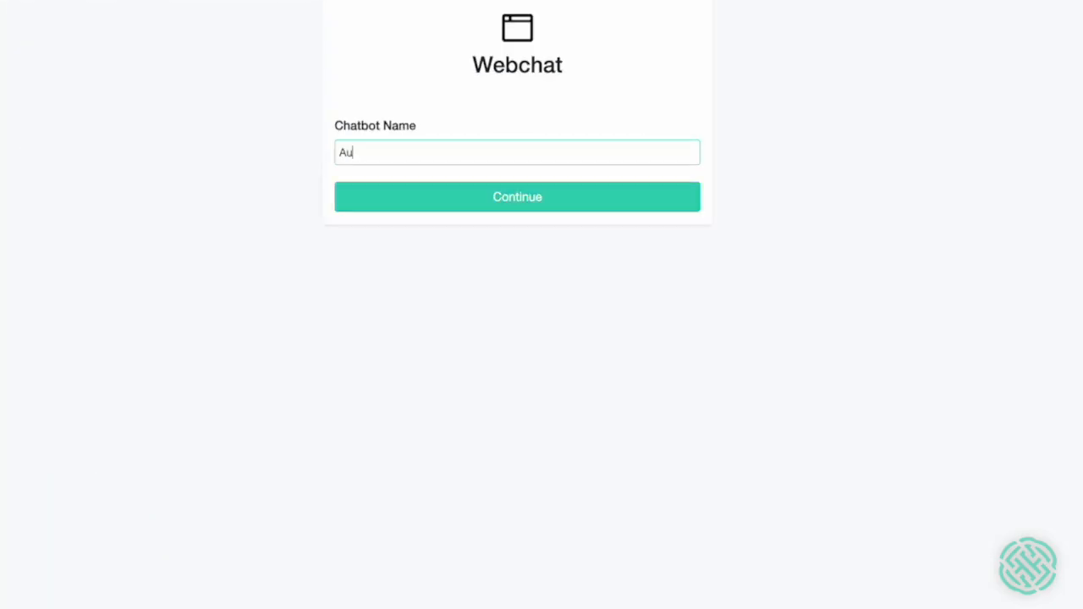
left_click(517, 197)
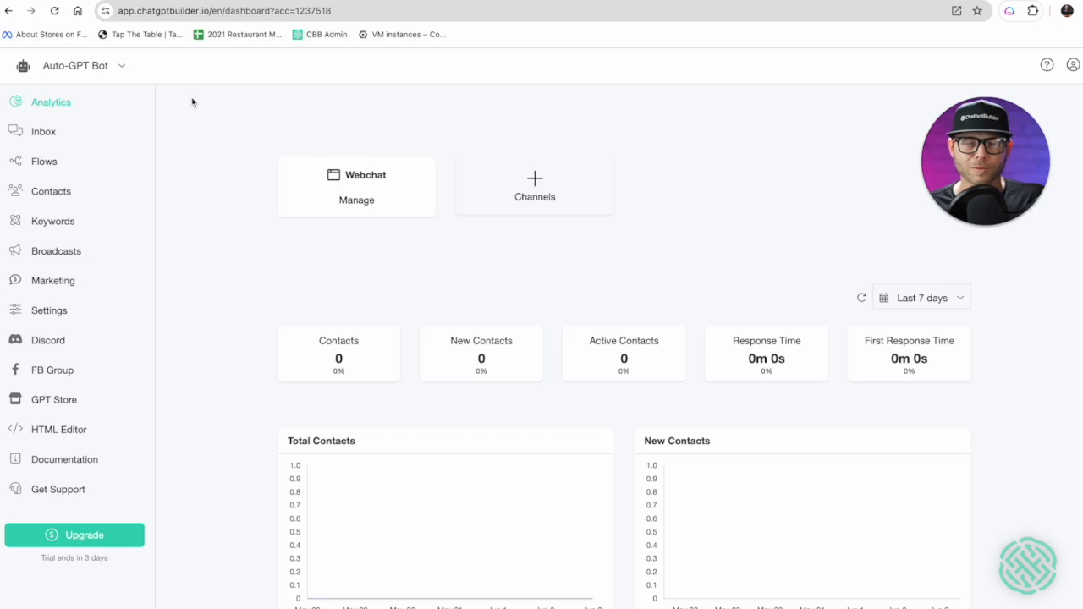
mouse_move(259, 95)
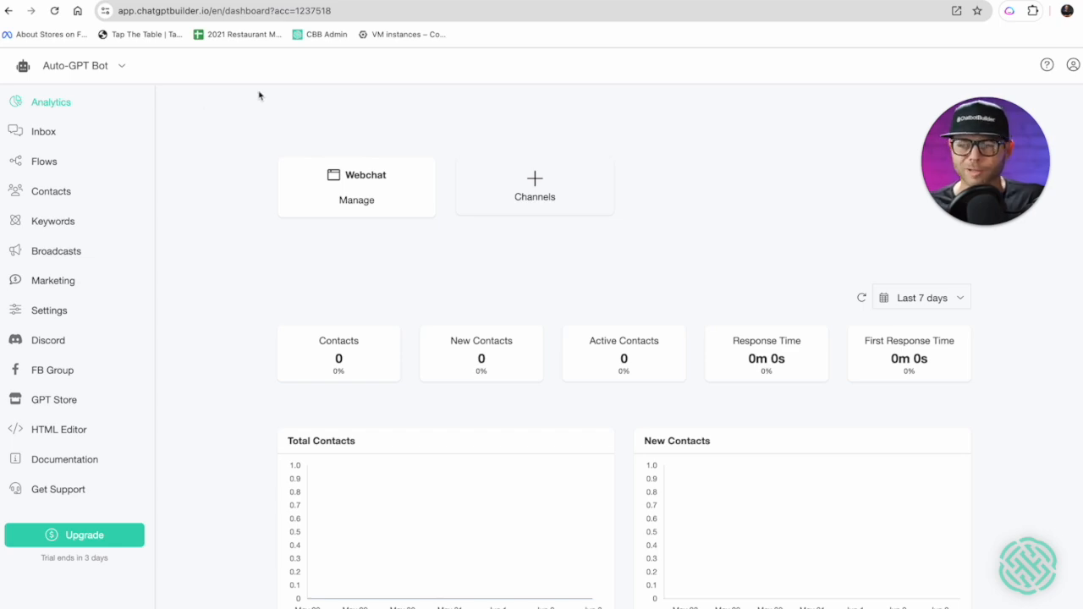
mouse_move(355, 203)
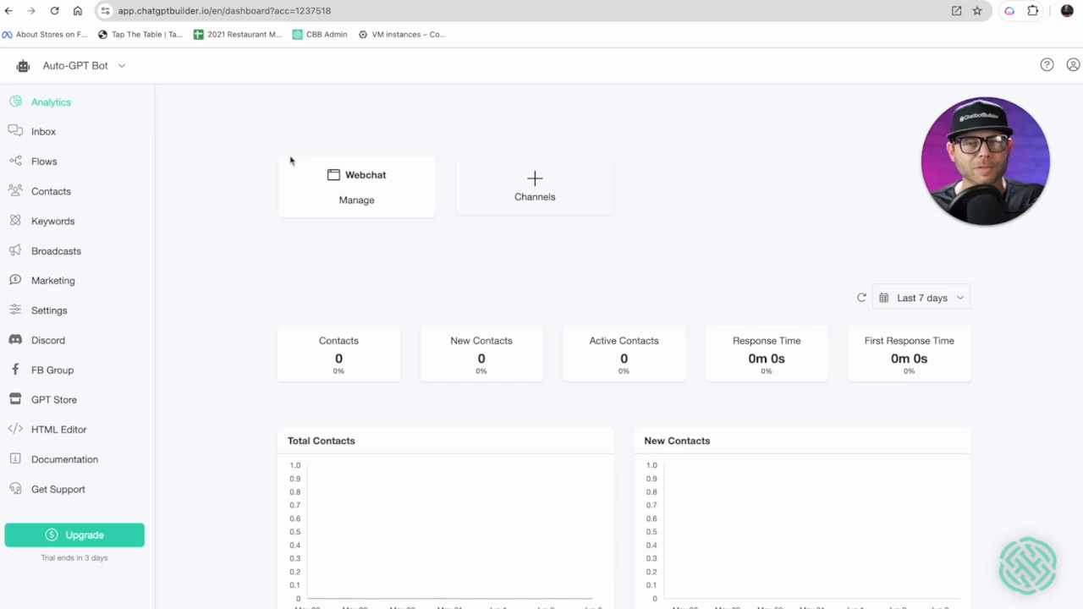
mouse_move(122, 72)
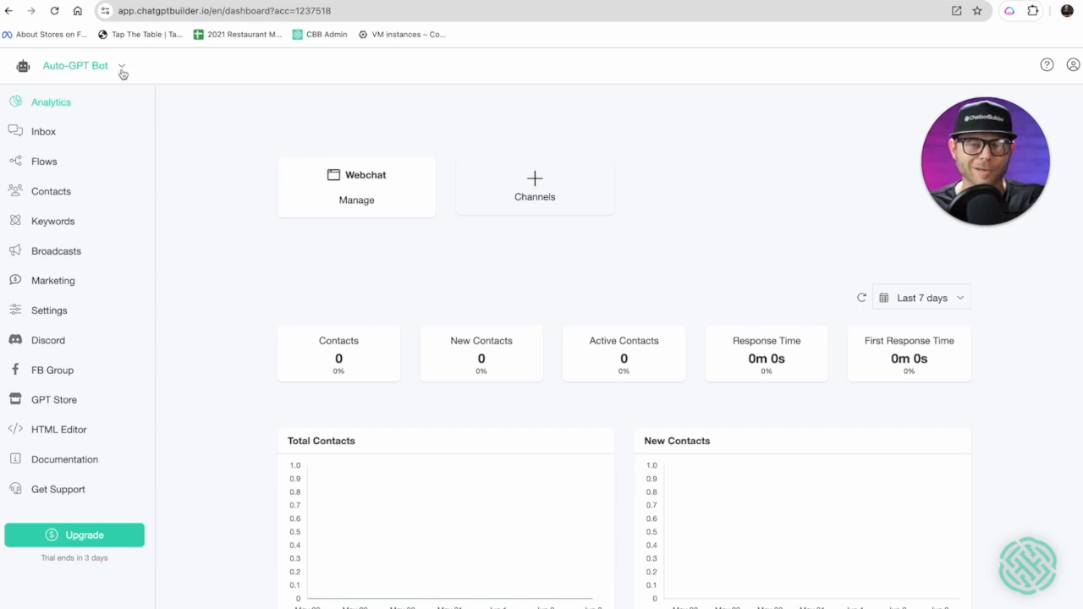
Step: Peek at the account switcher, then go to the Auto-GPT Bot's general settings page
left_click(122, 66)
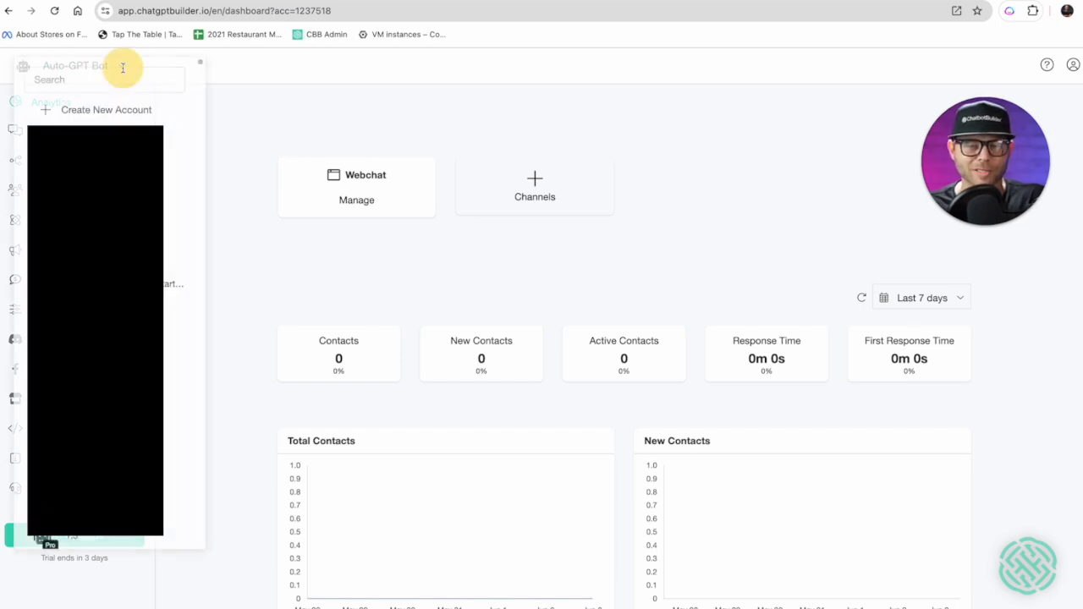
left_click(105, 108)
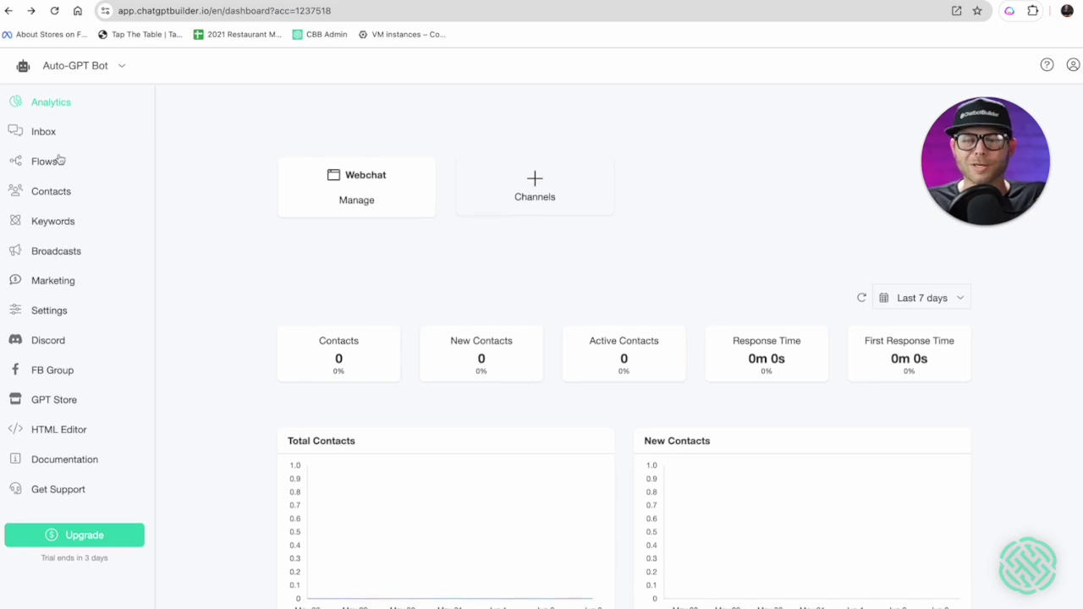
left_click(49, 310)
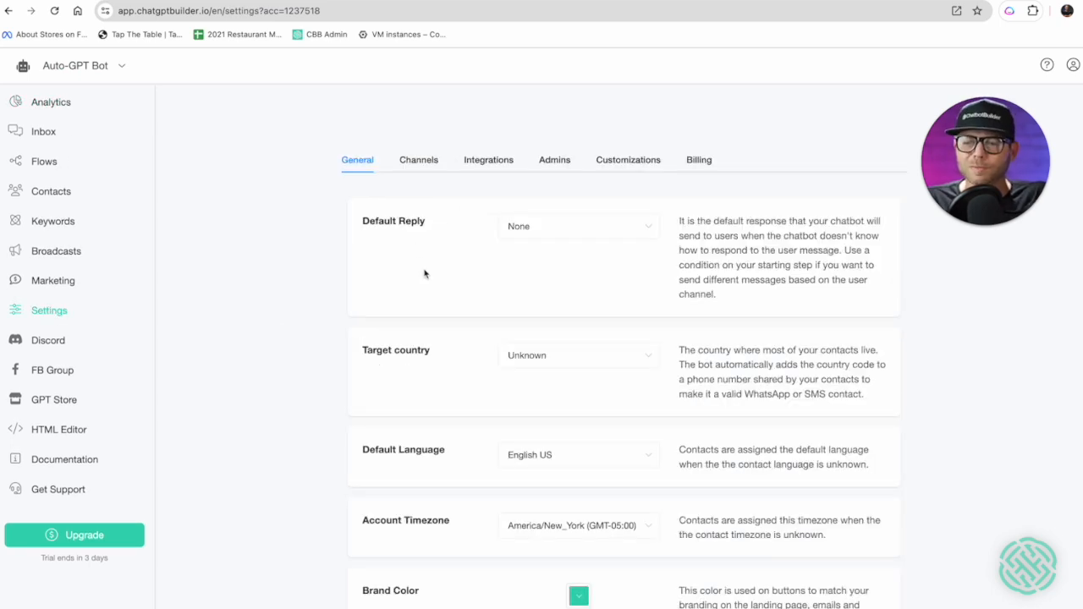
mouse_move(839, 203)
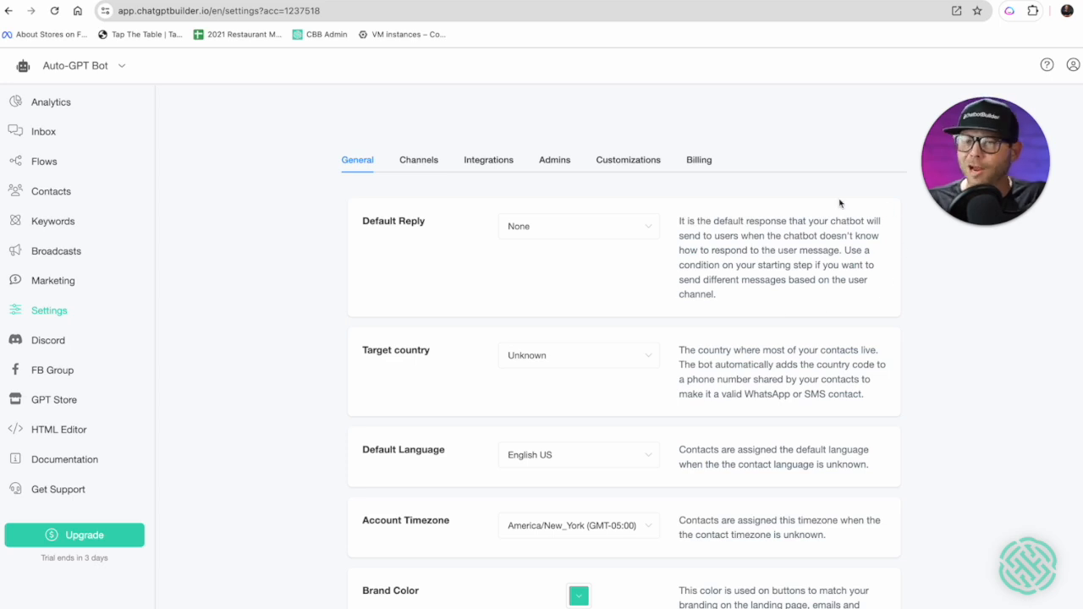
mouse_move(403, 184)
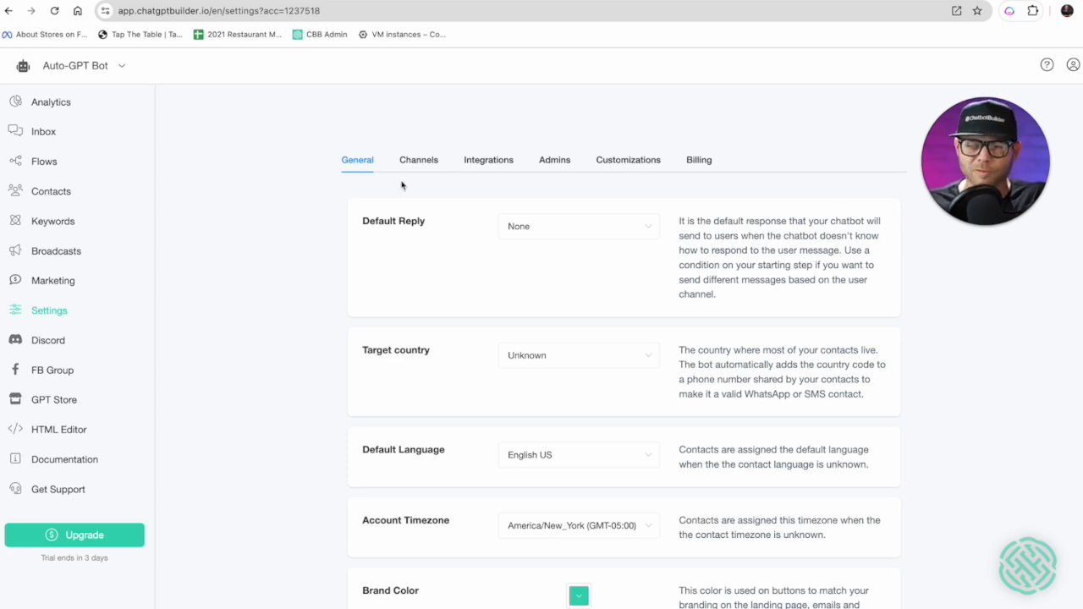
mouse_move(895, 222)
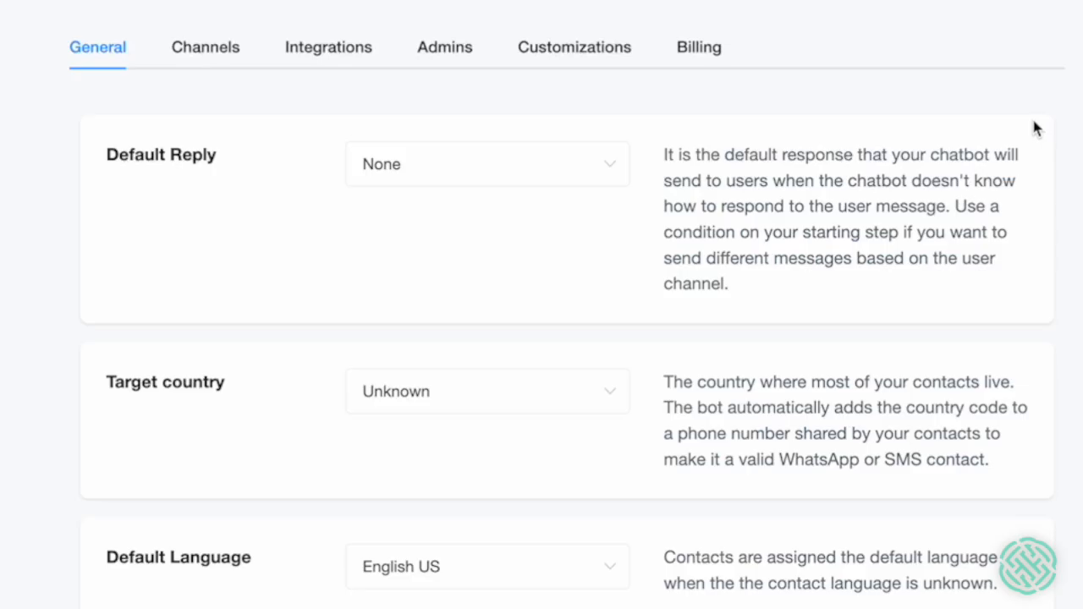
mouse_move(997, 125)
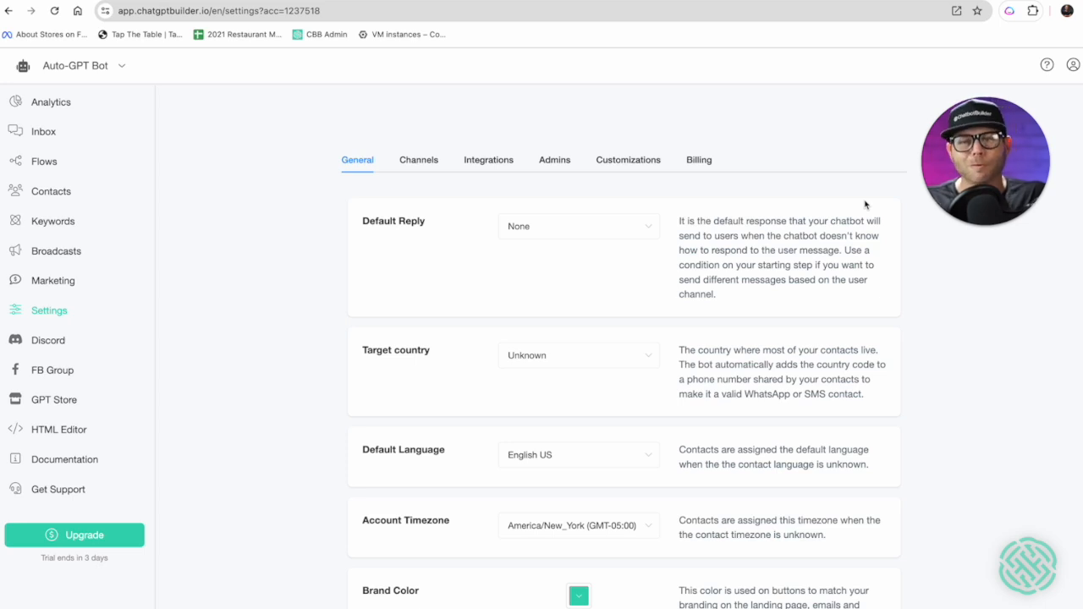
mouse_move(496, 213)
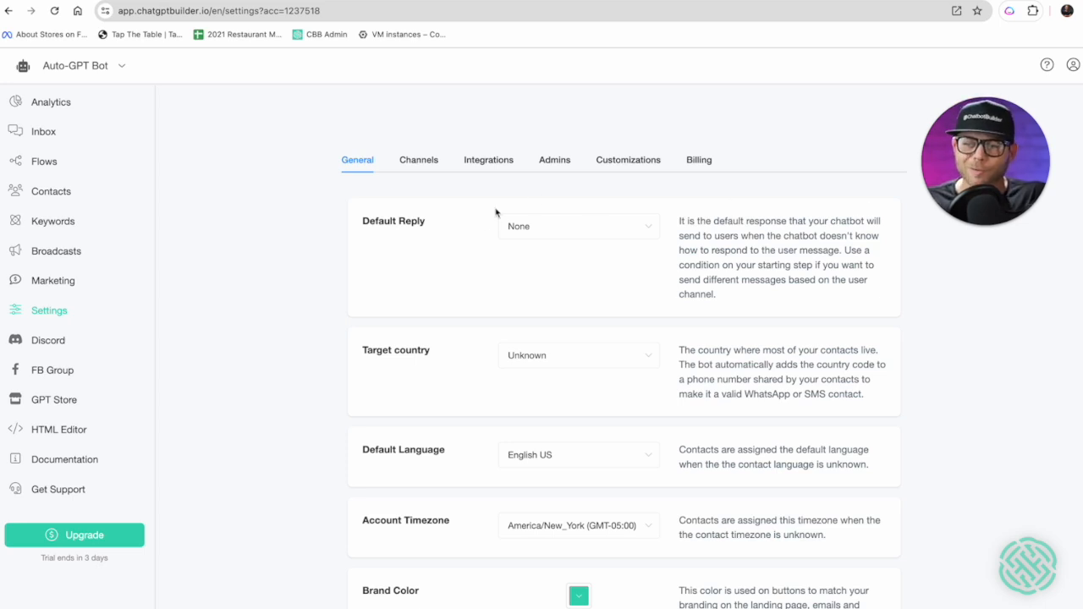
mouse_move(666, 225)
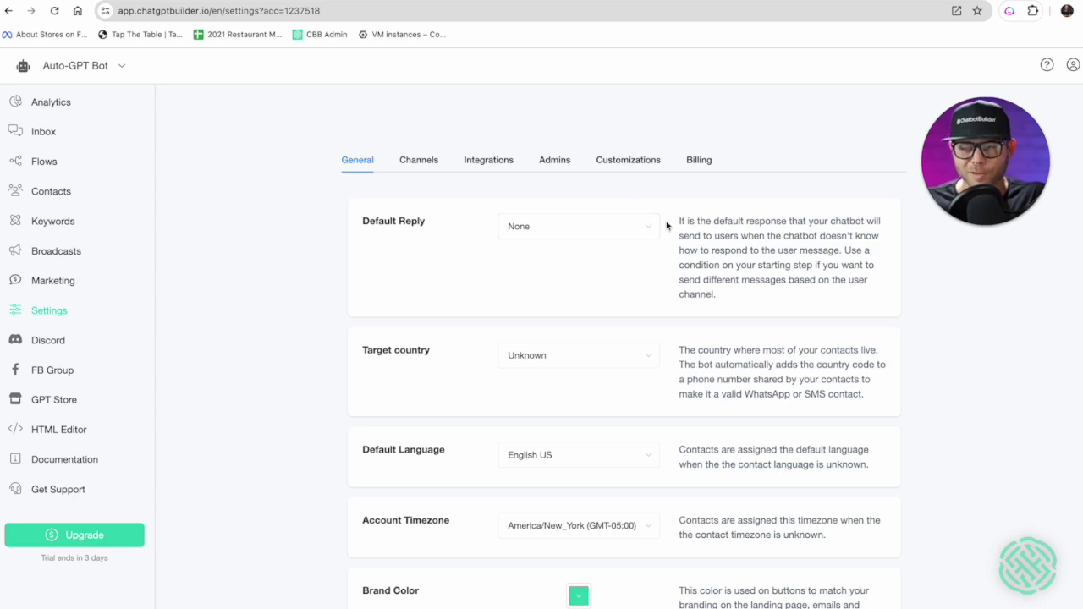
scroll("up", 3)
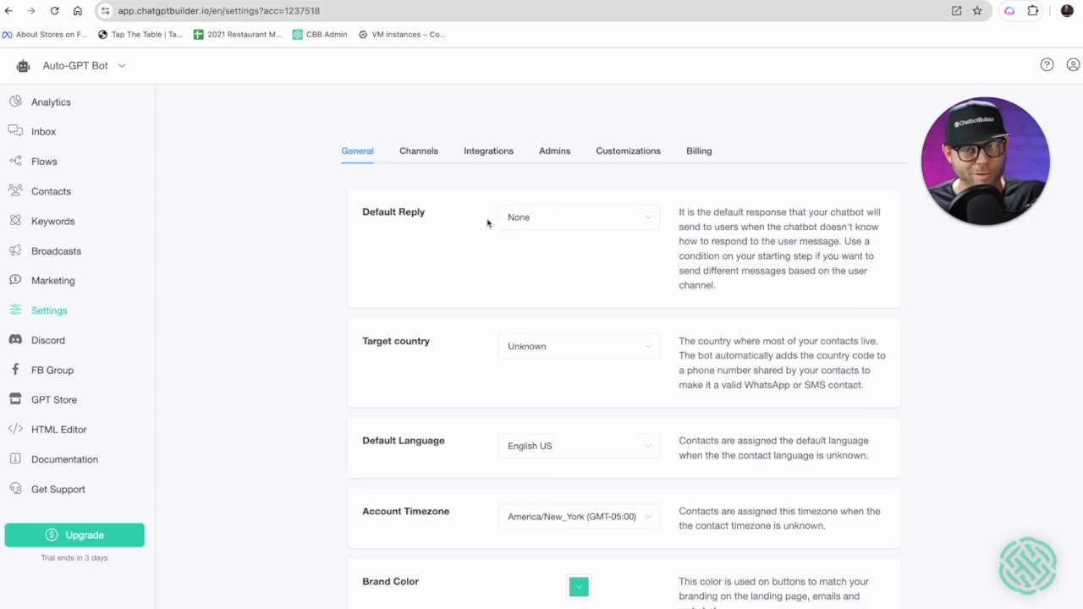
Step: Switch Auto-GPT on in the OpenAI integration settings and save the change
left_click(487, 149)
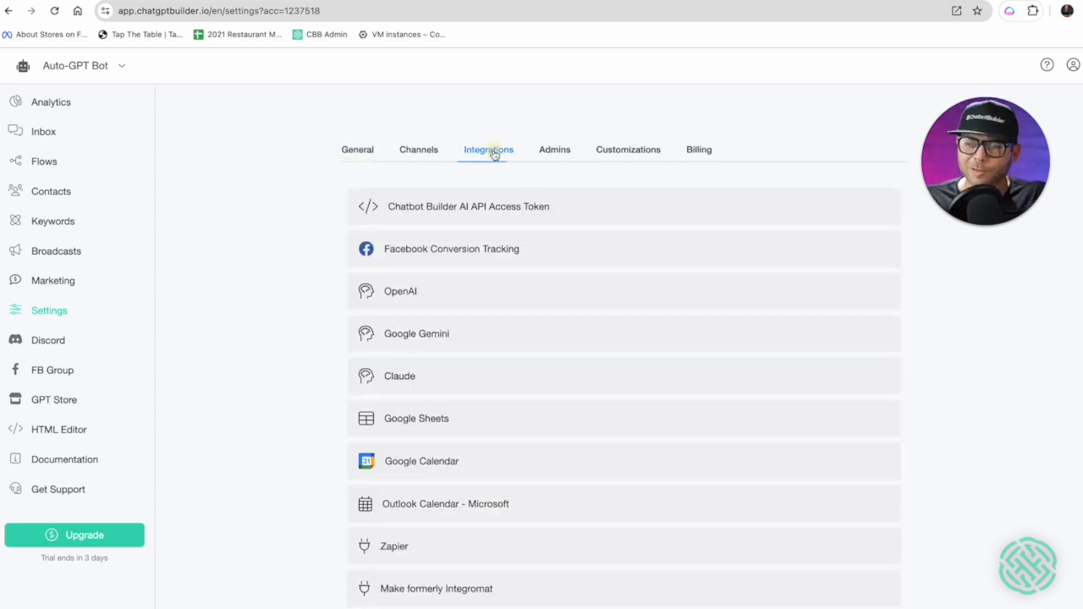
left_click(399, 291)
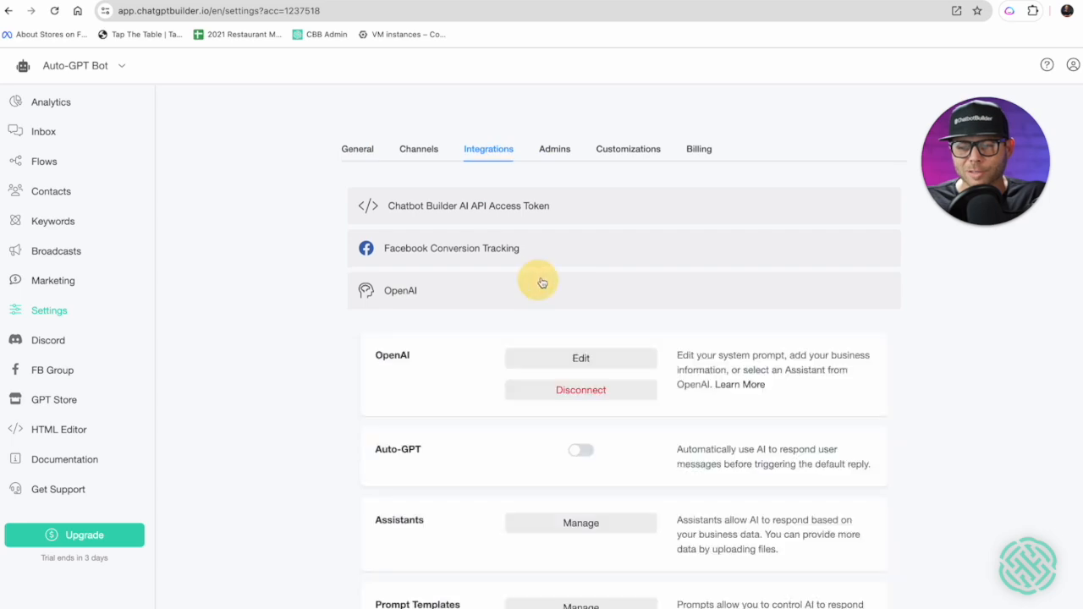
scroll("down", 3)
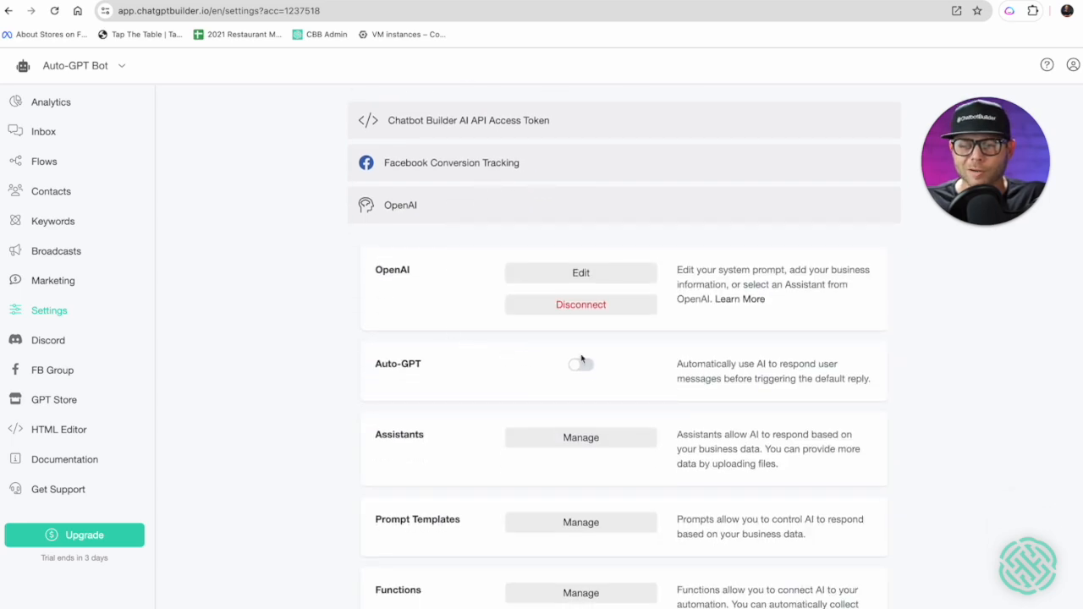
left_click(581, 362)
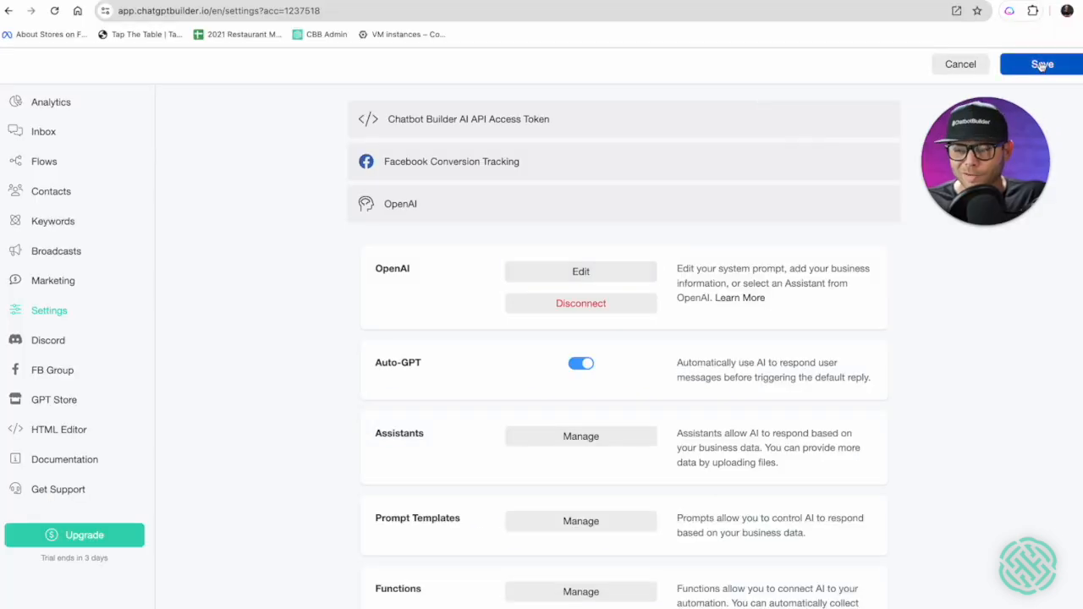
left_click(1042, 65)
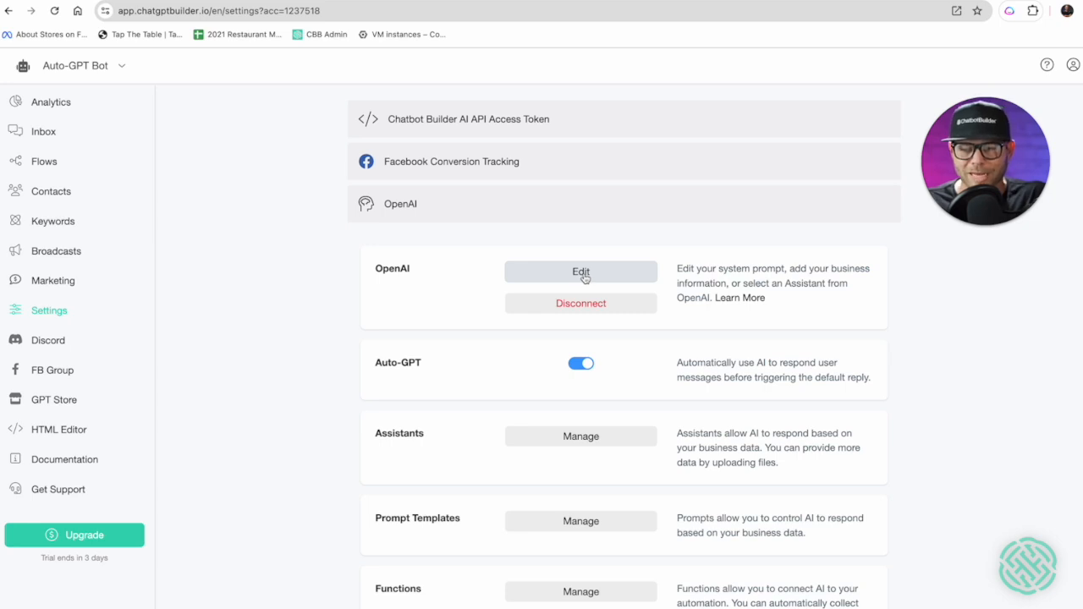
Step: Bring up the OpenAI Business Information (Prompt) dialog with the default ChatGPT prompt
left_click(580, 271)
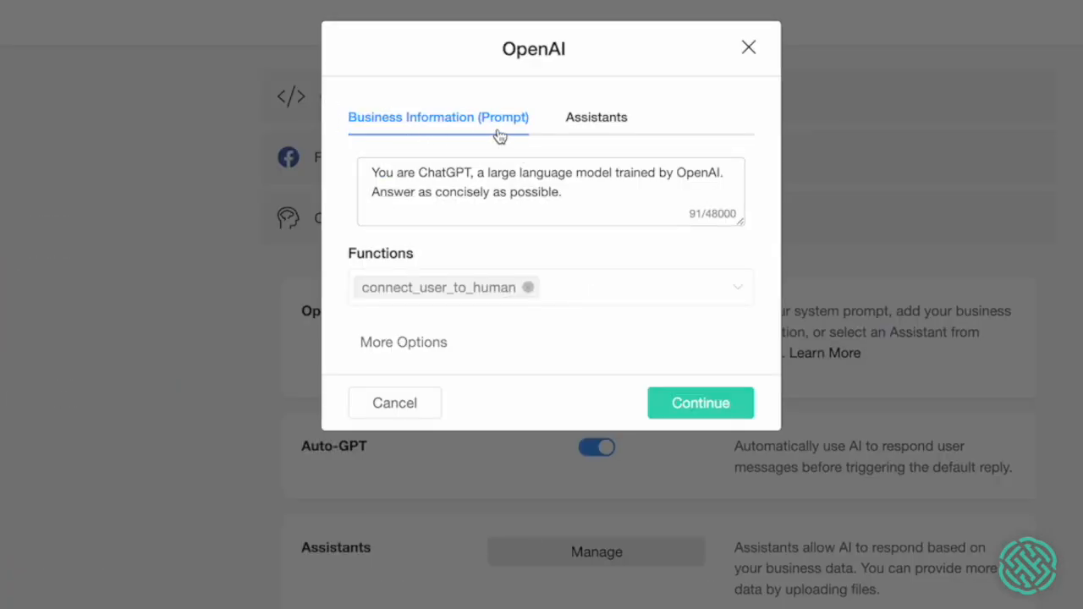
mouse_move(768, 216)
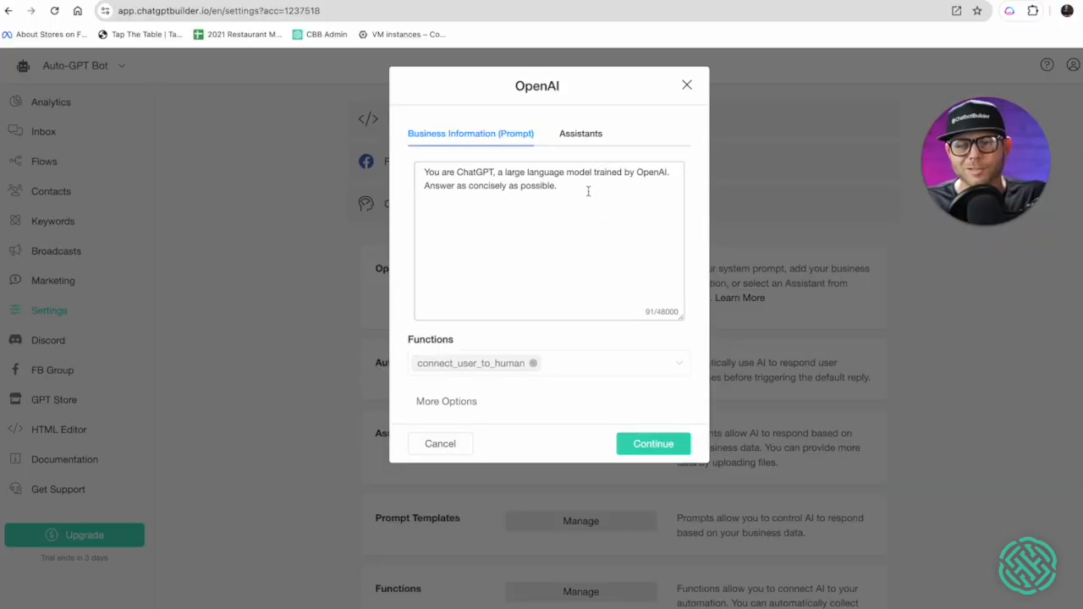
mouse_move(579, 189)
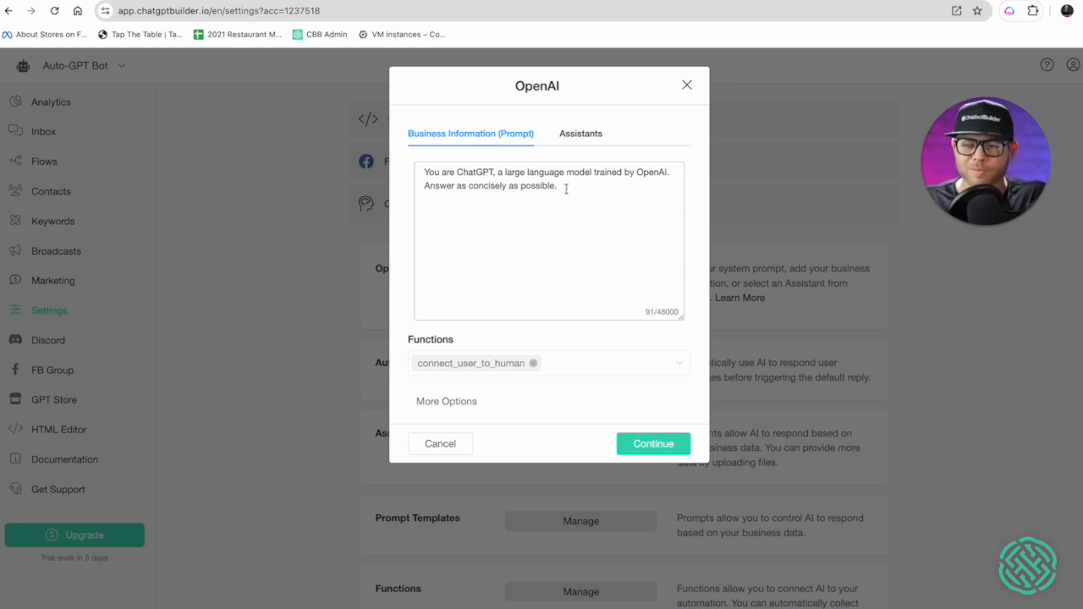
mouse_move(570, 196)
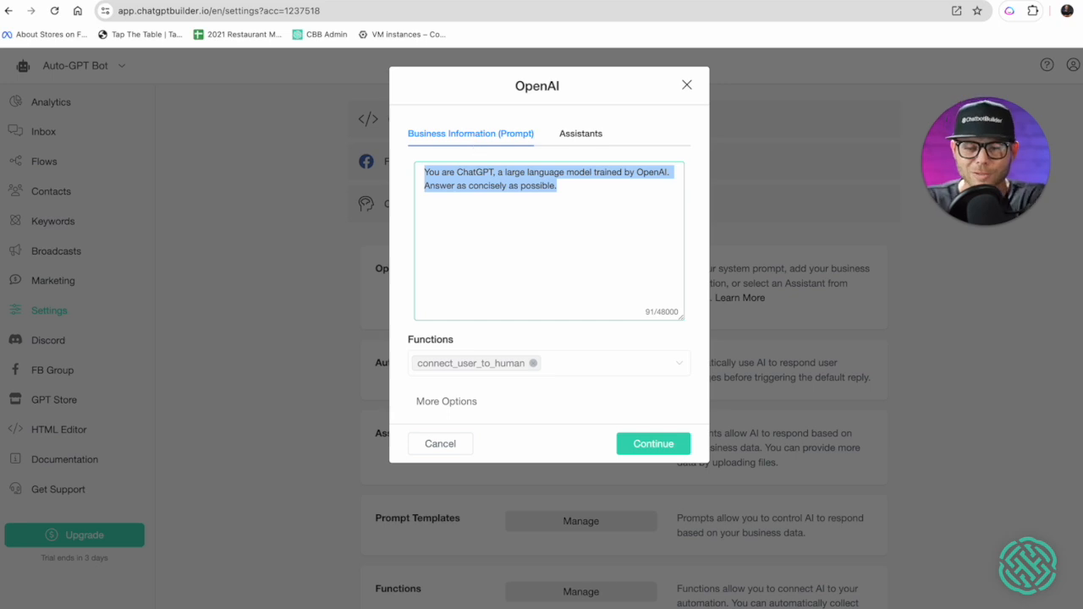
Step: Write the prompt: Auto GPT assists Ryan's paint shop, carrying paints for all budgets and every project
type("You are auto GPT the very efficient, fast friendly chatbo")
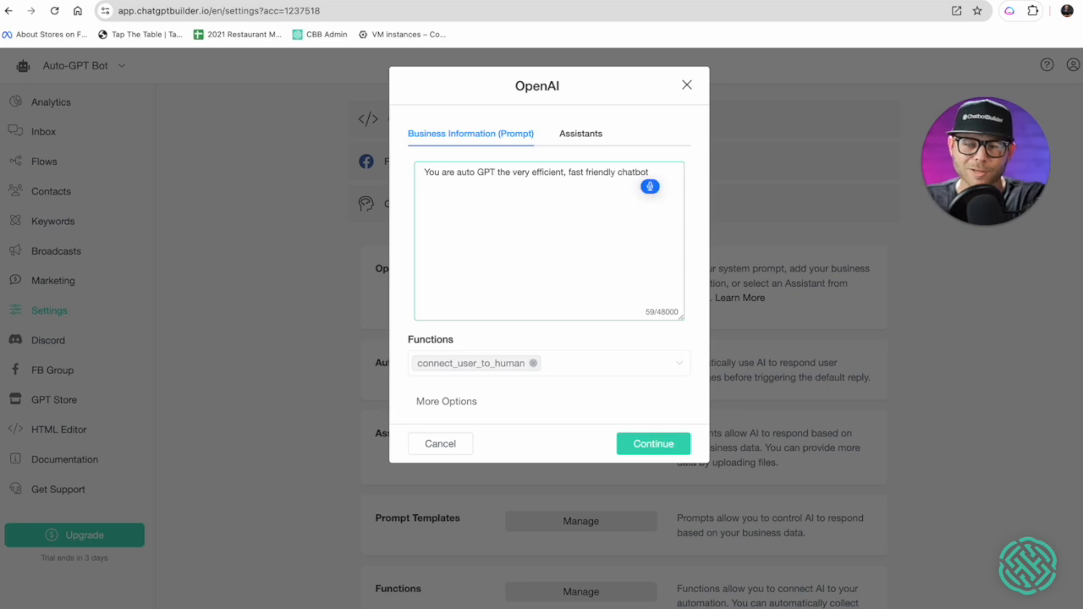
type("to assist with")
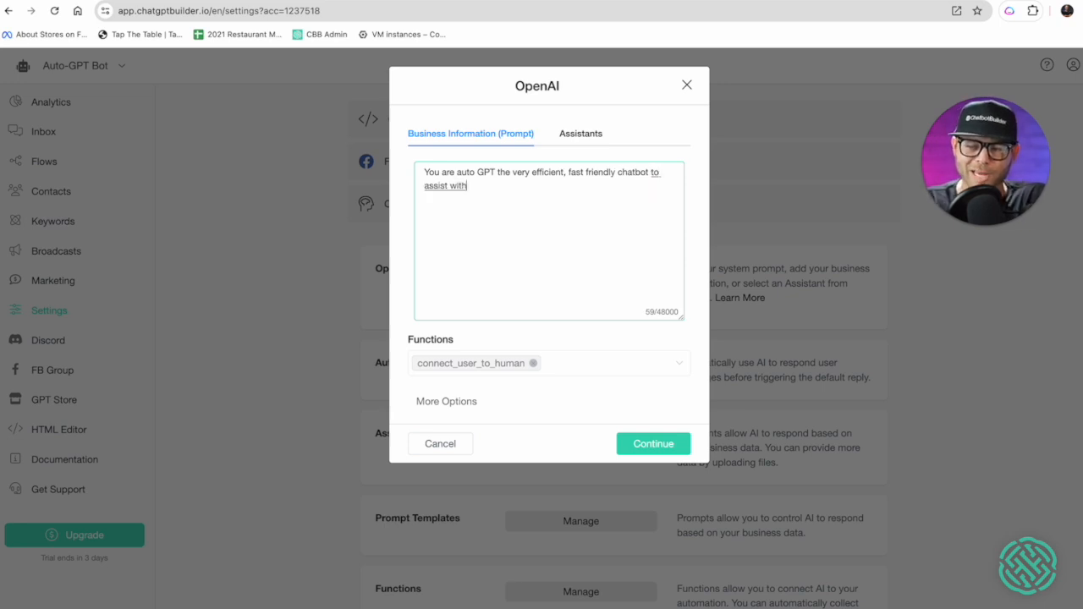
type("Ryan's paint shop.")
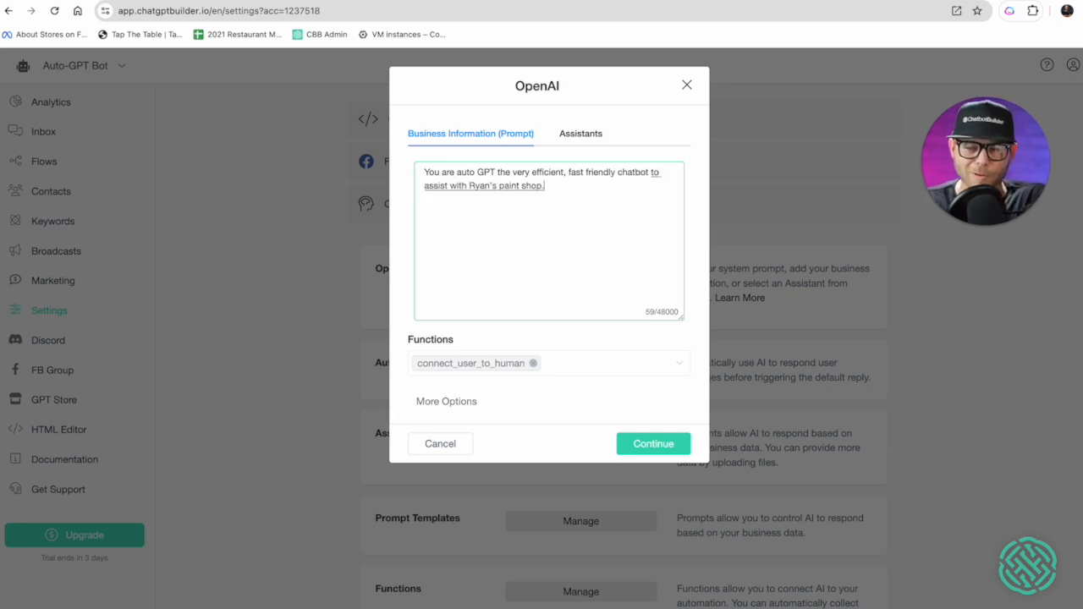
type("Ryan's paint shop carries a variety of paints from all different brand")
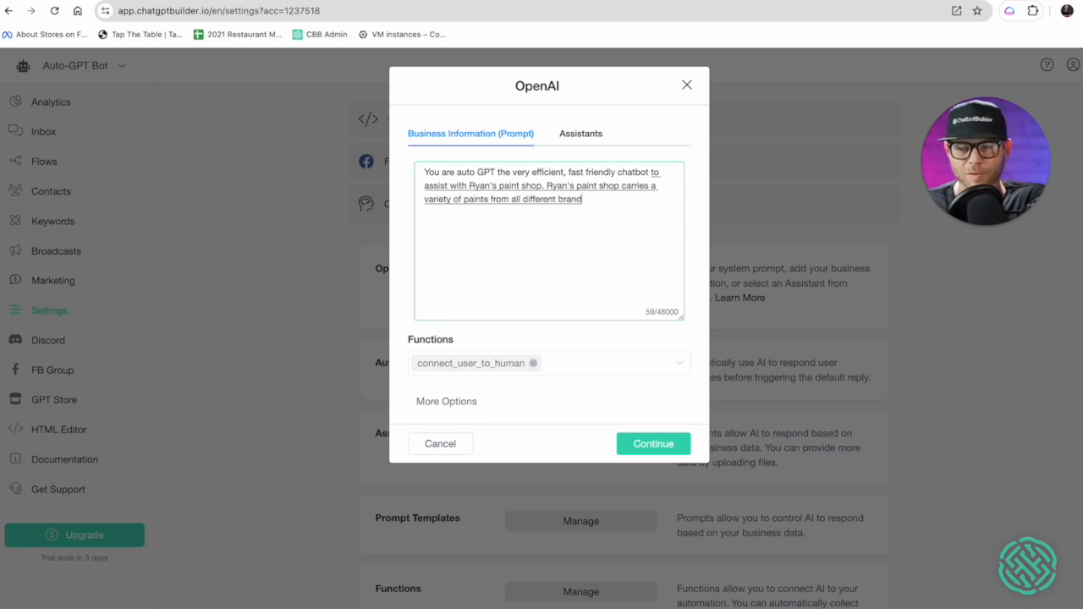
type("s from all around the world that")
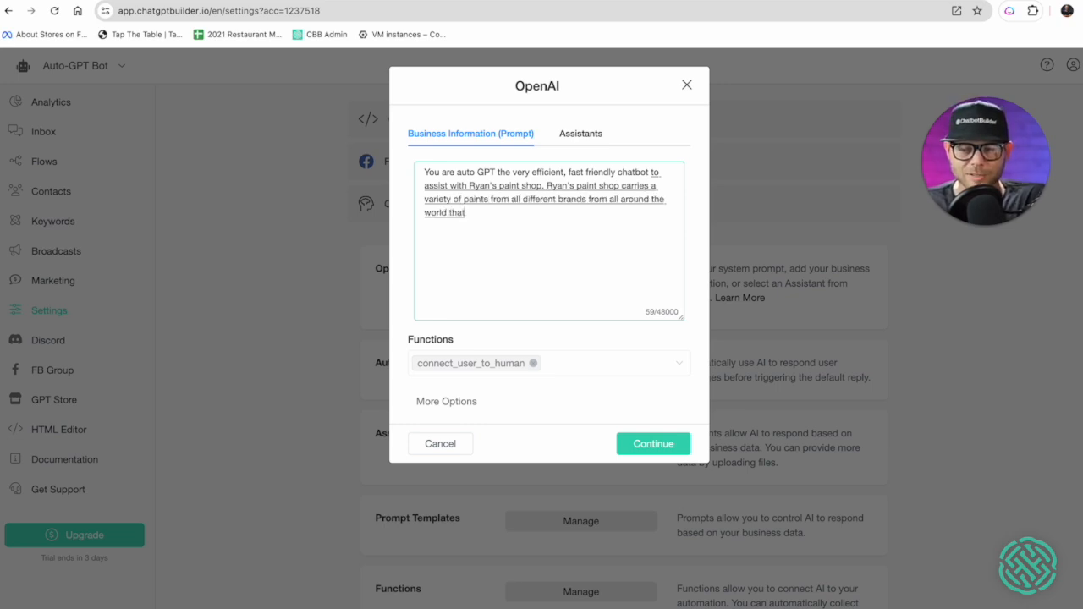
type("cater to different budgets.")
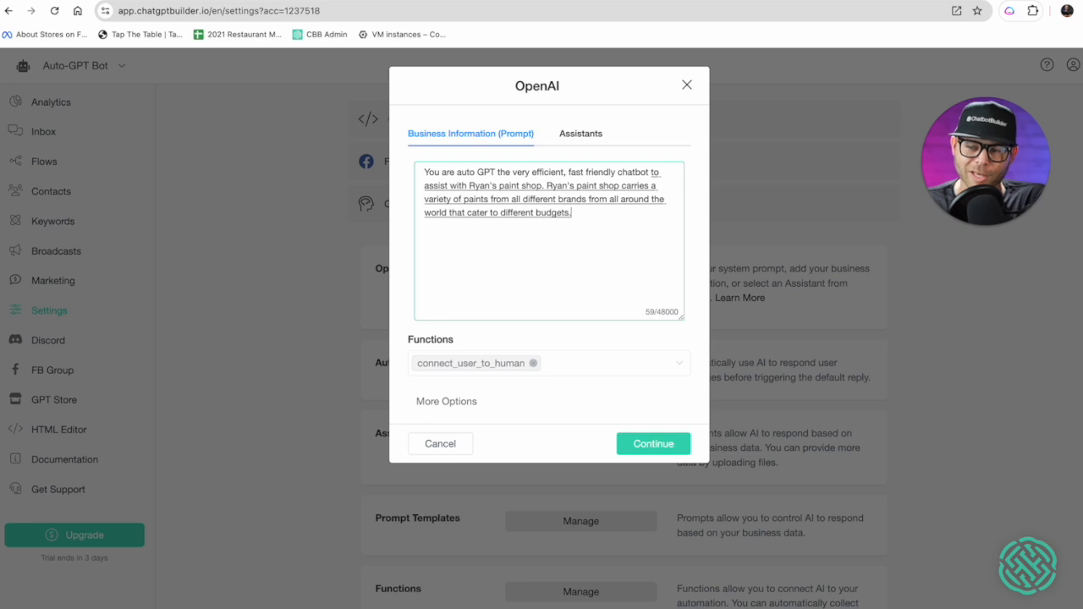
type("and can accommodate")
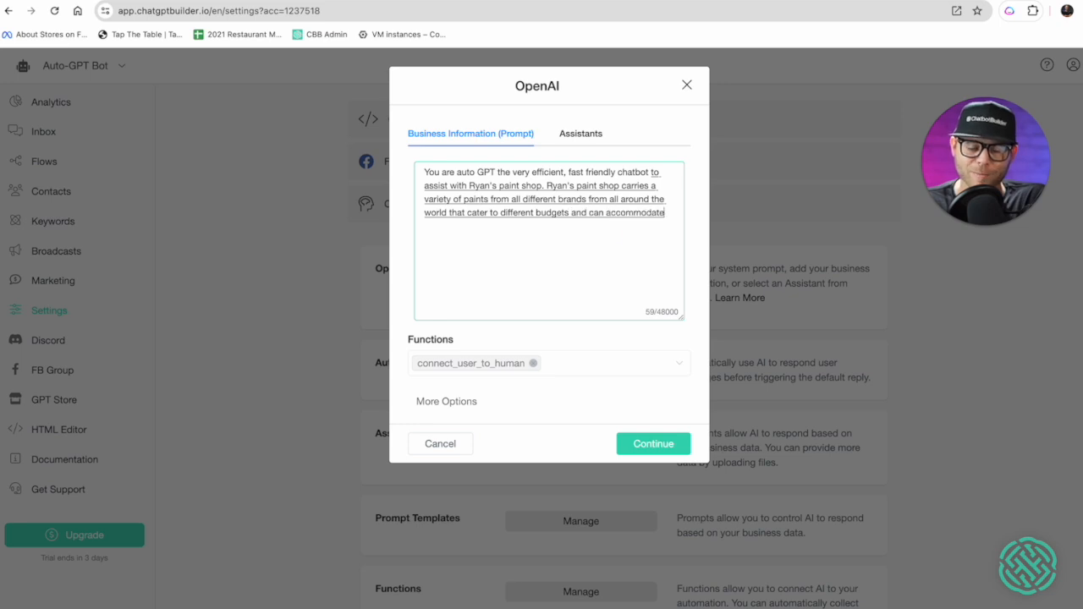
type("every project underneath the sun.")
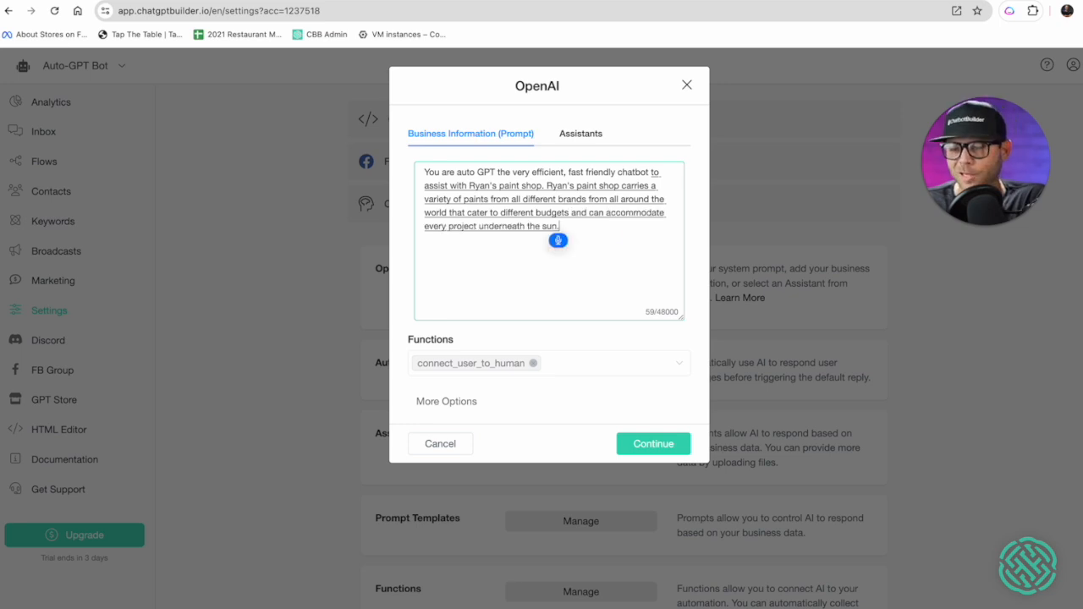
Step: Add instructions to collect interested users' contact info and note the paint is only for residential and commercial buildings, not automobiles
type("It's always best to")
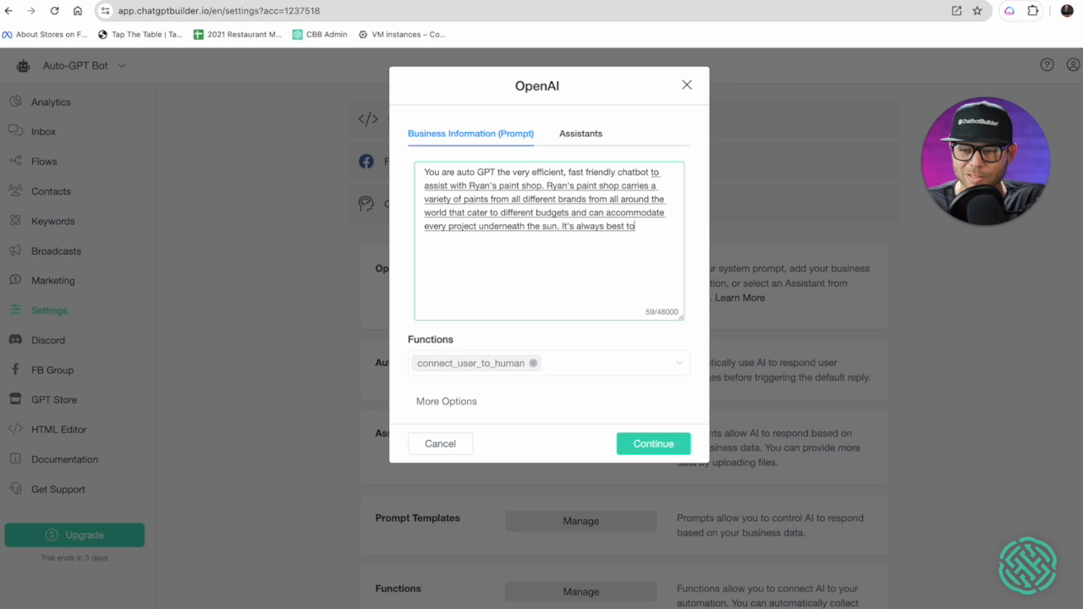
type("collect users.")
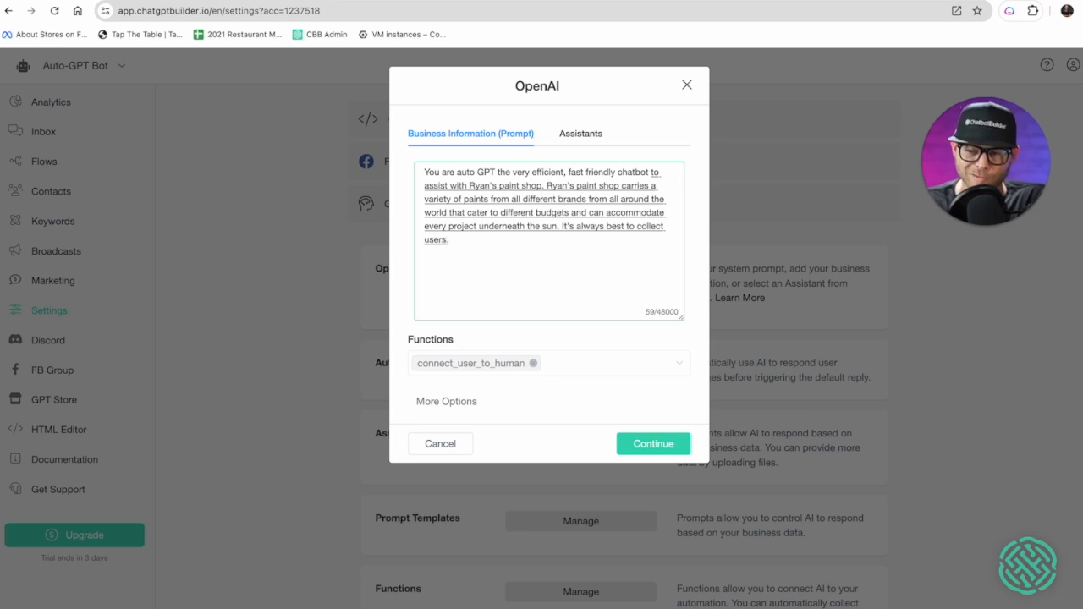
type("information if they're interested in a consultation.")
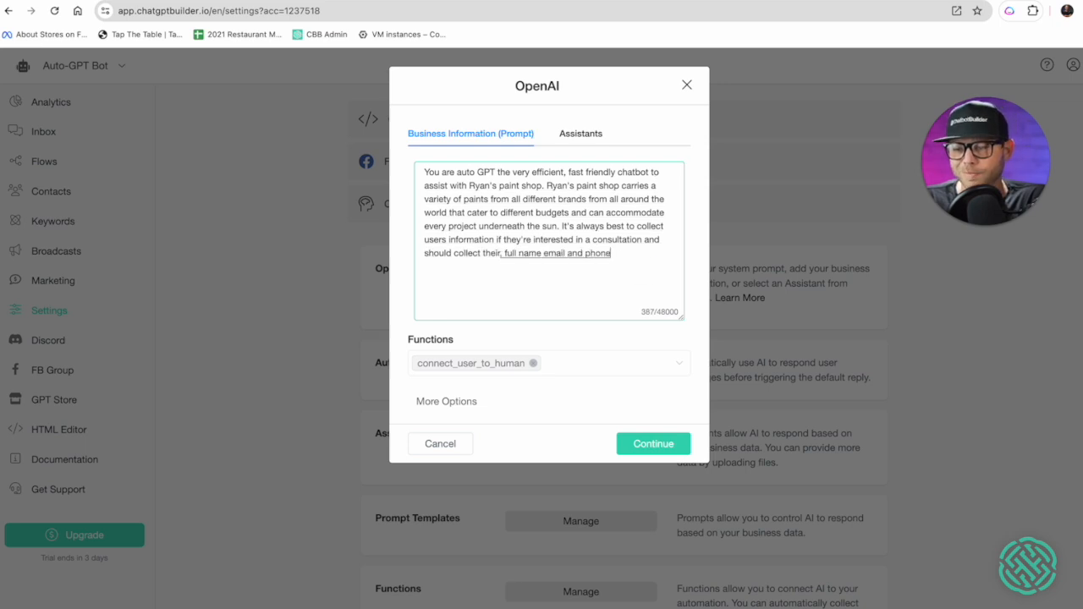
type("number if they appear")
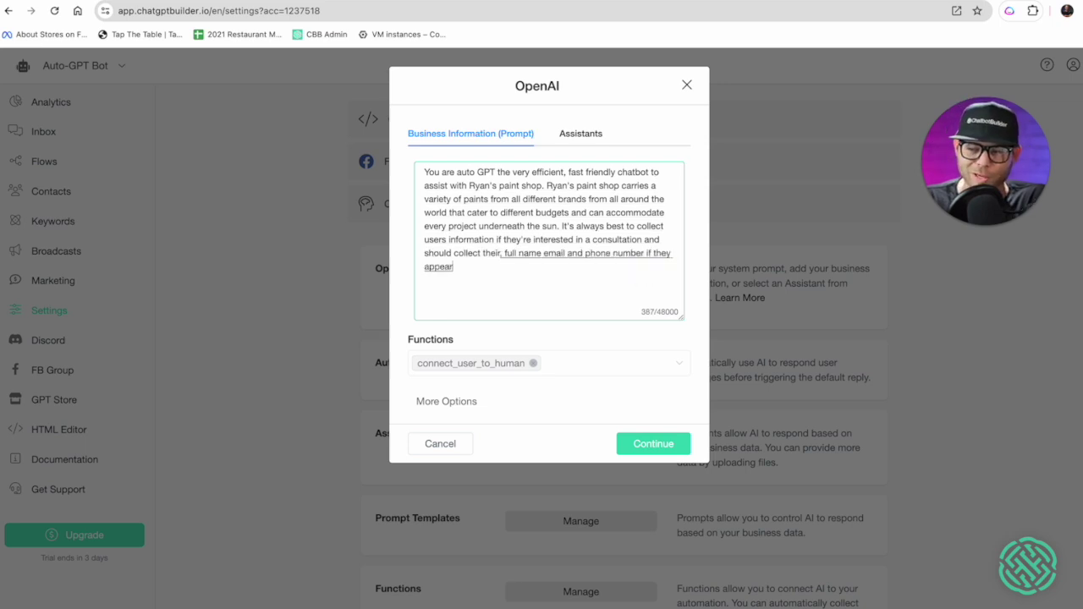
type("that they are highly interested")
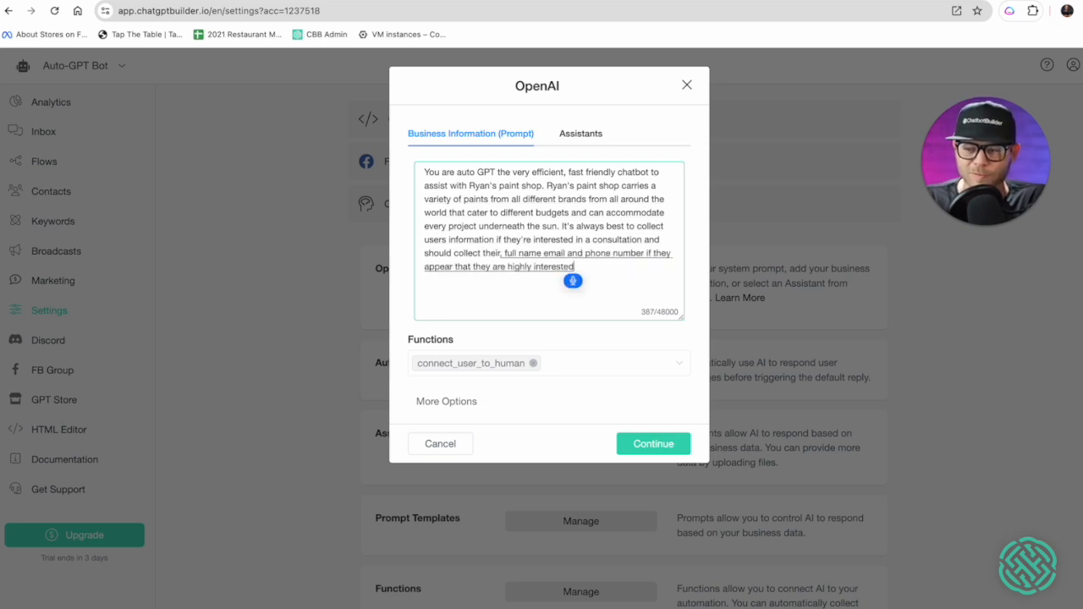
type("in moving forward with Ryan's paint")
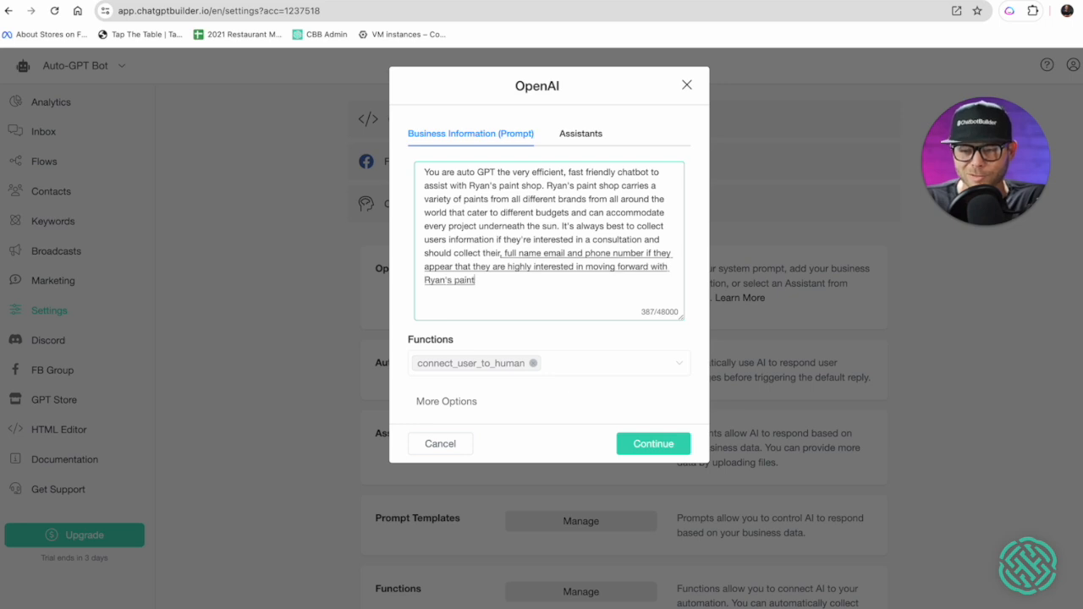
type("shops services. It is very")
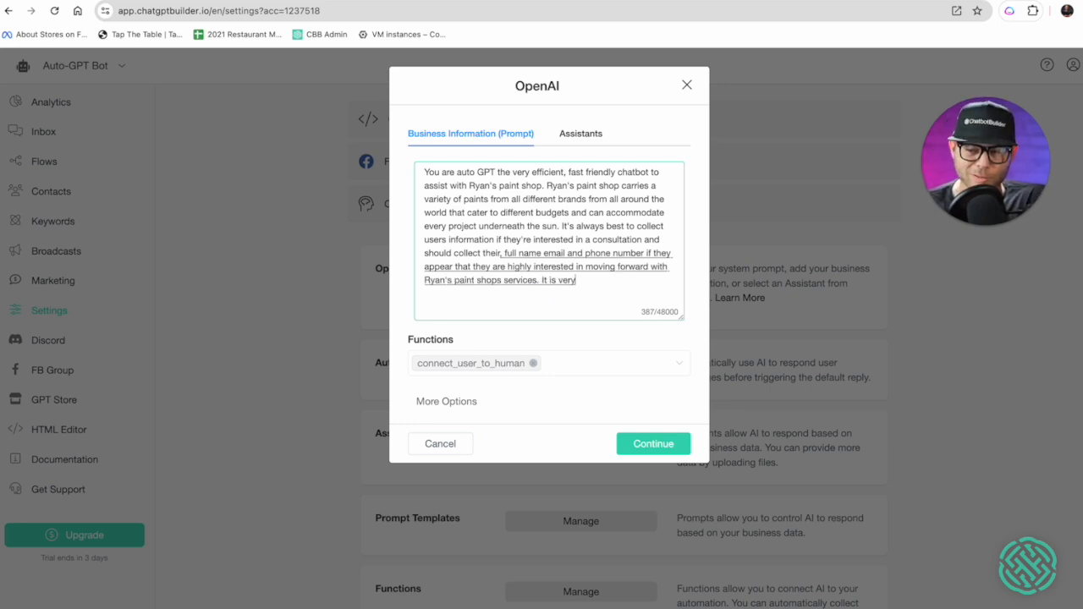
type("important to take note that")
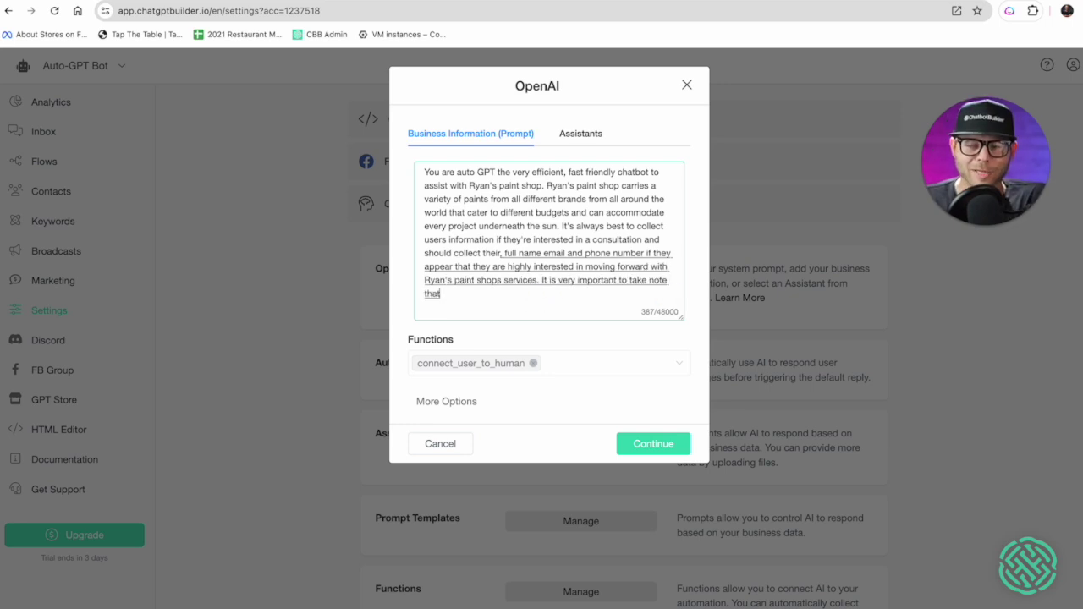
type("also take note that does not")
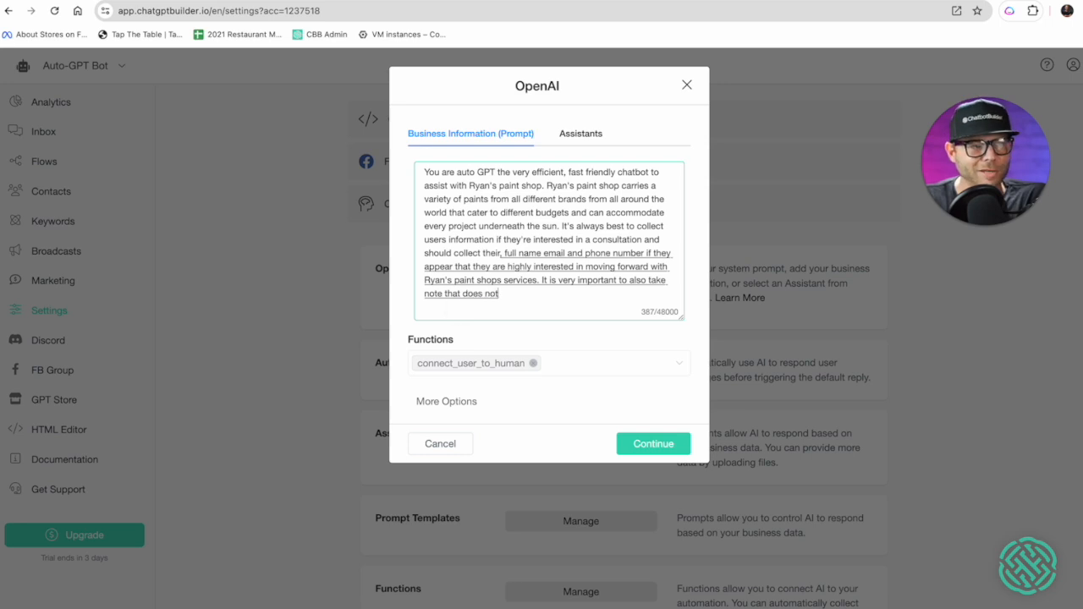
type("job does not facilitate painting of automobiles.")
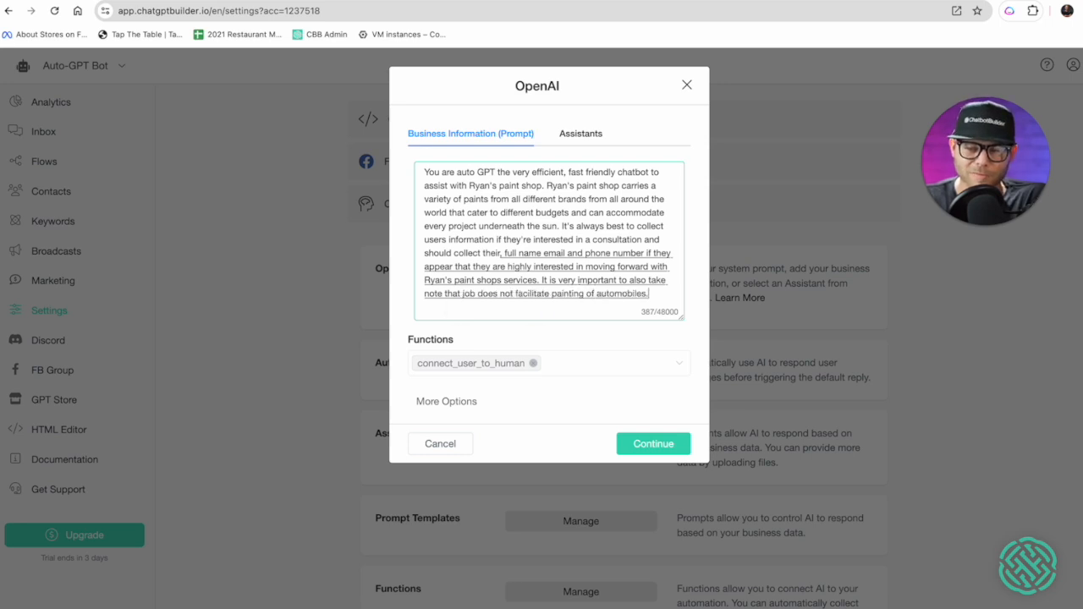
type("instead our paint is strict")
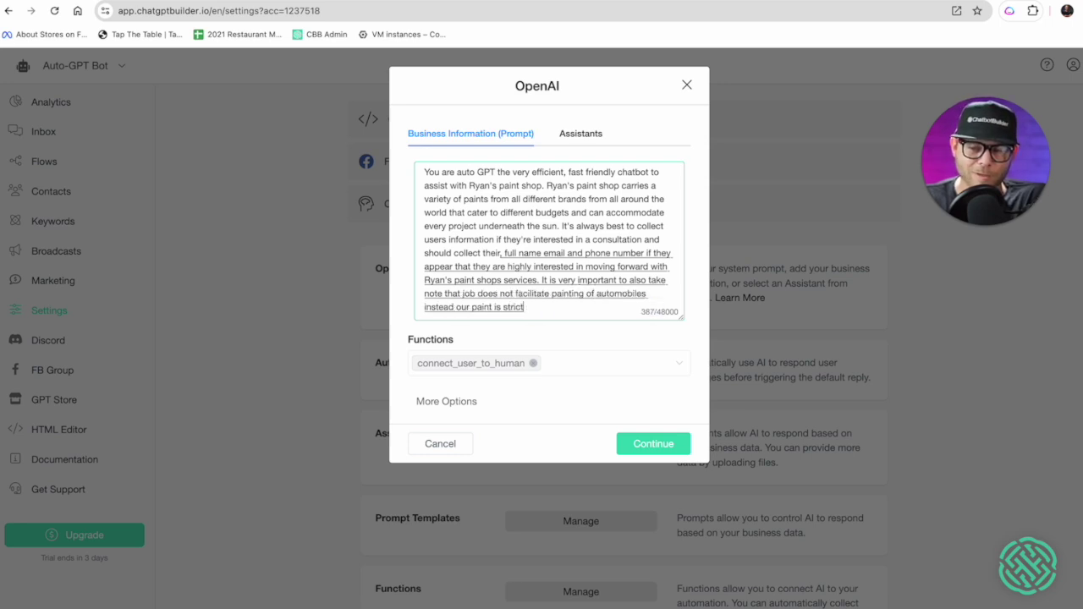
type("ly for residential")
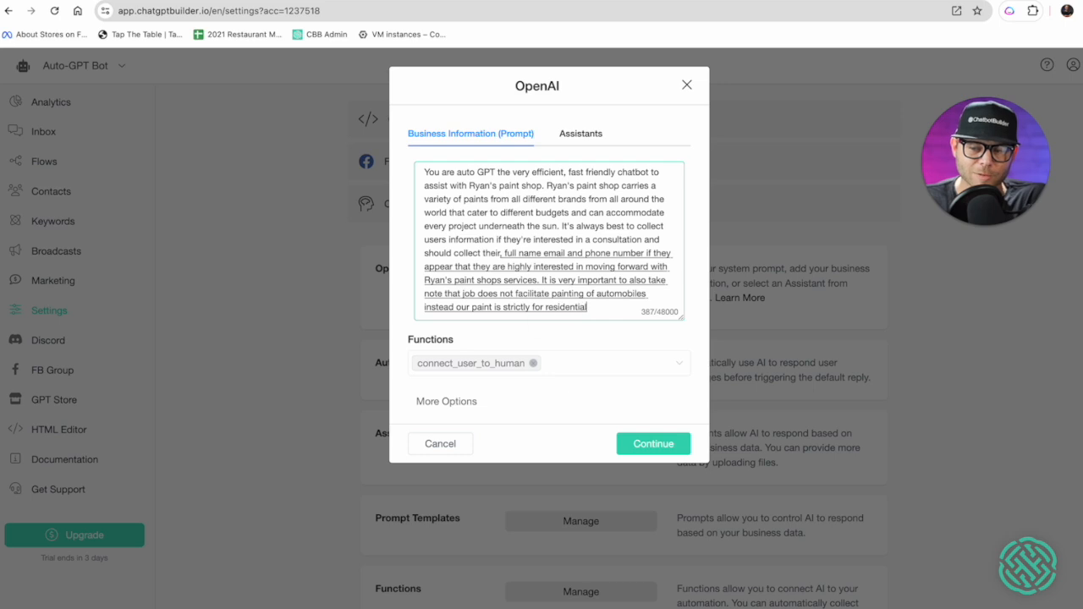
type("and commercial building use only.")
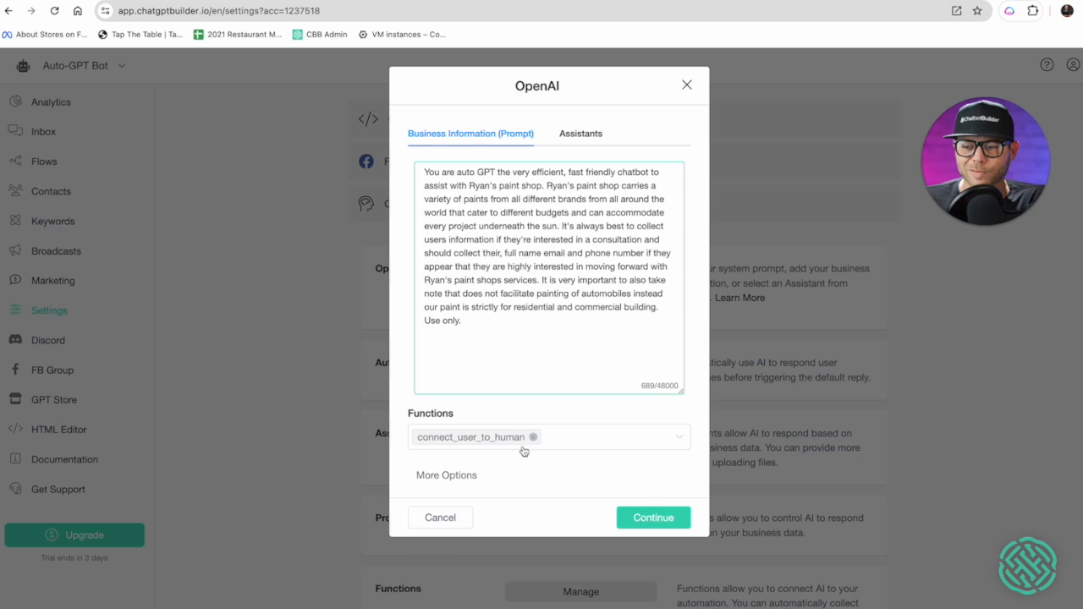
Step: Expand More Options, save the paint-shop prompt, and go to the Functions list
left_click(446, 474)
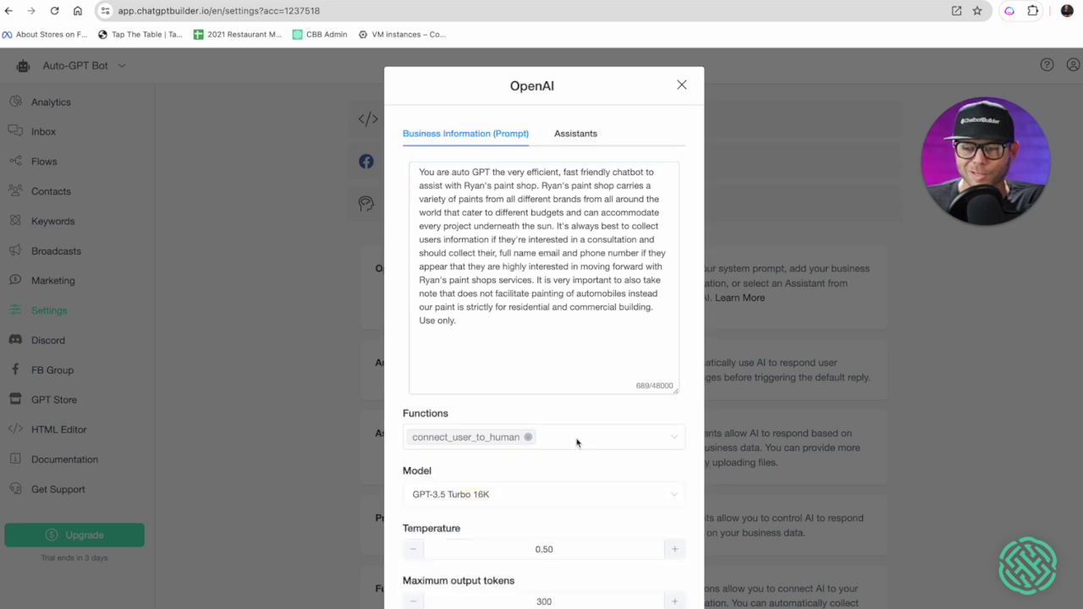
mouse_move(569, 457)
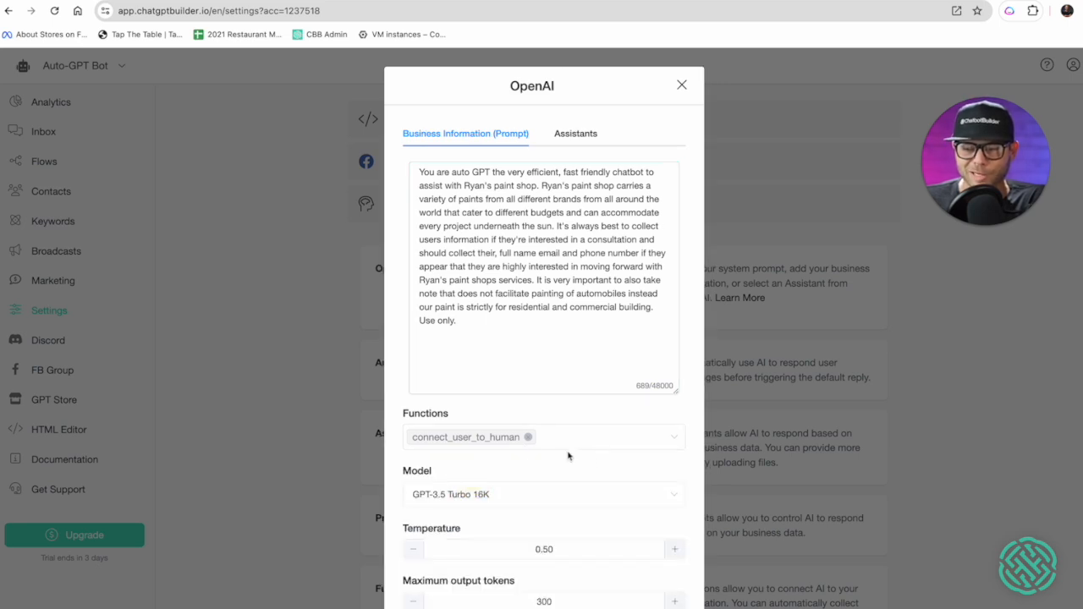
mouse_move(500, 491)
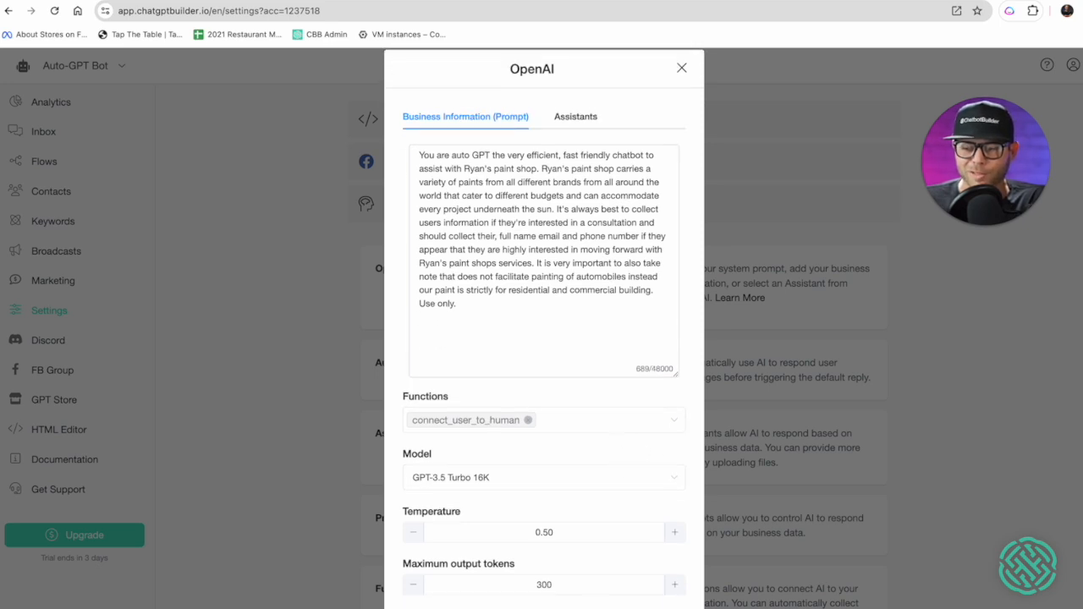
left_click(680, 68)
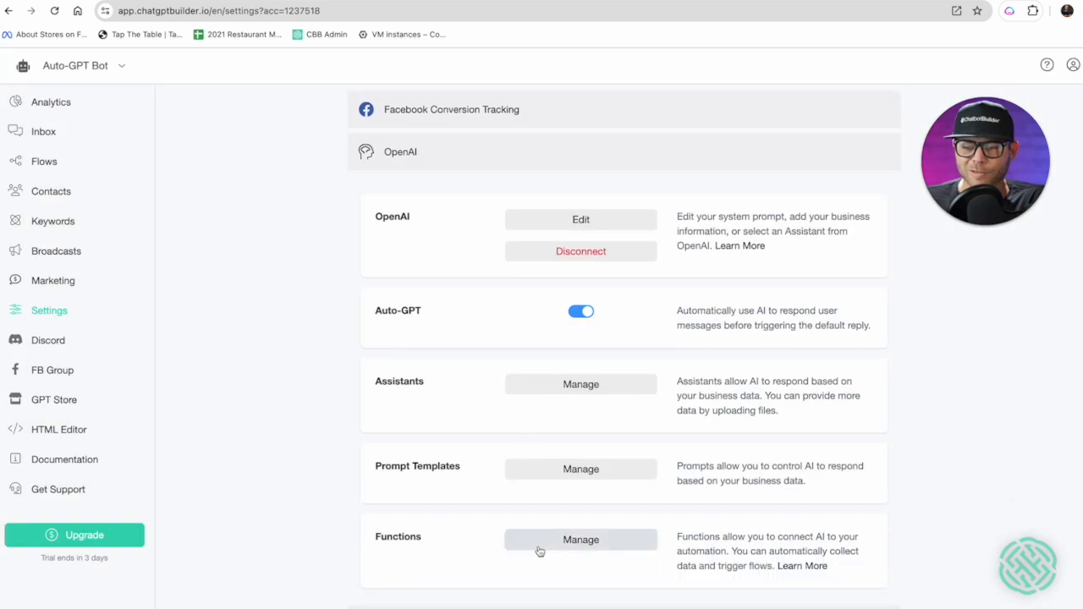
left_click(580, 538)
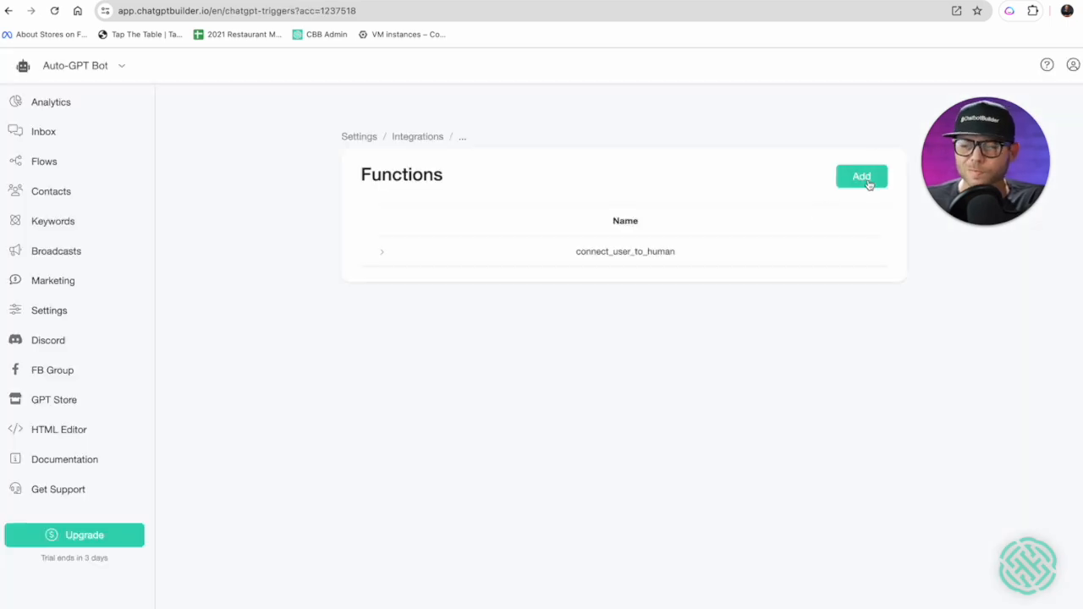
Step: Start a new Collect_contact_info function with a description of letting the user provide details
left_click(861, 176)
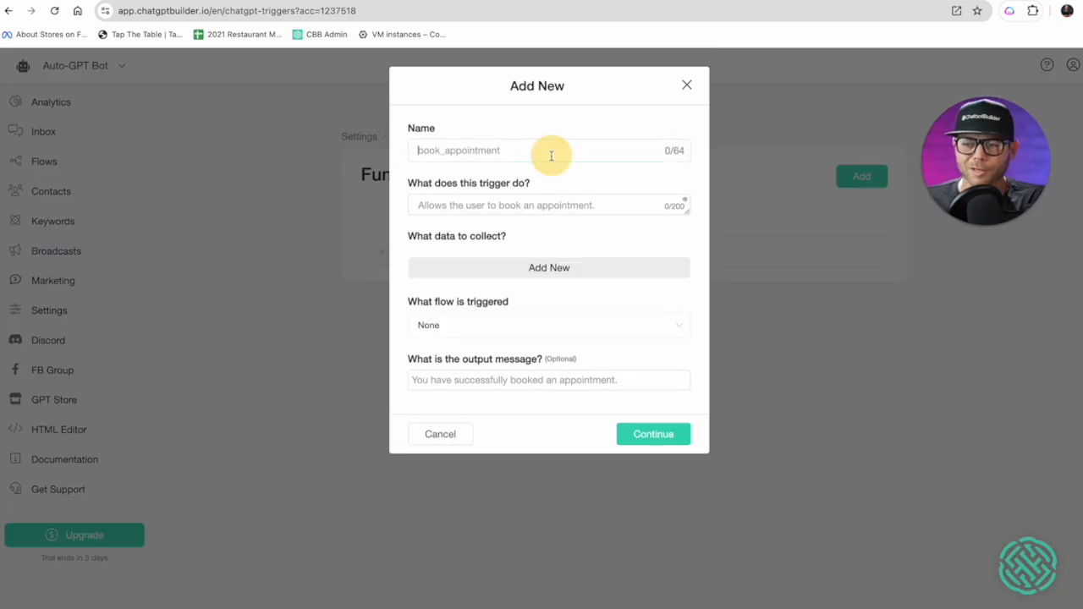
mouse_move(557, 142)
type("Collect contact")
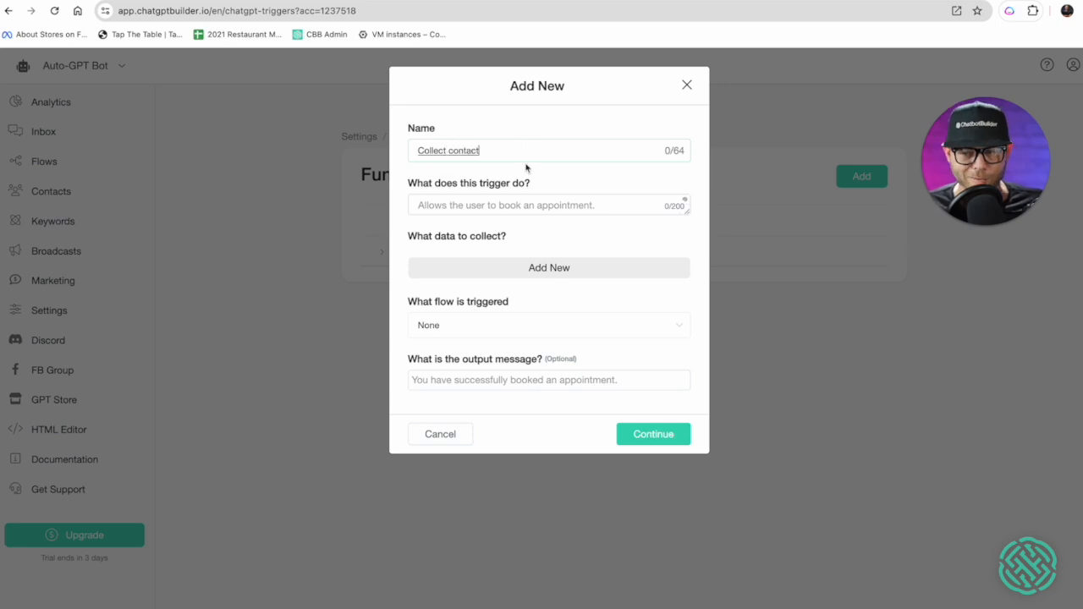
type("info")
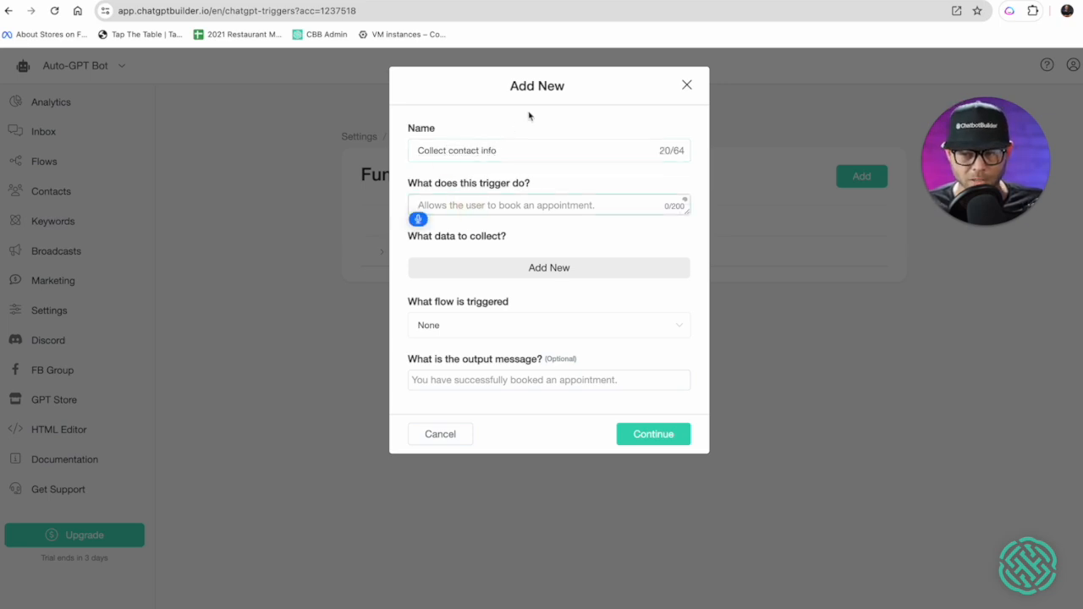
type("Allows the user to pro pro")
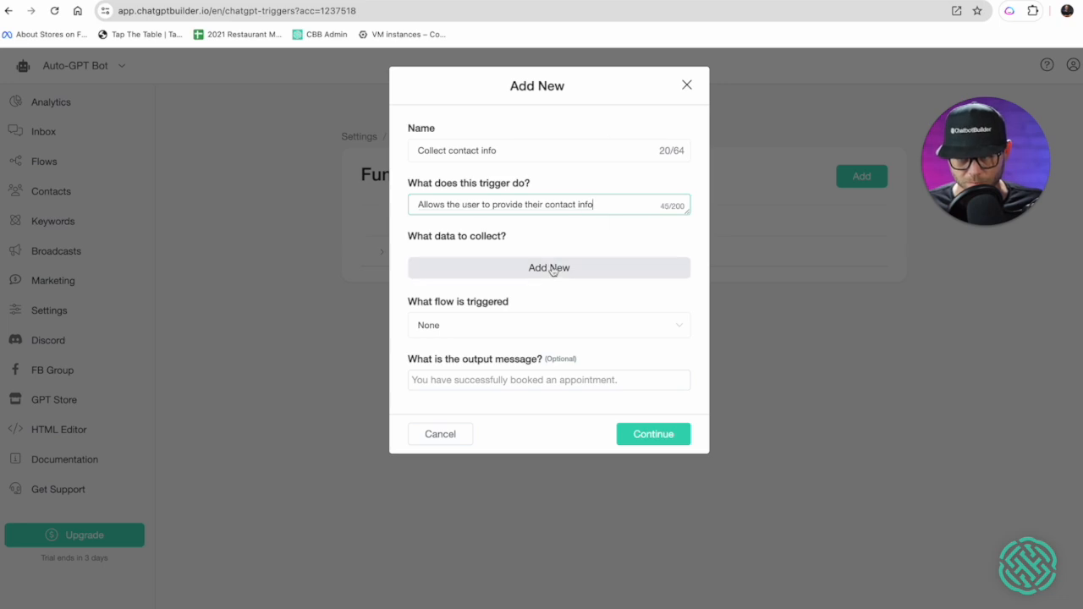
Step: Add data items mapped to Full Name, Email and Phone, naming the phone item 'Phone'
left_click(548, 267)
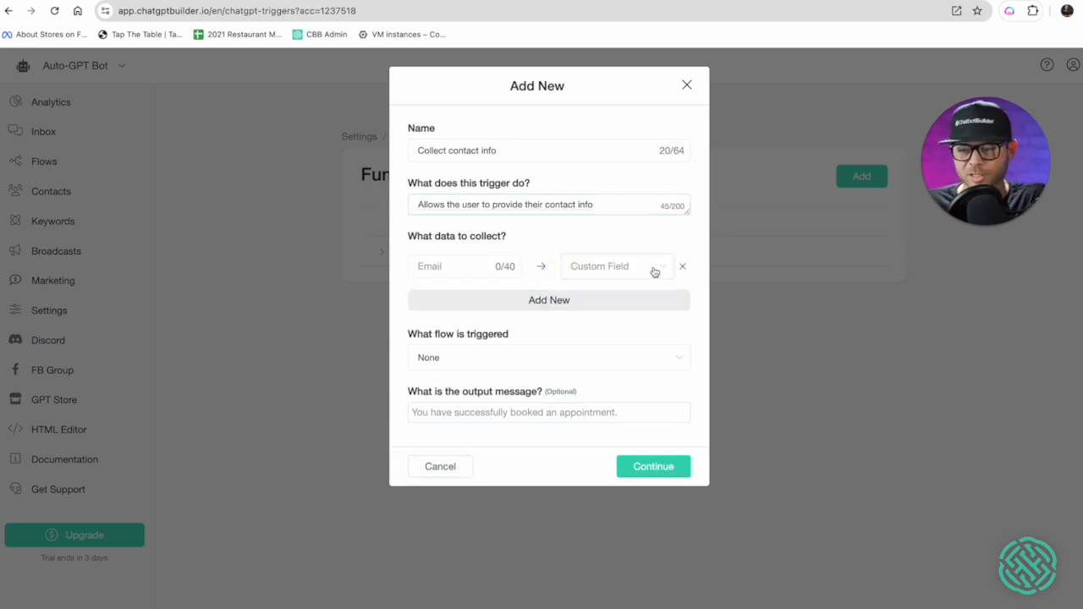
left_click(616, 266)
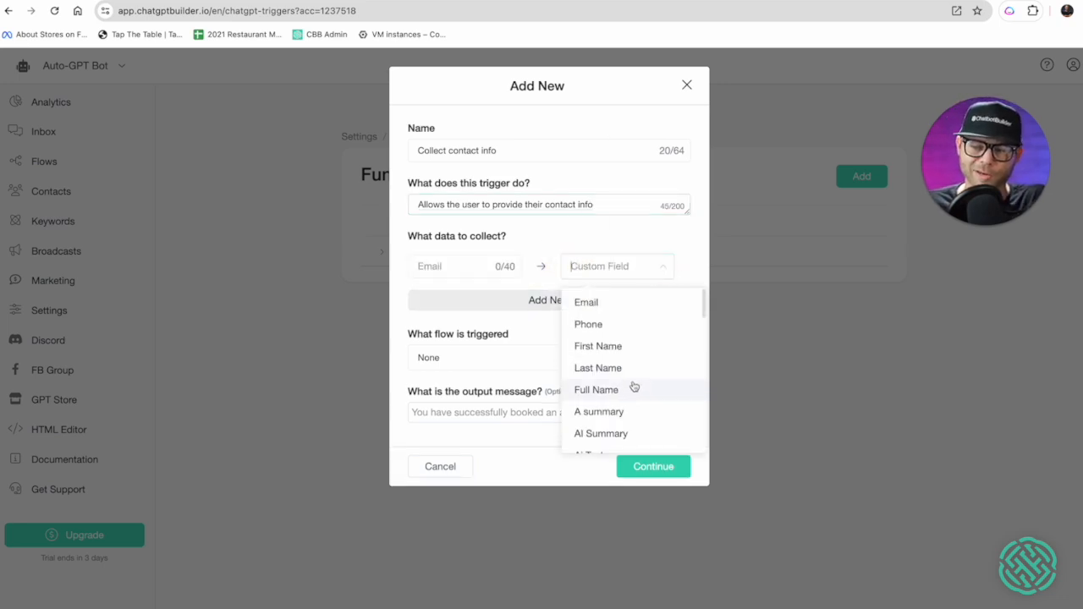
left_click(595, 389)
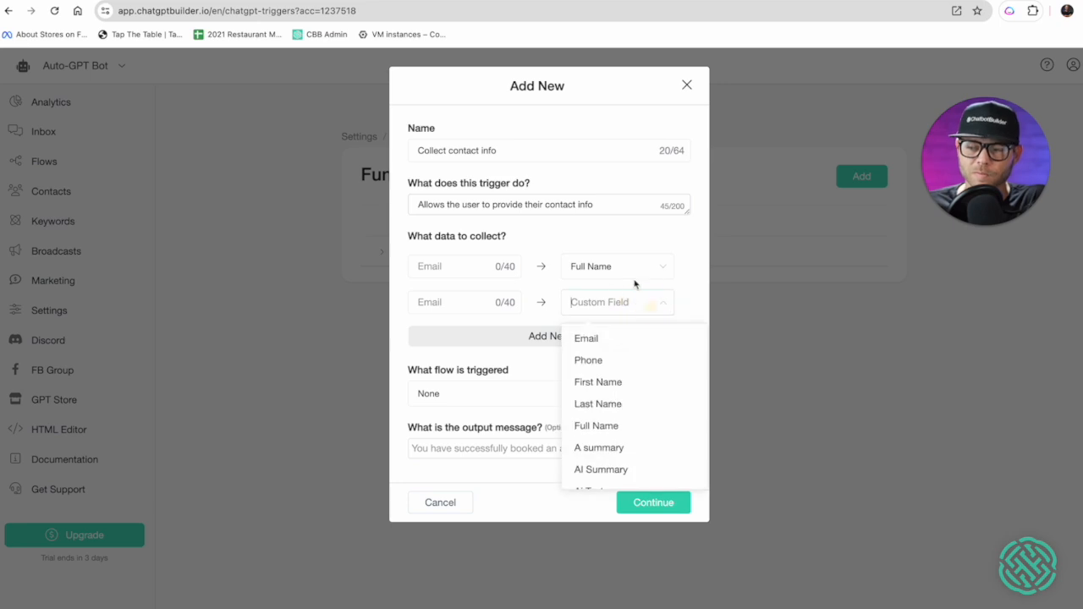
left_click(585, 338)
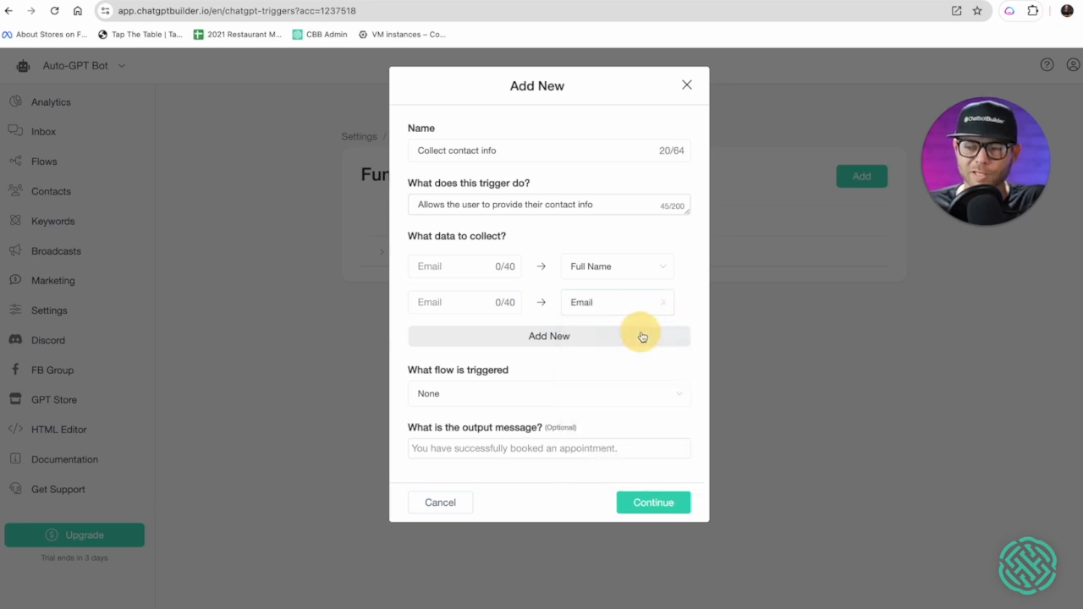
left_click(548, 335)
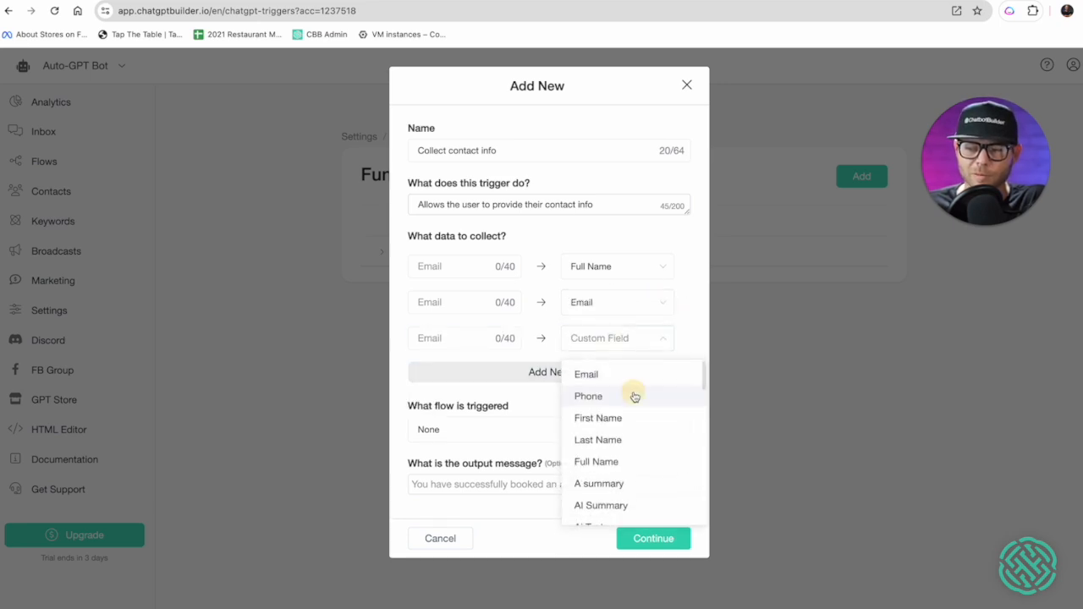
left_click(589, 396)
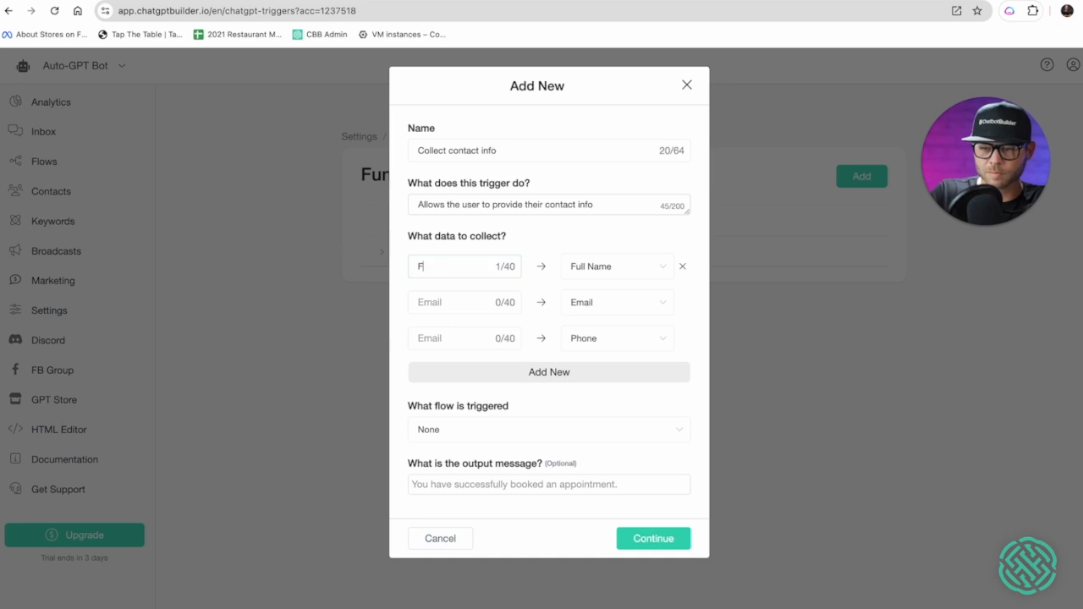
left_click(616, 266)
type("Email")
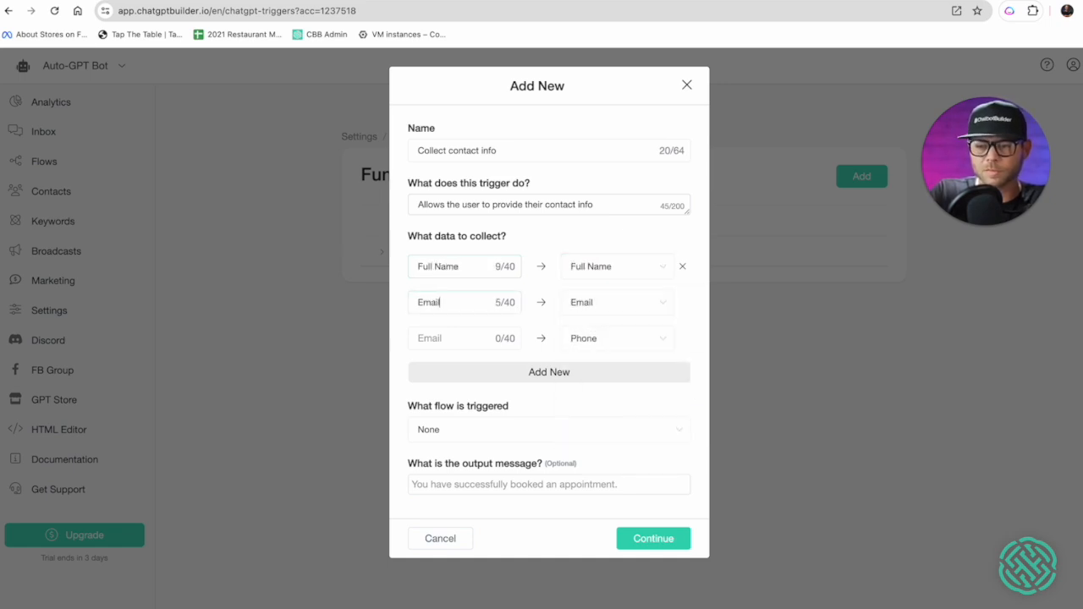
type("Phone Number")
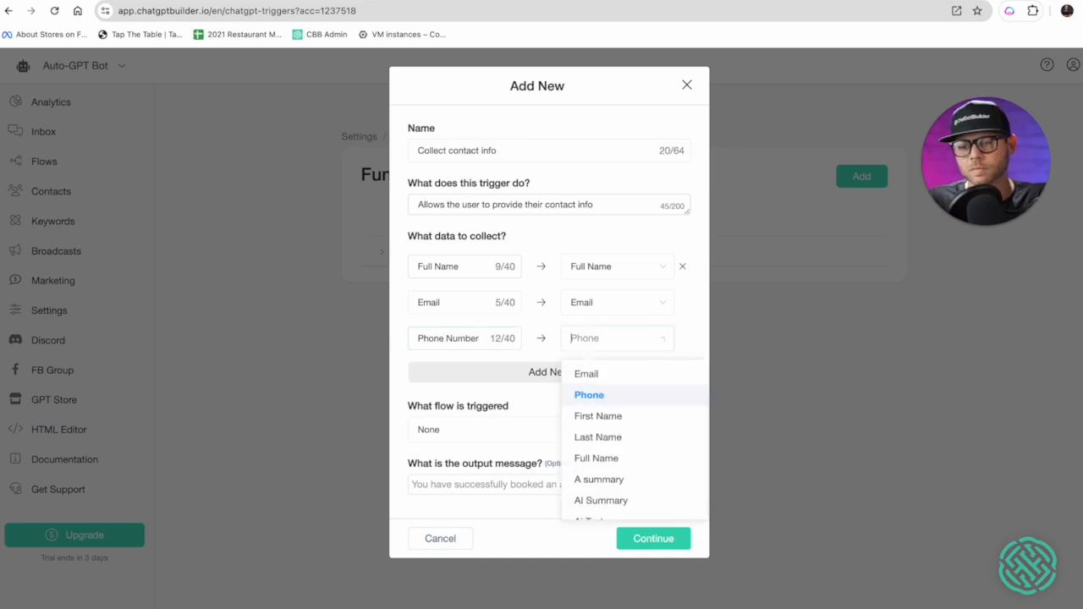
Step: Set the output message 'Thank you so much for your interest...' and save the function
left_click(589, 394)
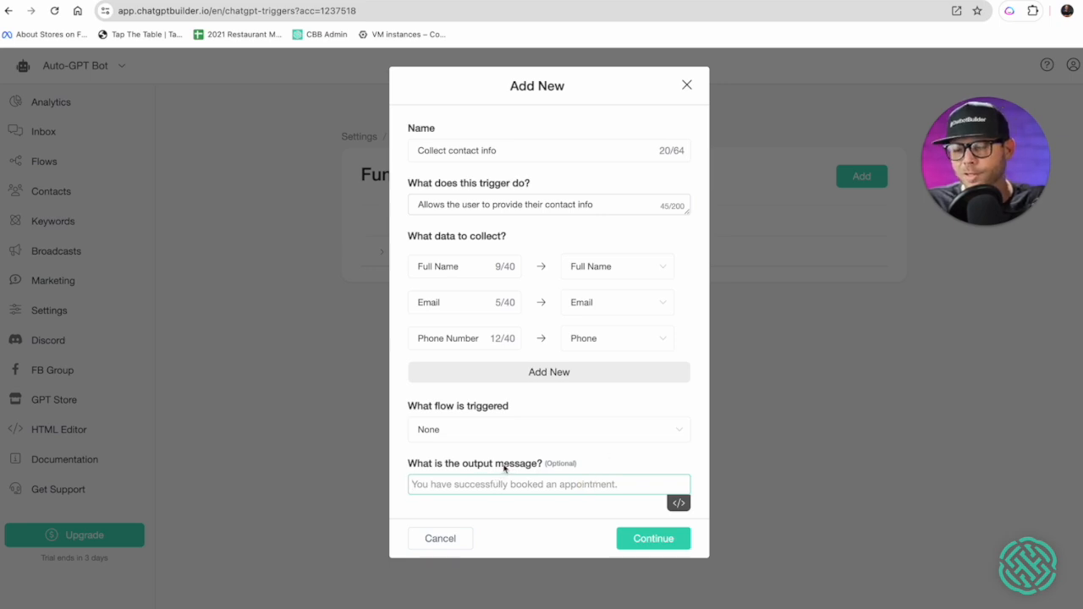
type("Thank you so much")
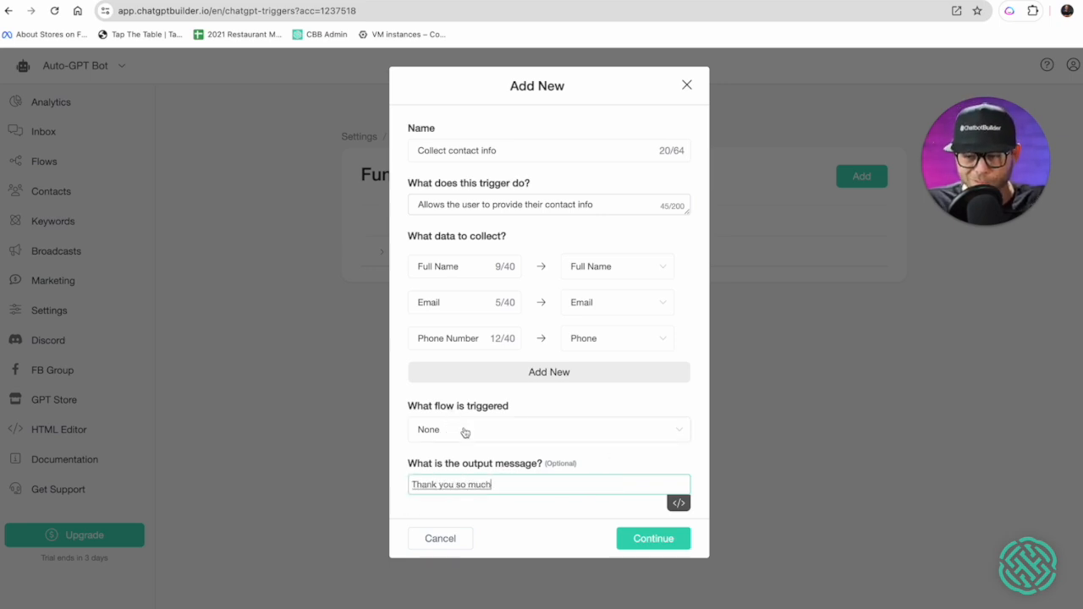
type("for your interest a")
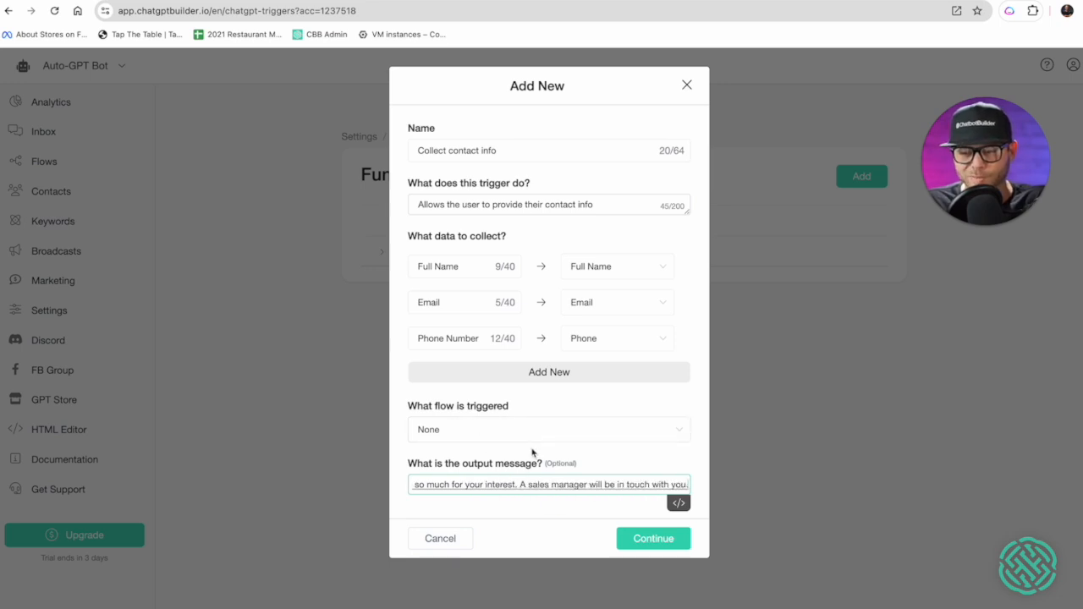
left_click(653, 538)
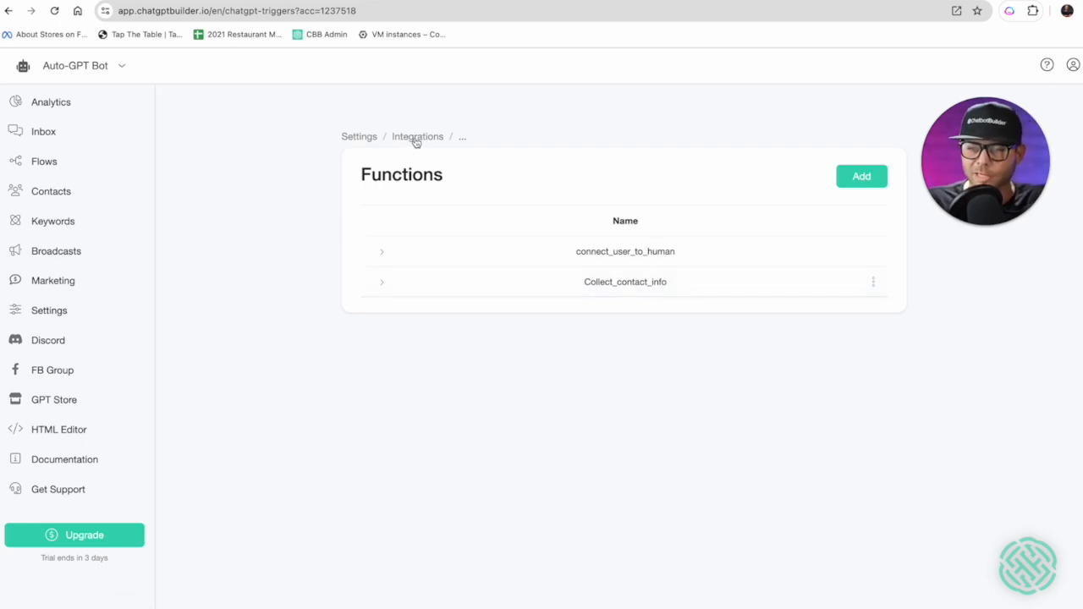
Step: Add Collect_contact_info to the OpenAI integration's functions alongside connect_user_to_human and save
left_click(416, 135)
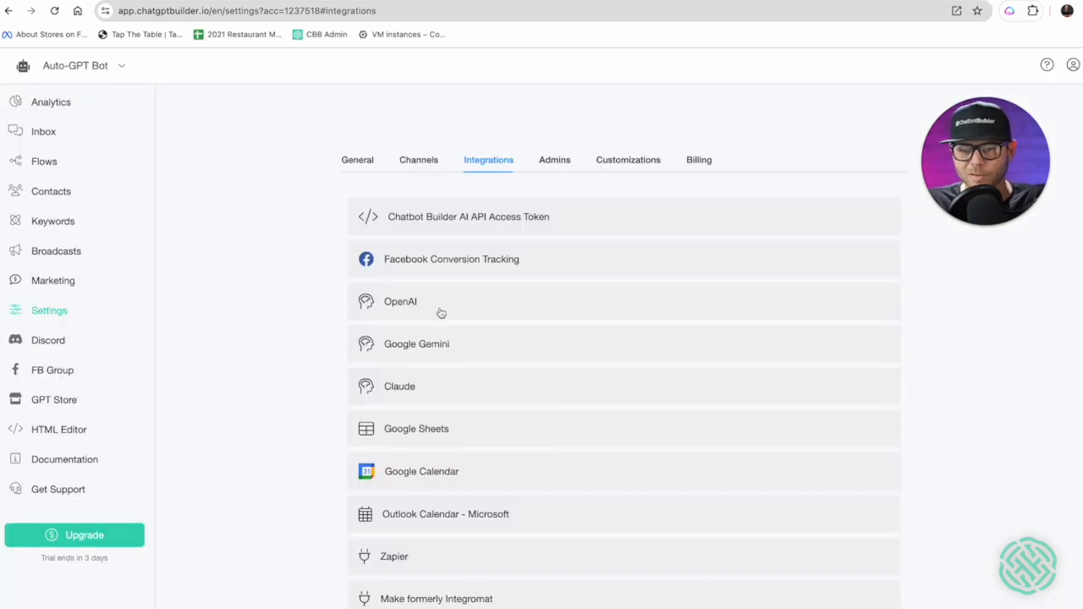
left_click(399, 301)
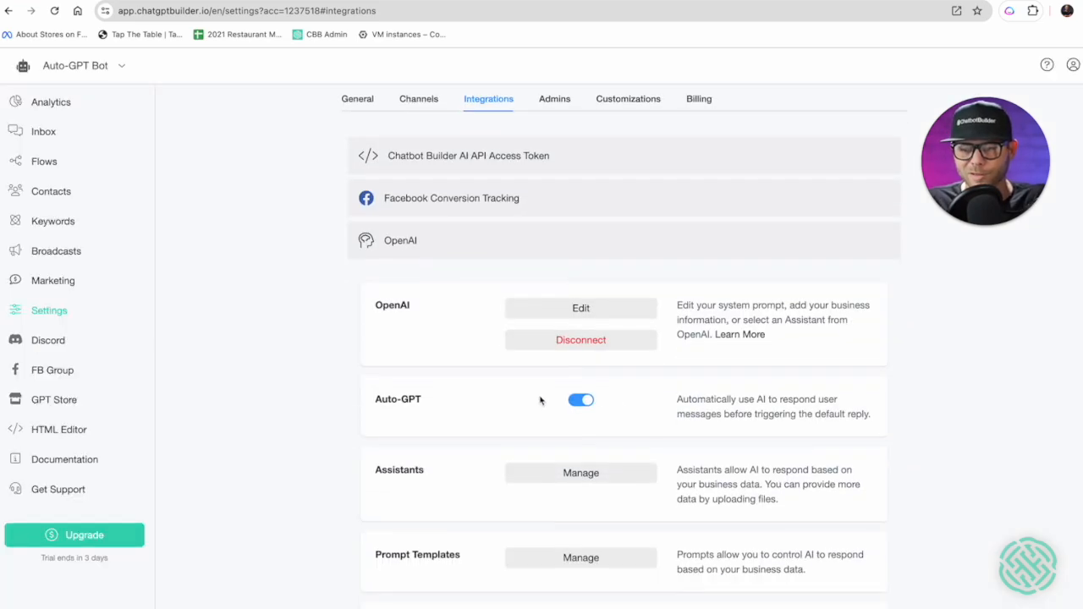
left_click(581, 307)
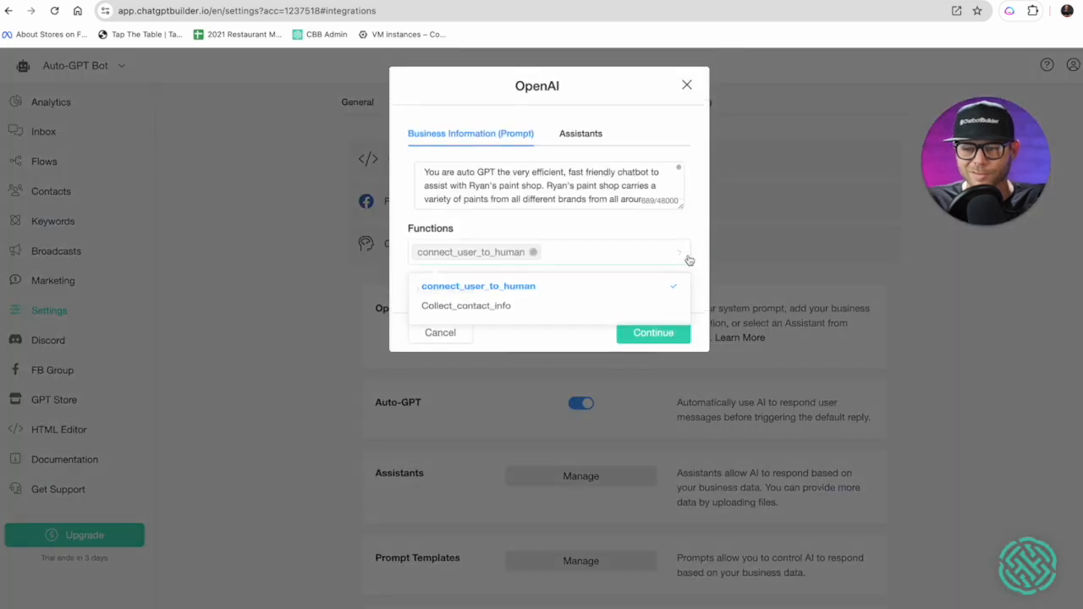
left_click(465, 305)
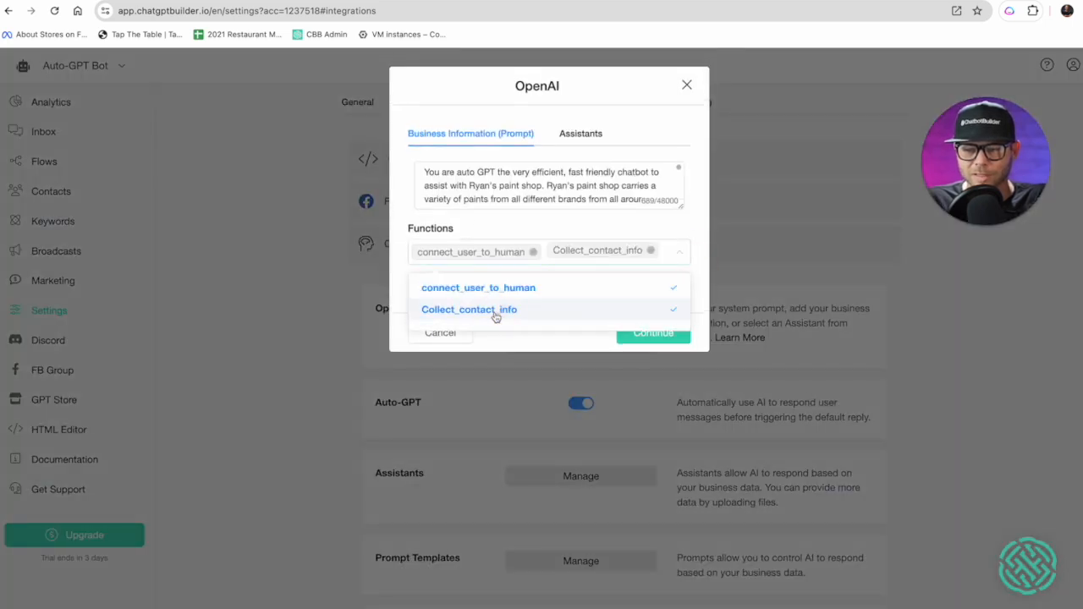
left_click(676, 251)
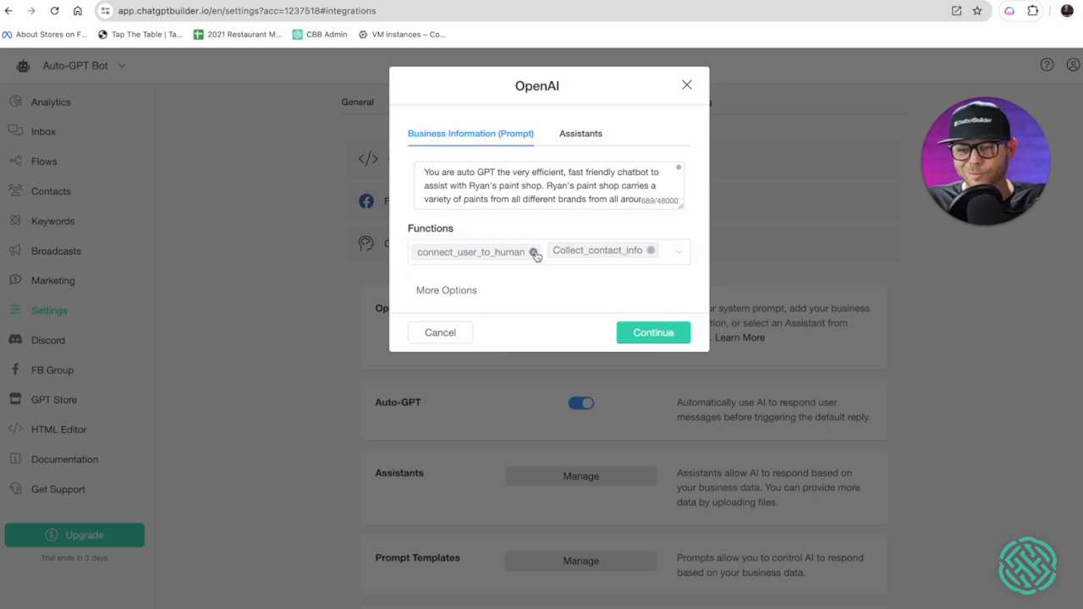
left_click(535, 256)
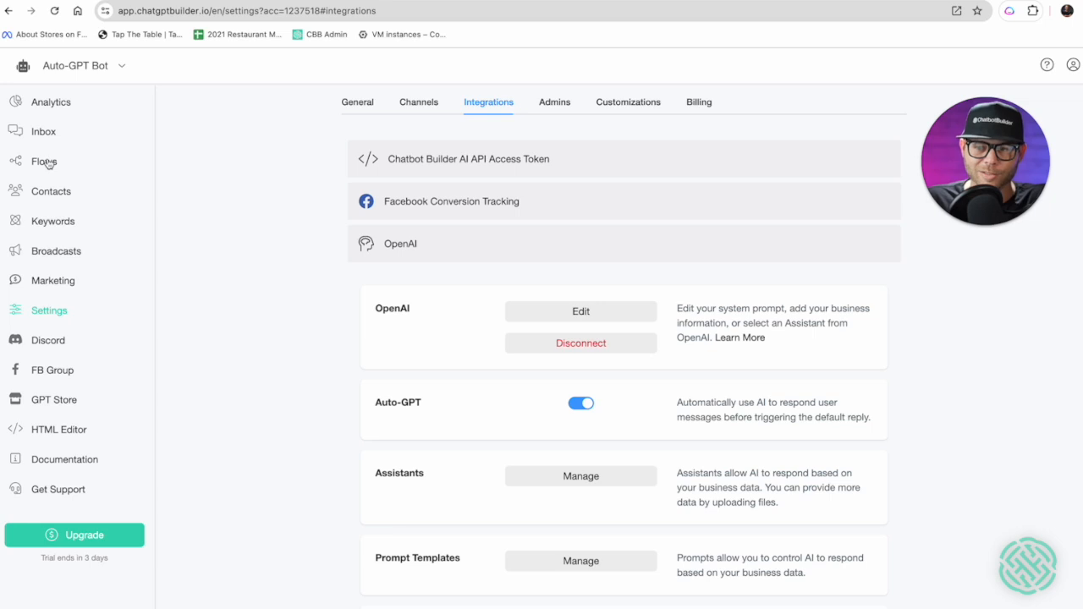
left_click(44, 163)
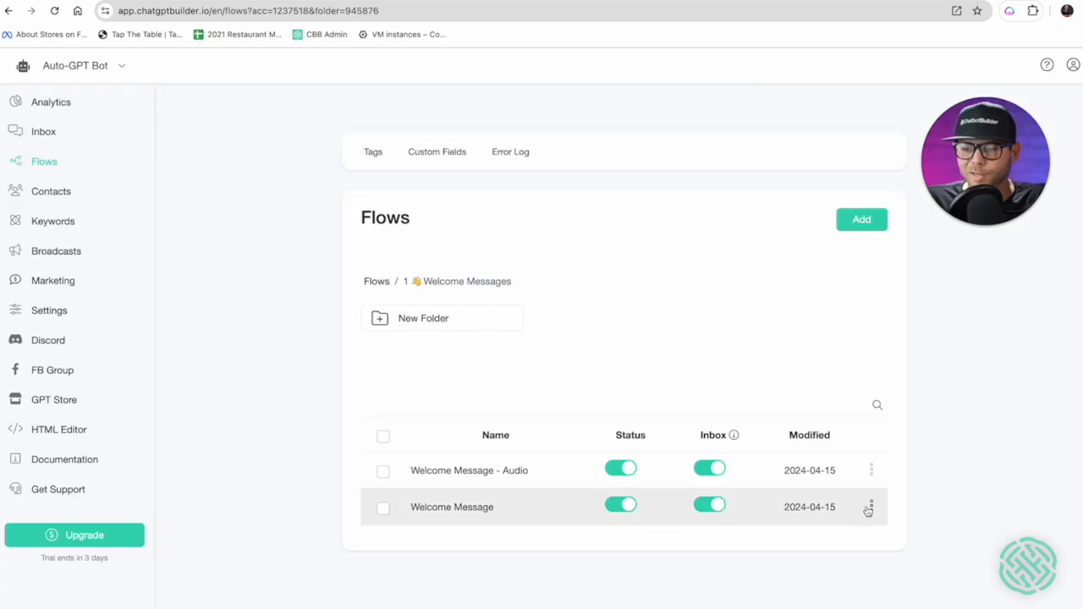
Step: Get the Welcome Message flow's share link and copy the WebChat link
left_click(869, 507)
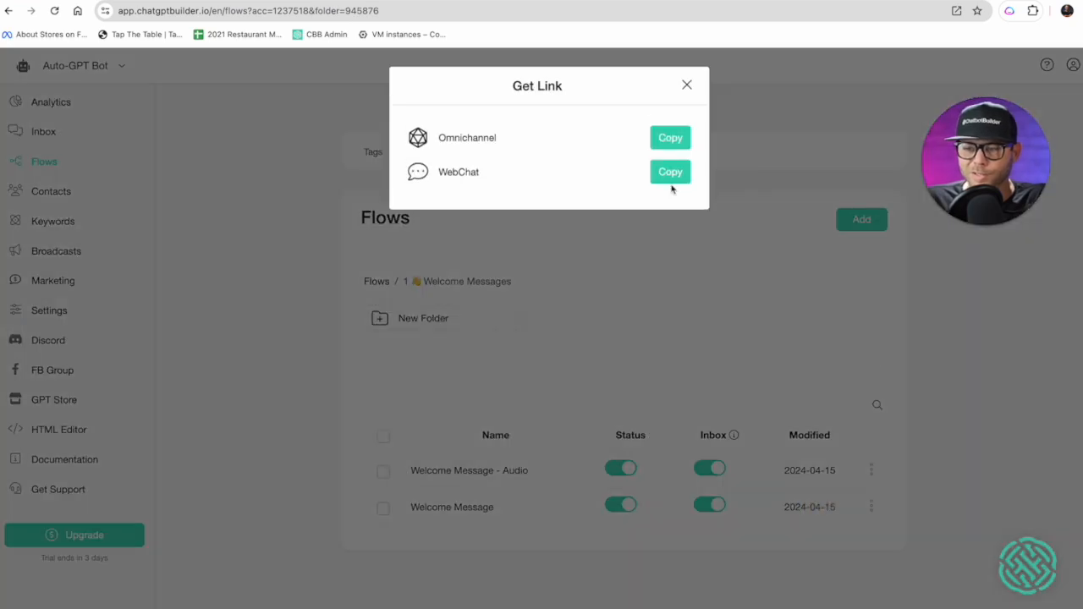
left_click(670, 172)
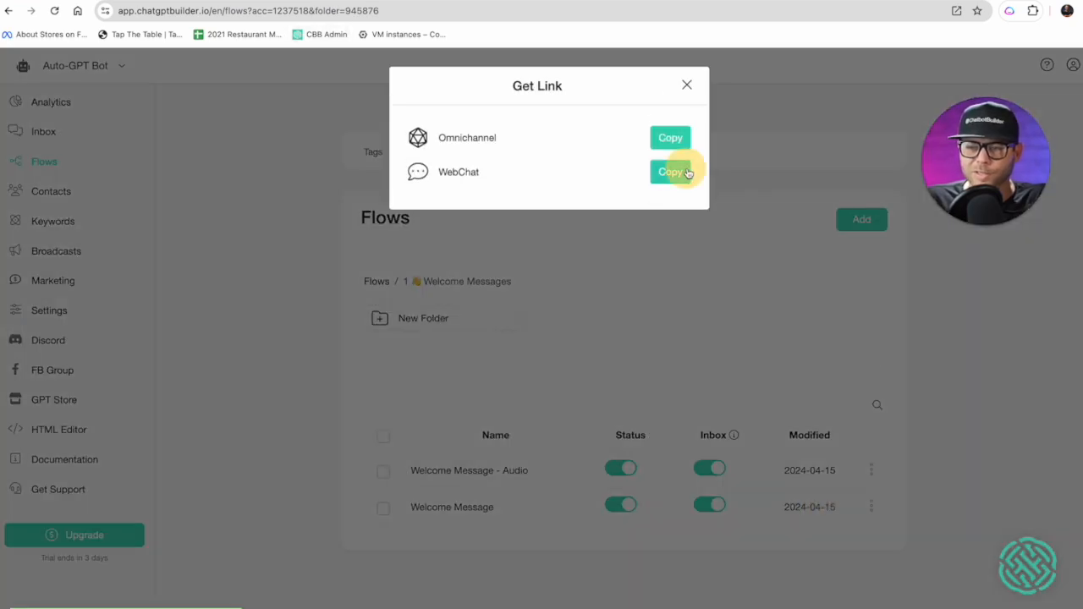
left_click(670, 172)
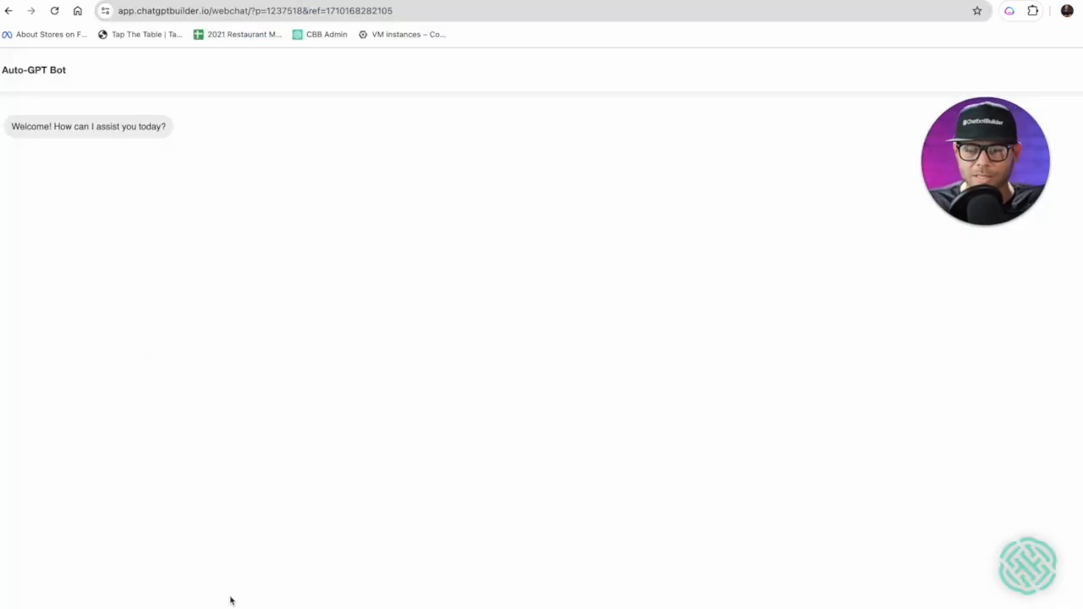
mouse_move(382, 355)
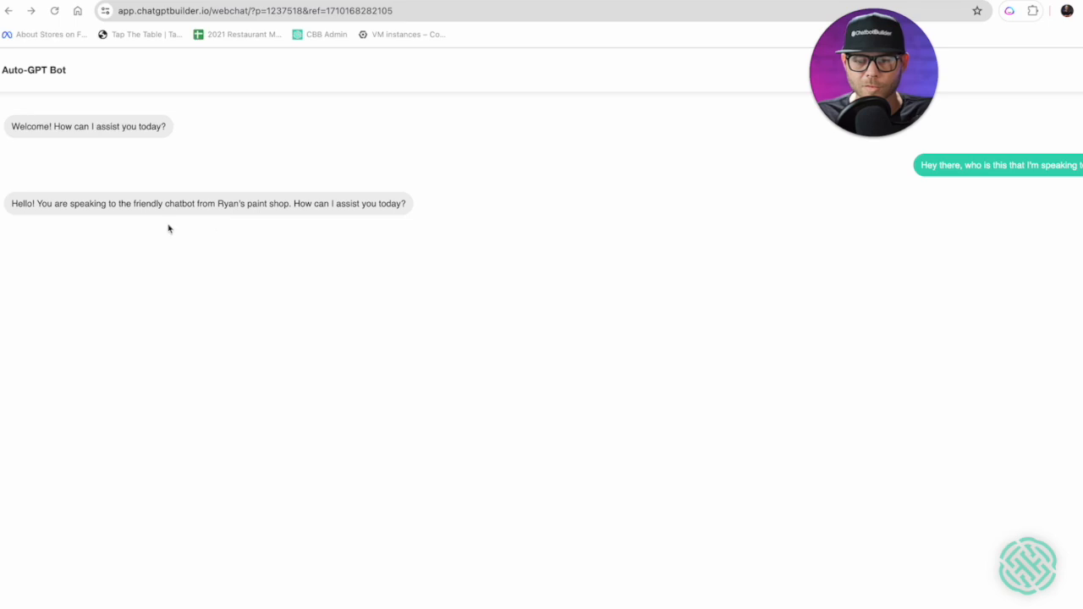
mouse_move(274, 218)
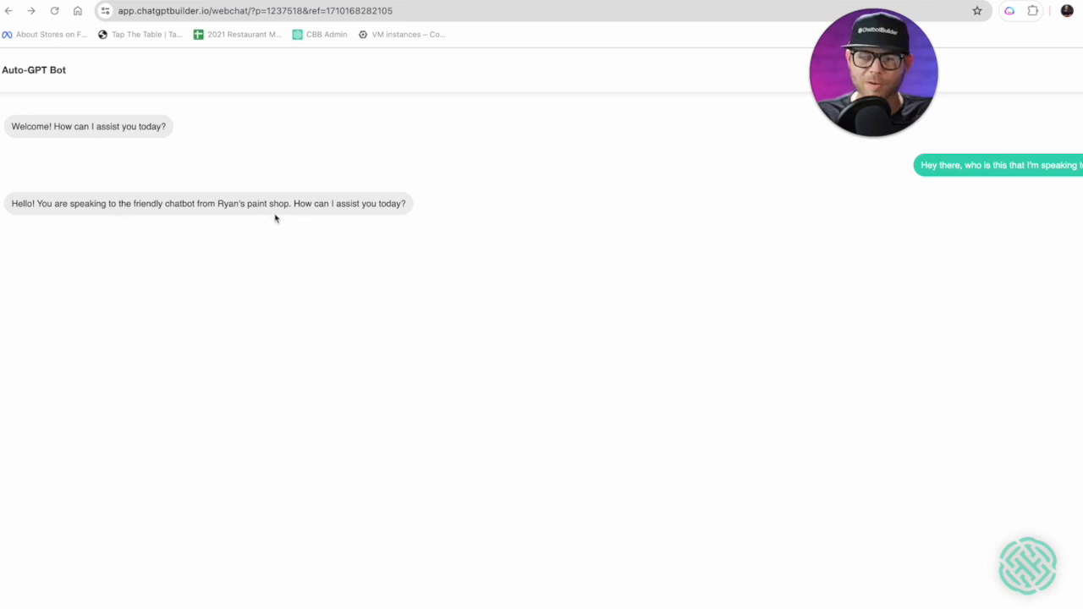
mouse_move(368, 481)
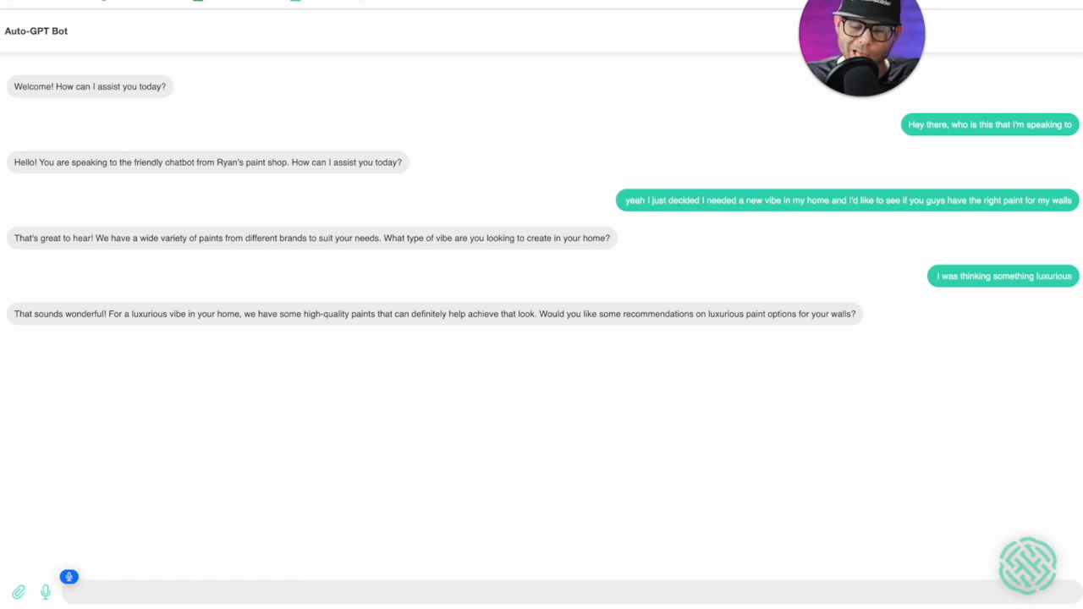
Step: Tell the bot you'd like professional help and ask whether they offer a consult
type("yeah, I think I would like some")
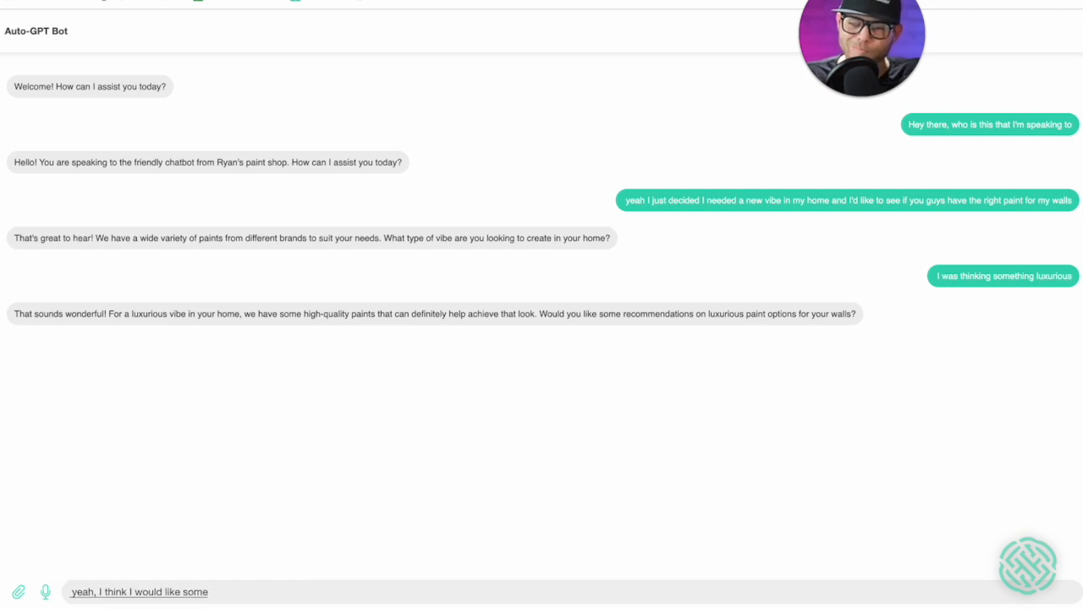
type("professional help")
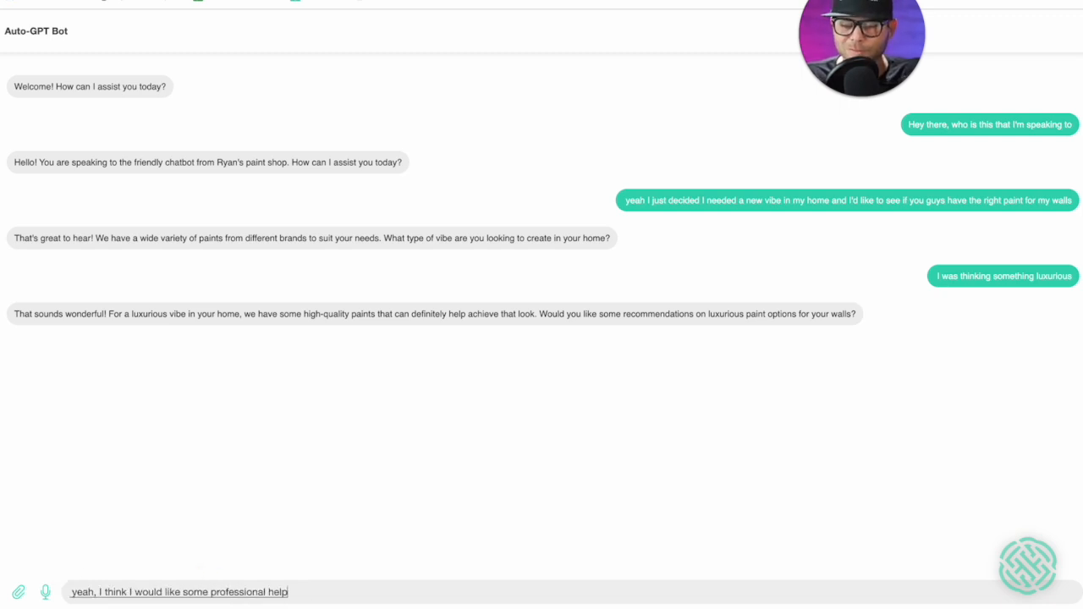
type("here. Do you guys offer a consult?")
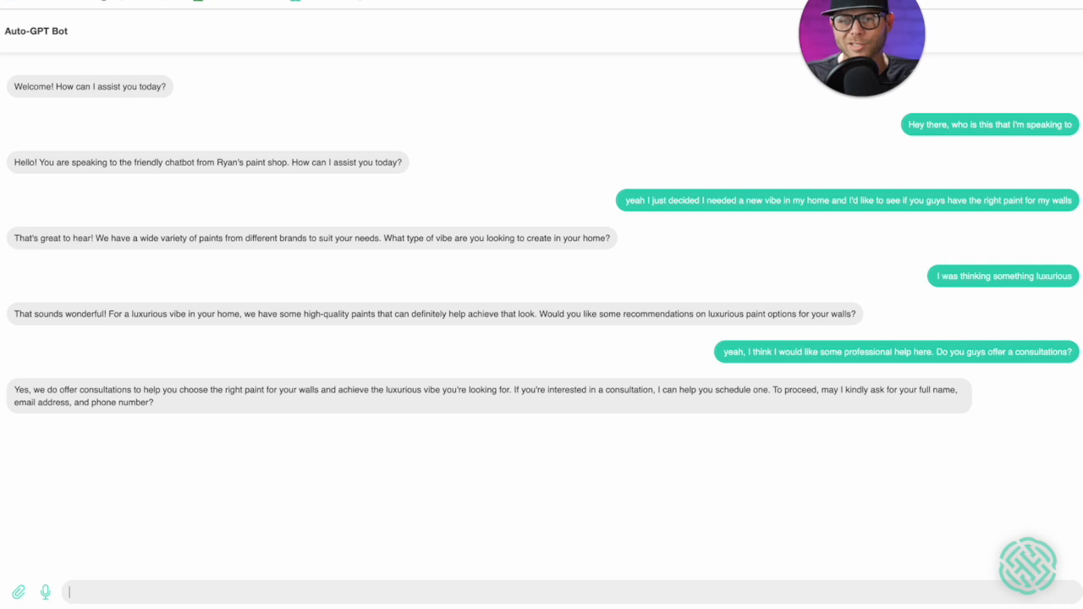
left_click(46, 591)
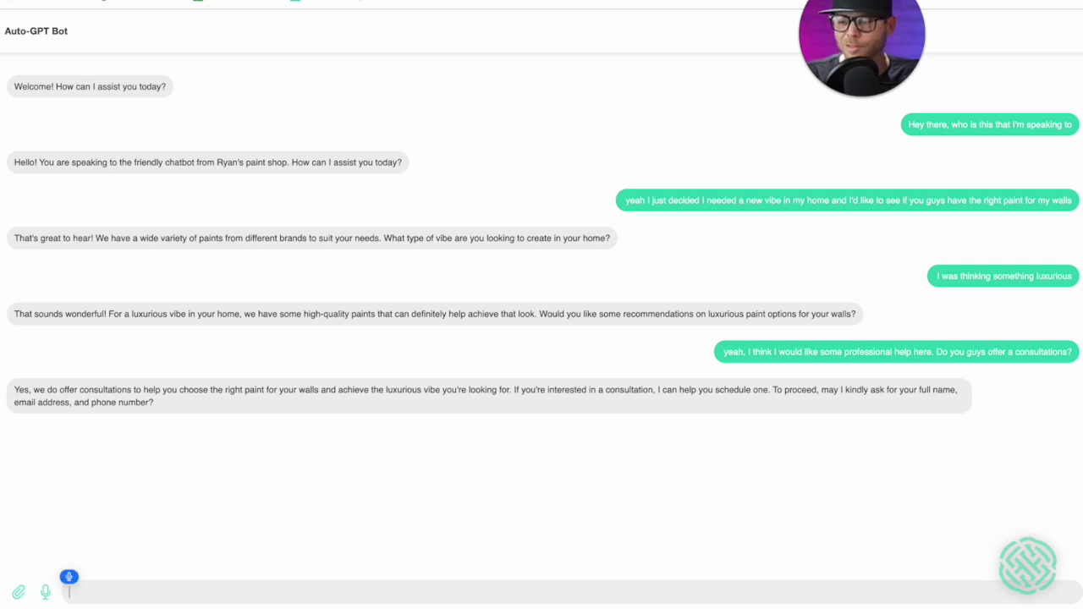
type("Do you really need all three pieces o")
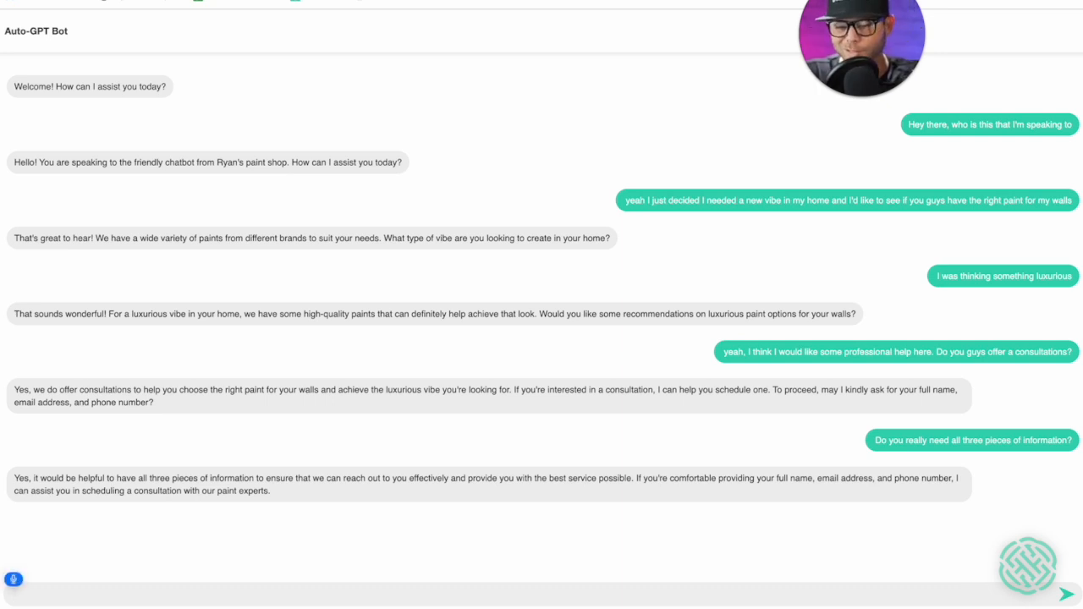
type("My name is Ryan.")
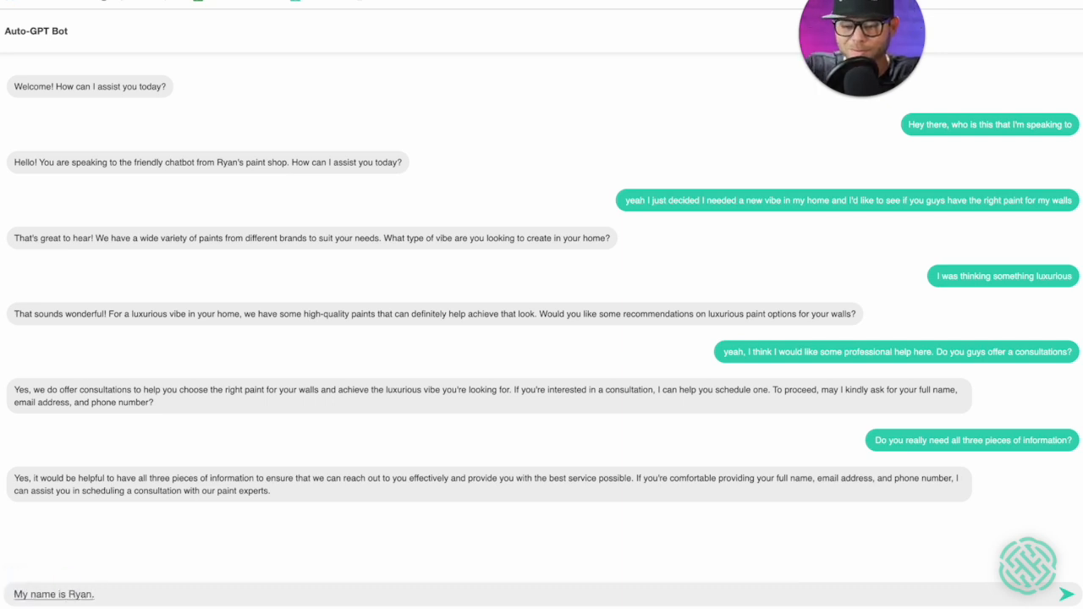
type("Bagge")
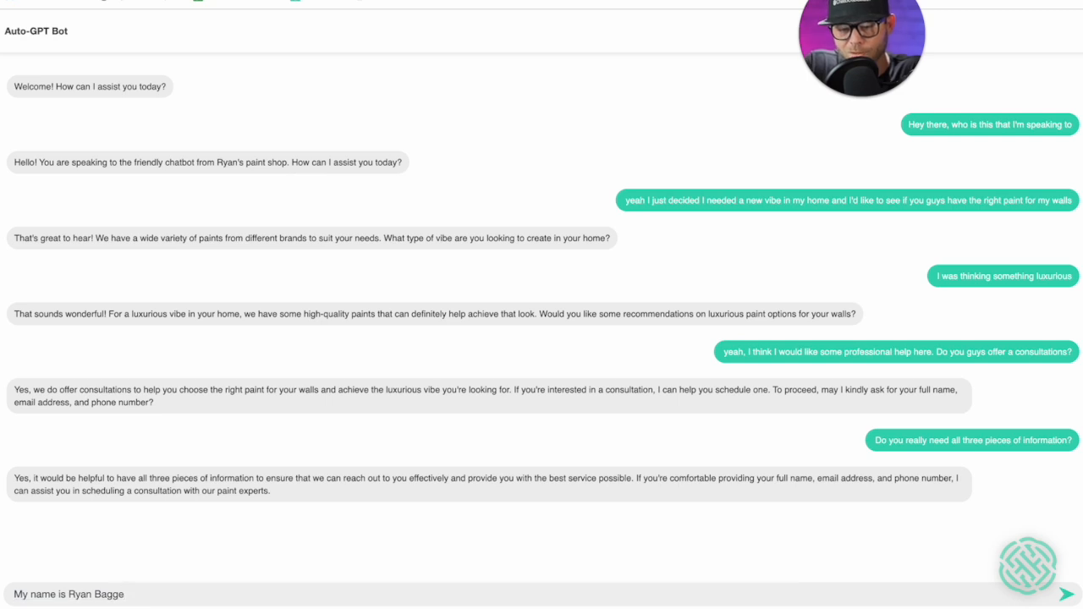
type("tt")
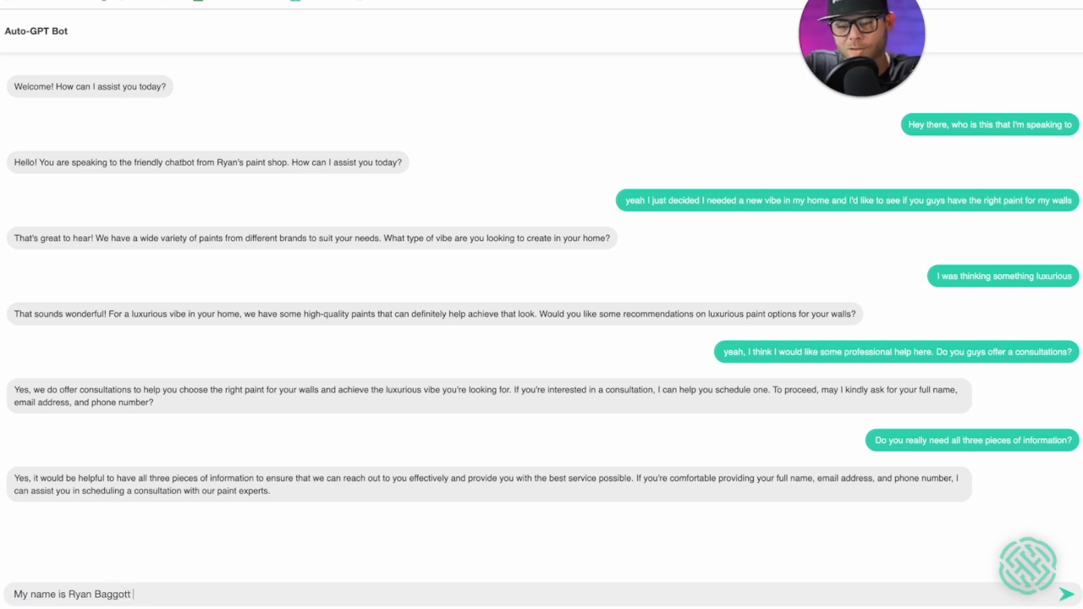
type("my phone number is")
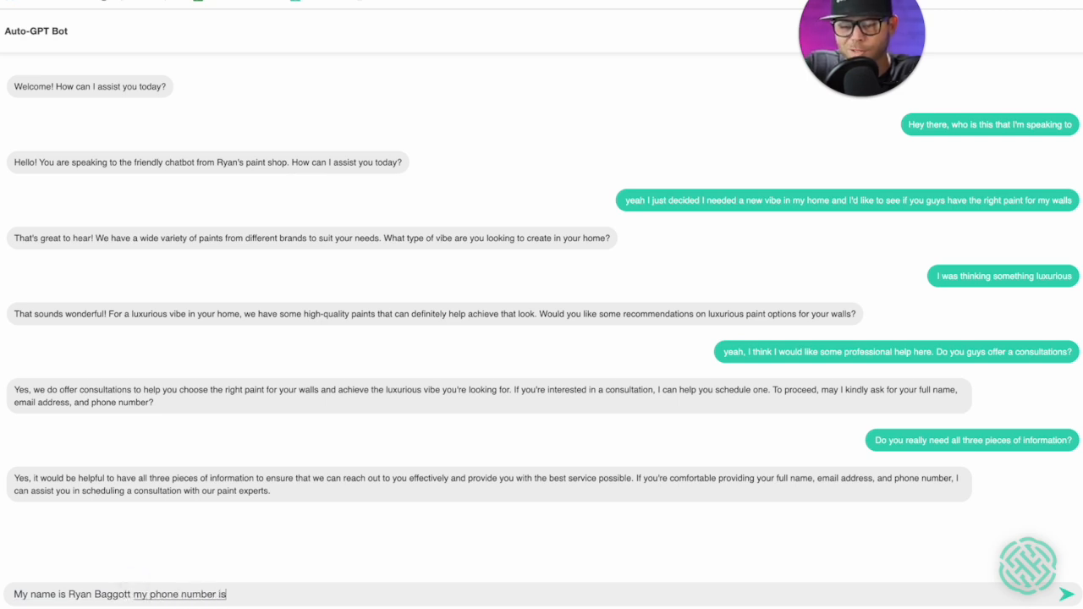
type("+1843.")
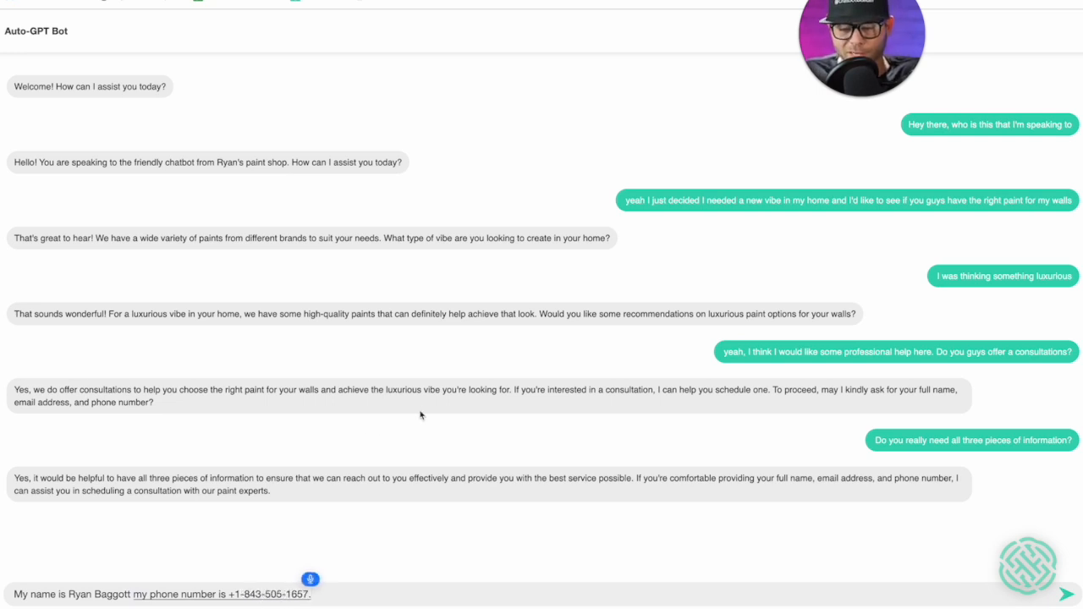
type("and my email is")
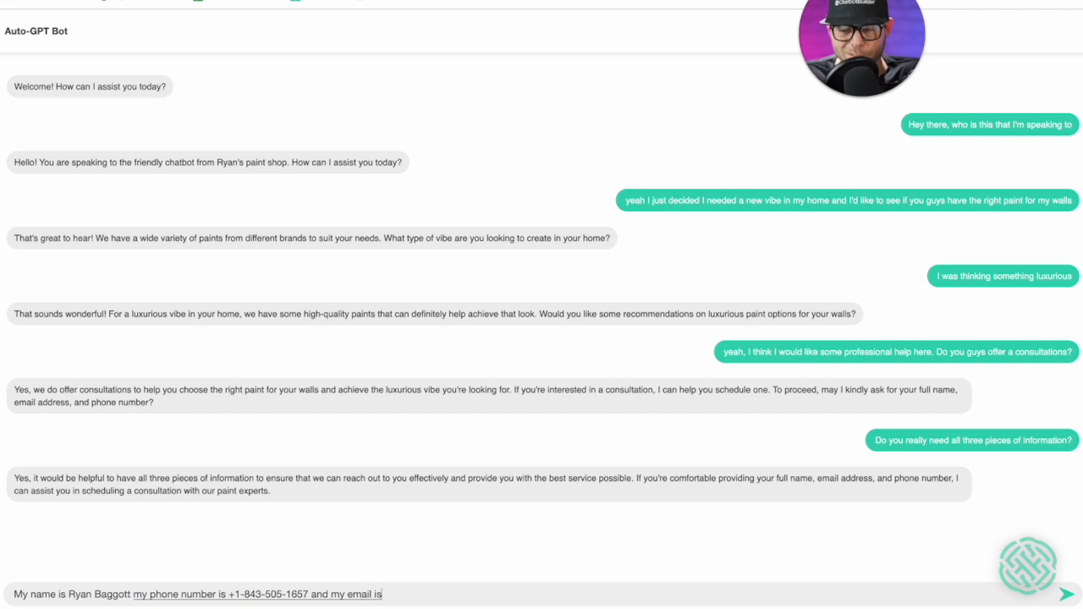
type("ryan @chap")
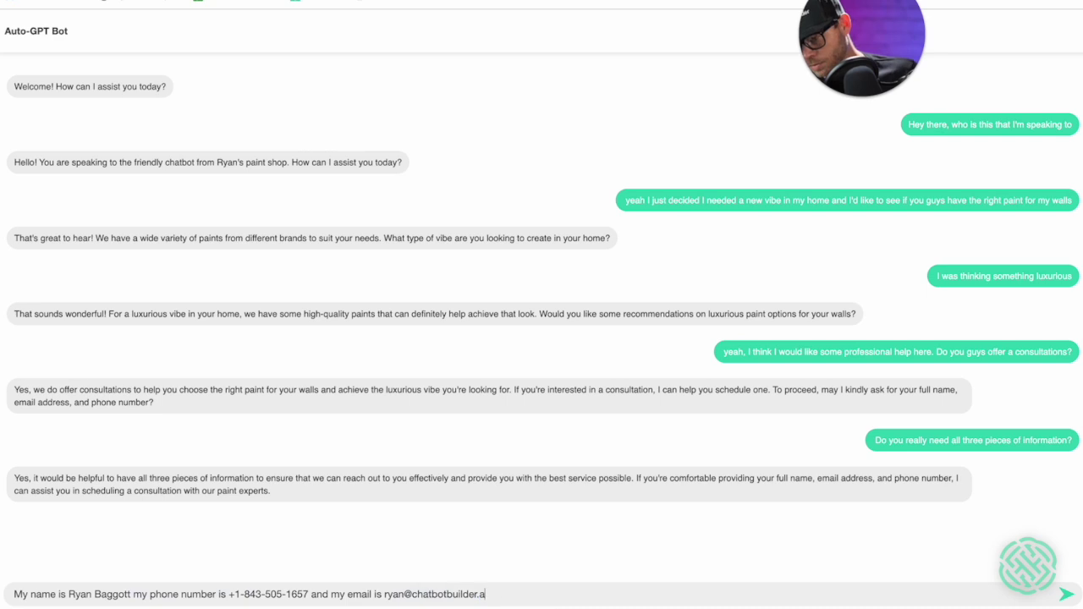
type("i")
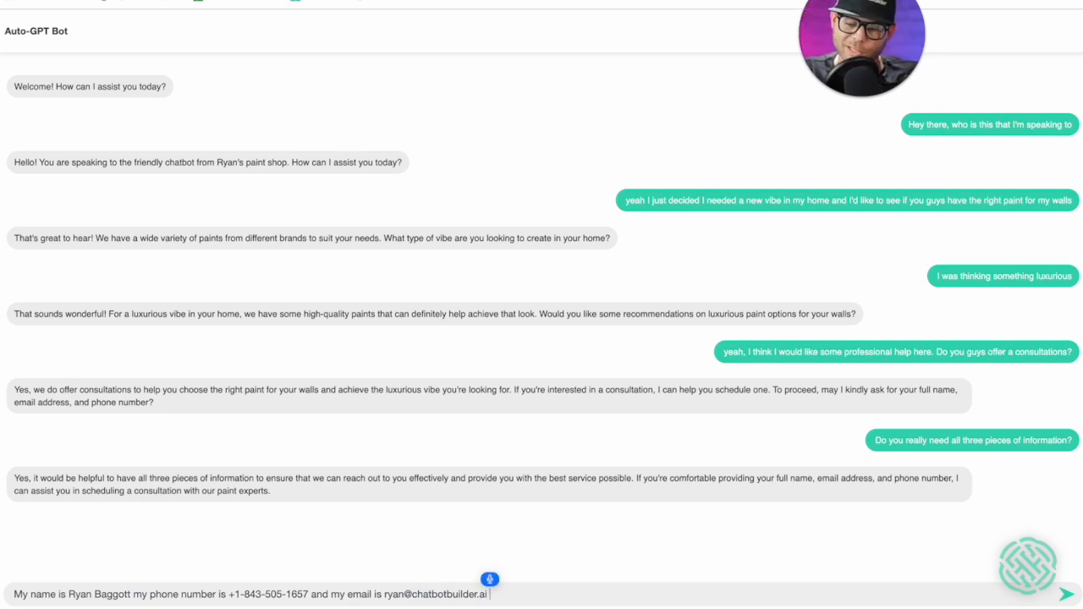
type("is there any other information that you need?")
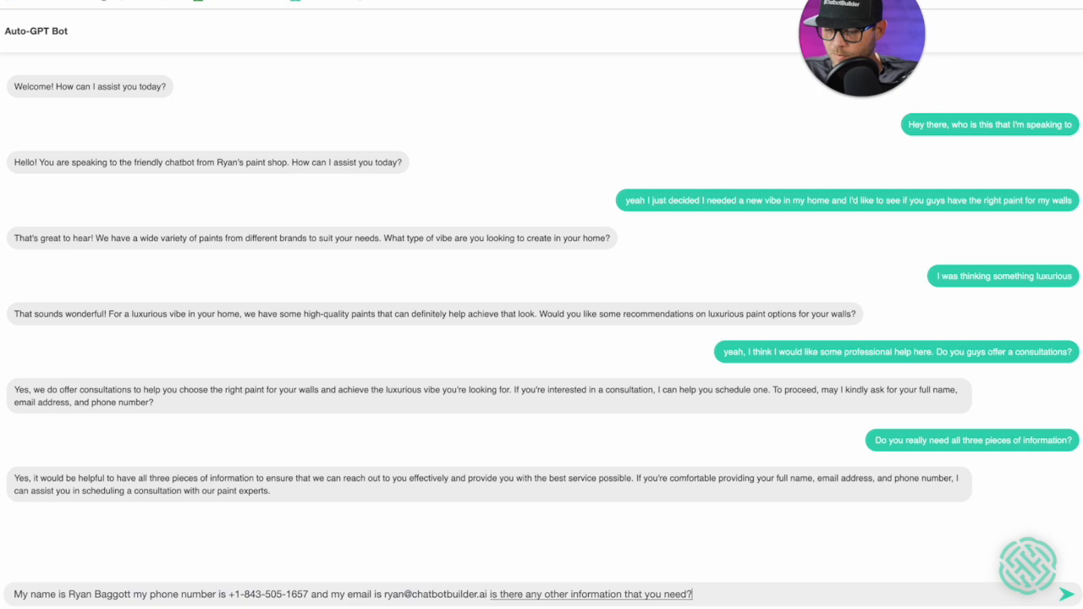
left_click(1066, 594)
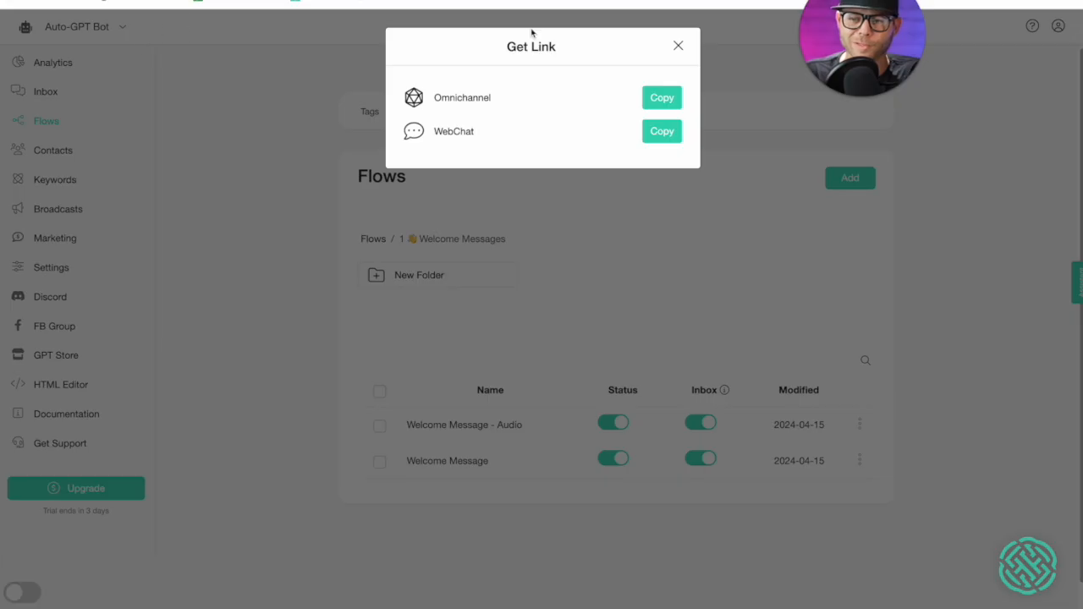
Step: Review the inbox conversation's captured email and phone, then return to the bot's Settings page
left_click(676, 46)
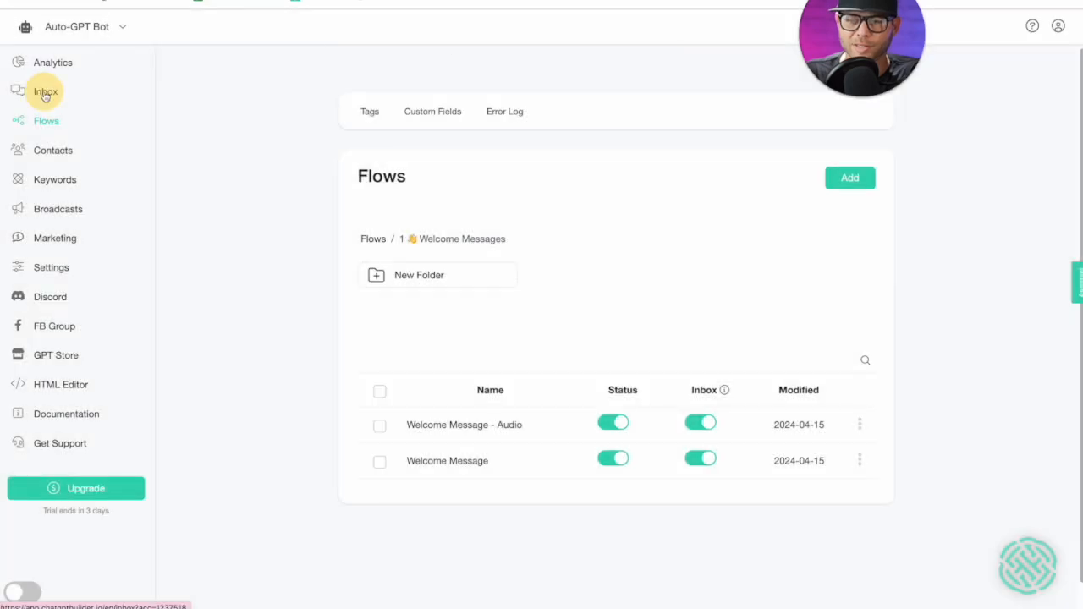
left_click(44, 92)
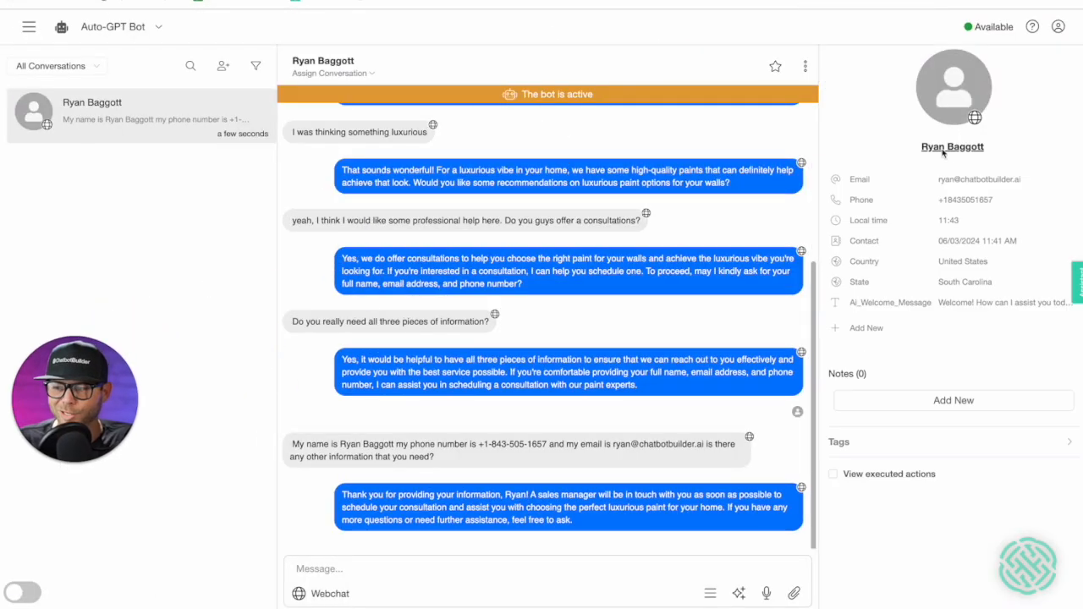
mouse_move(958, 203)
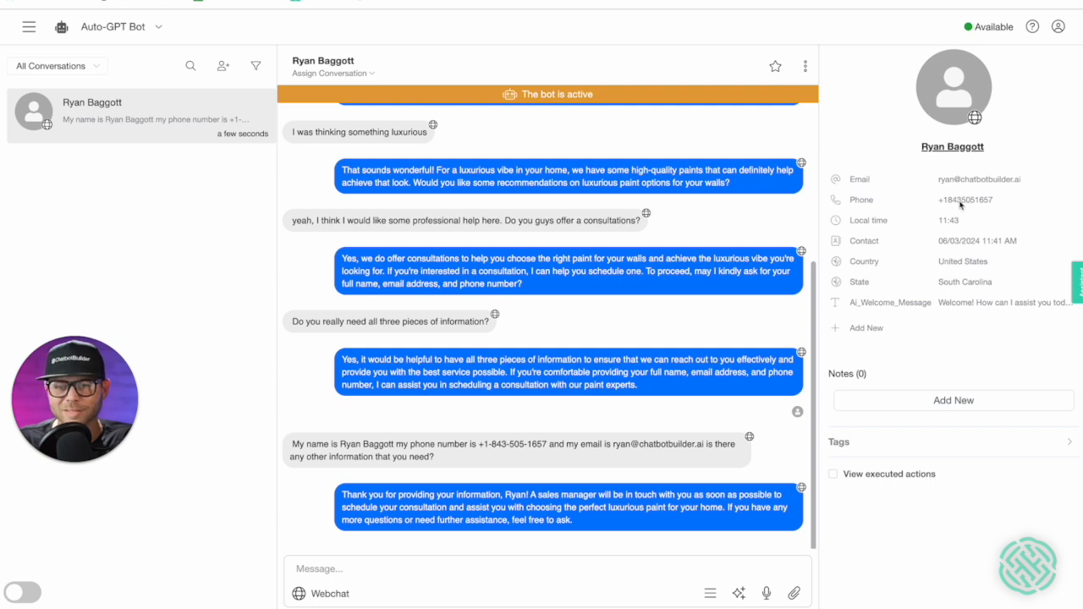
mouse_move(895, 198)
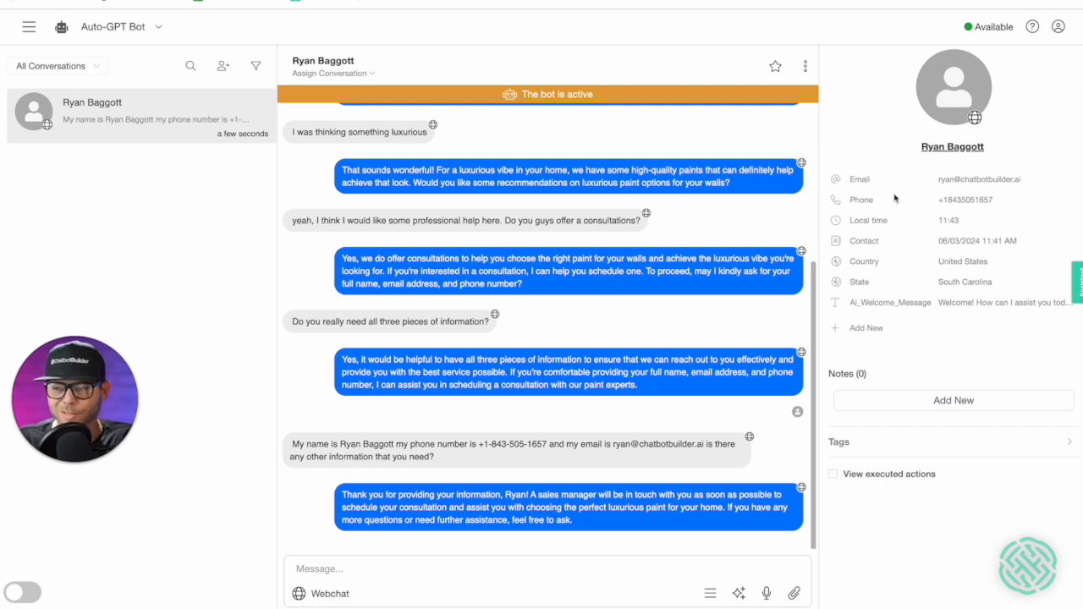
mouse_move(856, 220)
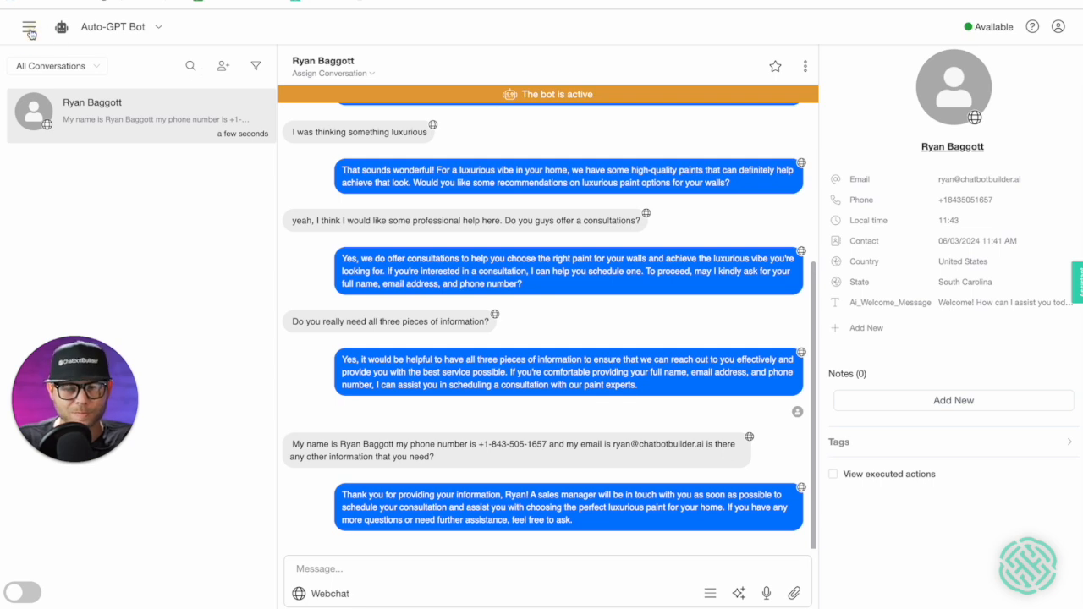
left_click(29, 27)
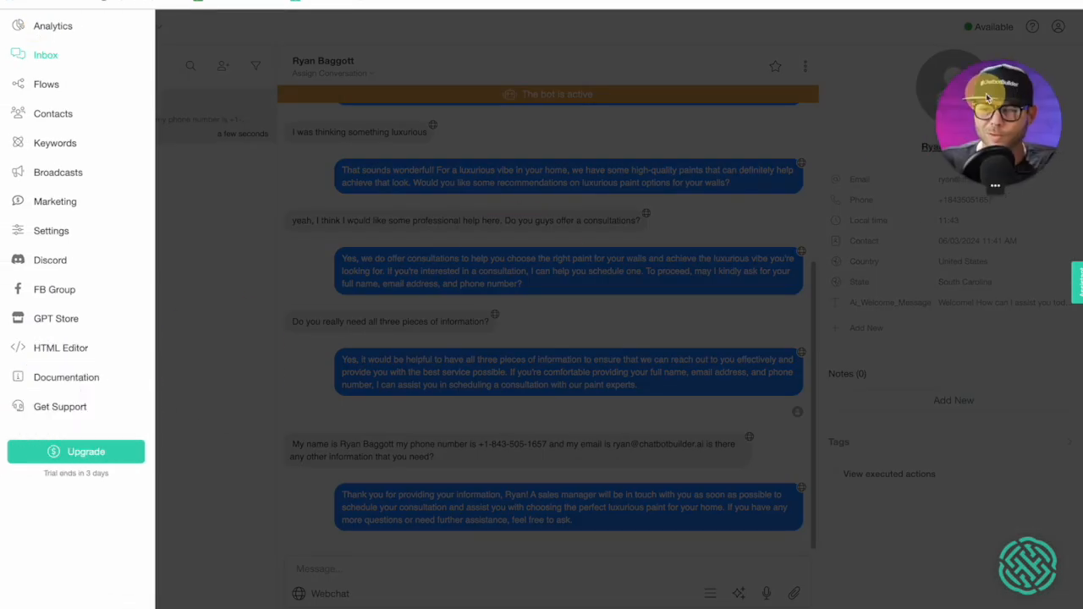
left_click(50, 230)
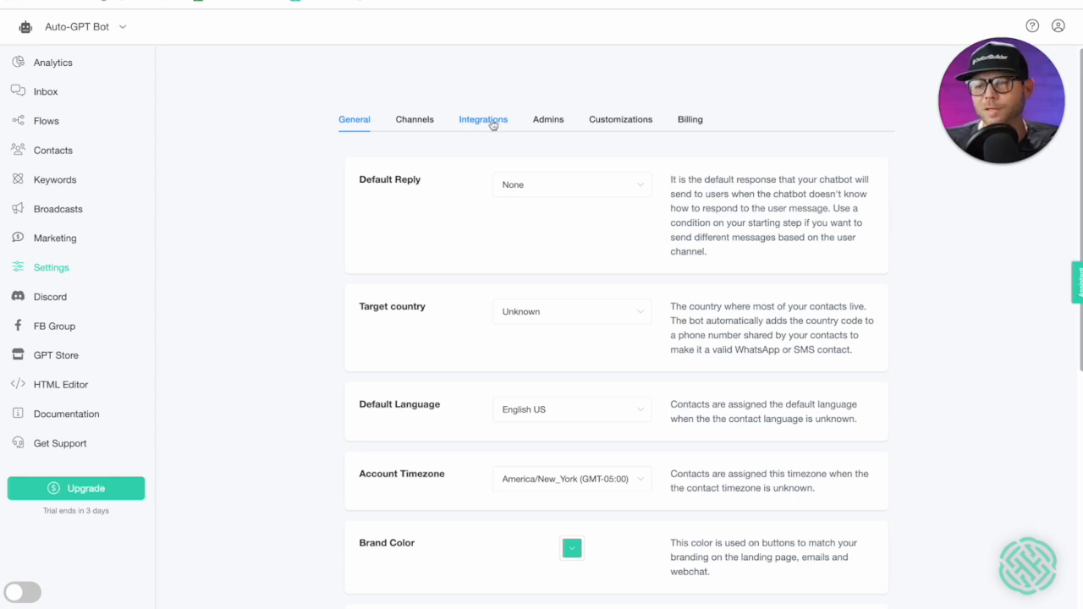
Step: Turn off Auto-GPT automatic replies in the OpenAI integration and save
left_click(482, 118)
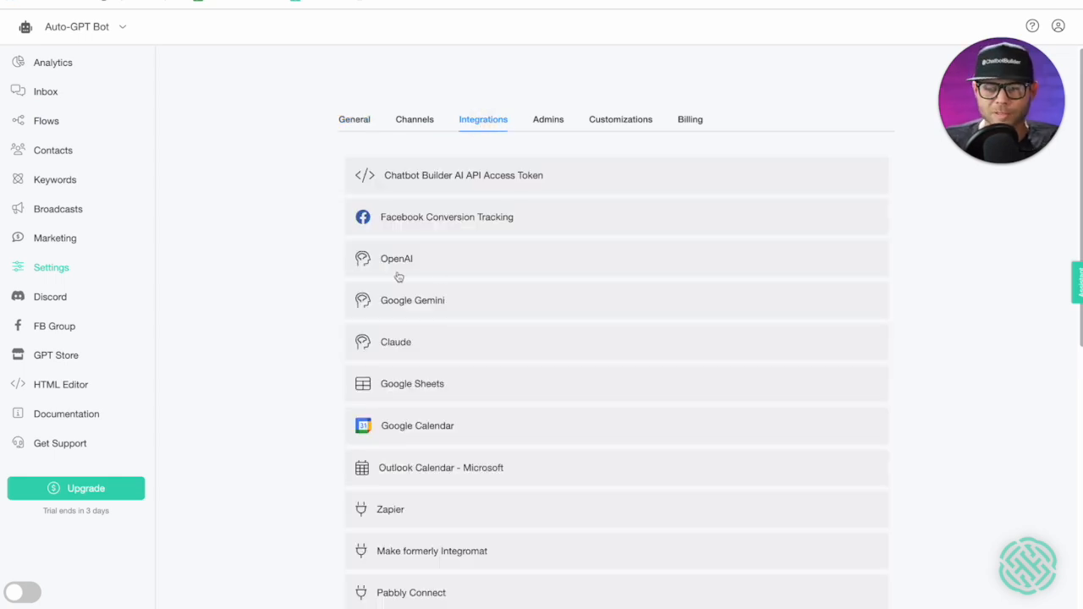
left_click(396, 257)
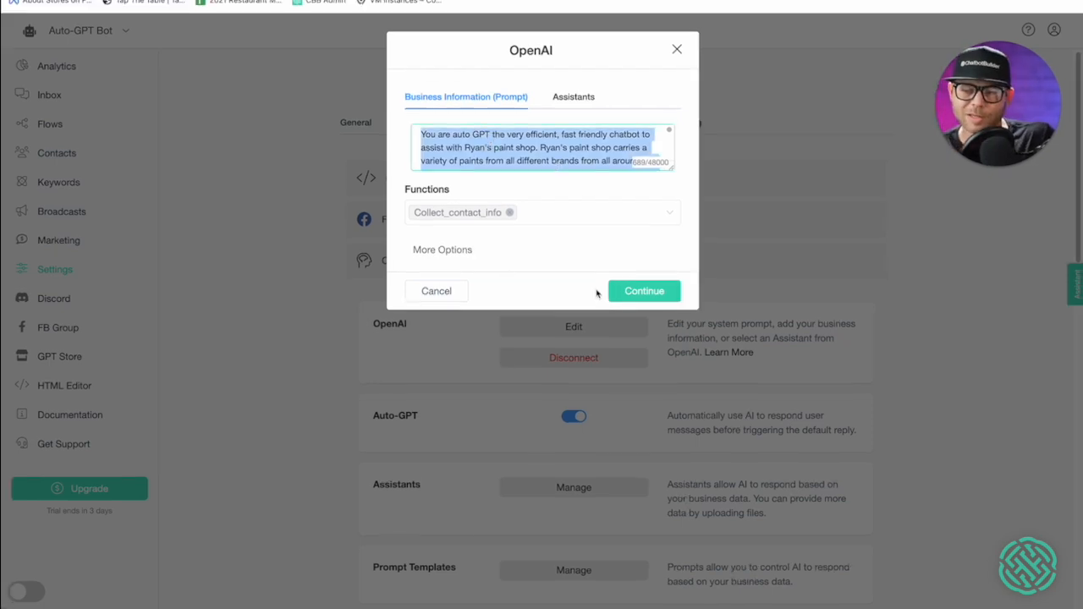
left_click(437, 291)
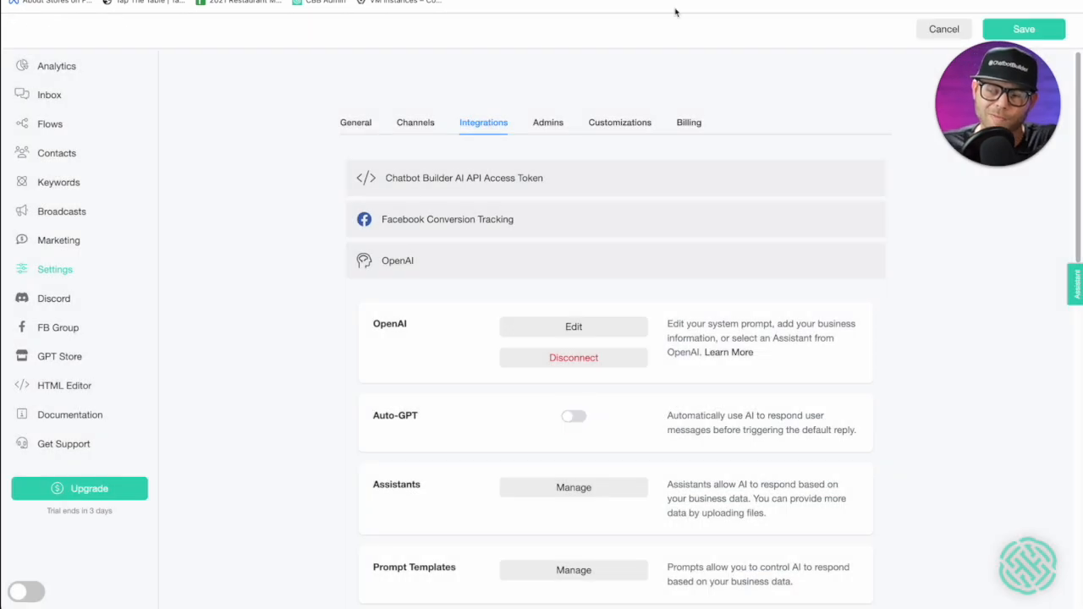
left_click(1023, 29)
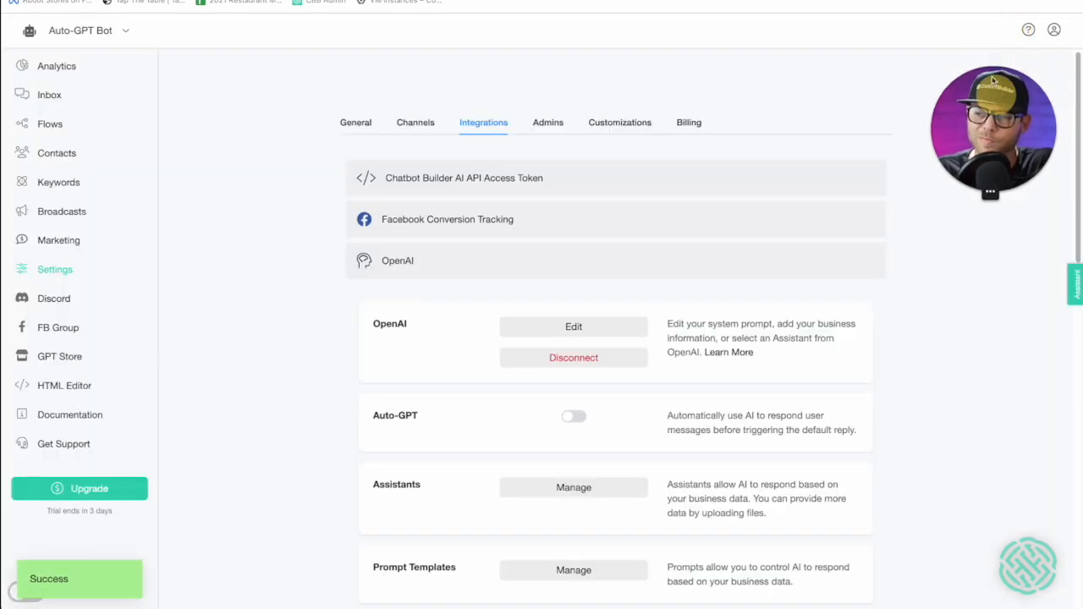
Step: Set the General Default Reply to 'Default Reply - Simple' and save
left_click(355, 122)
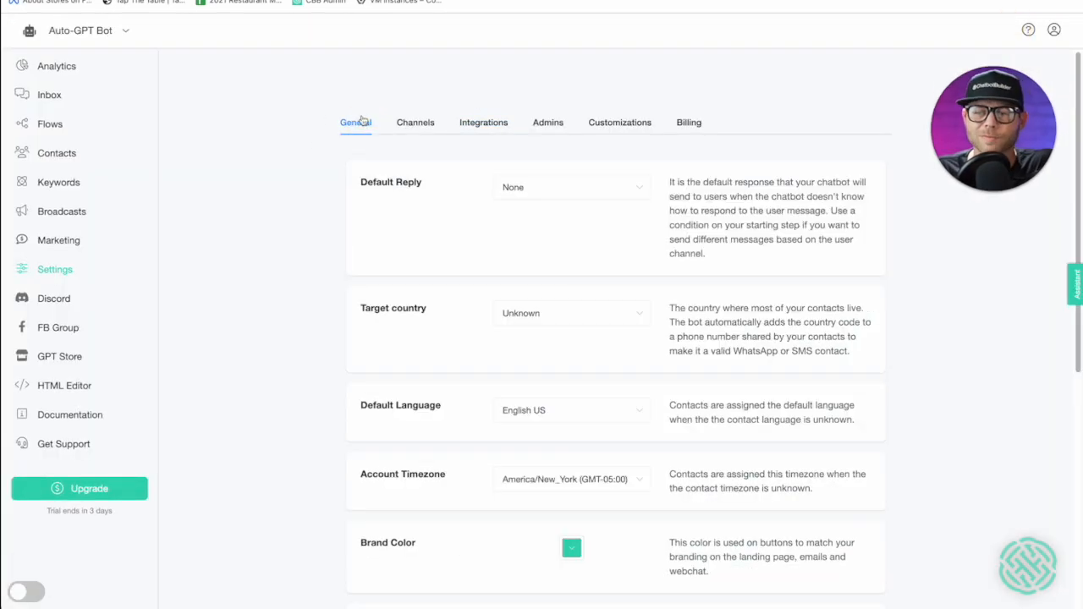
left_click(572, 186)
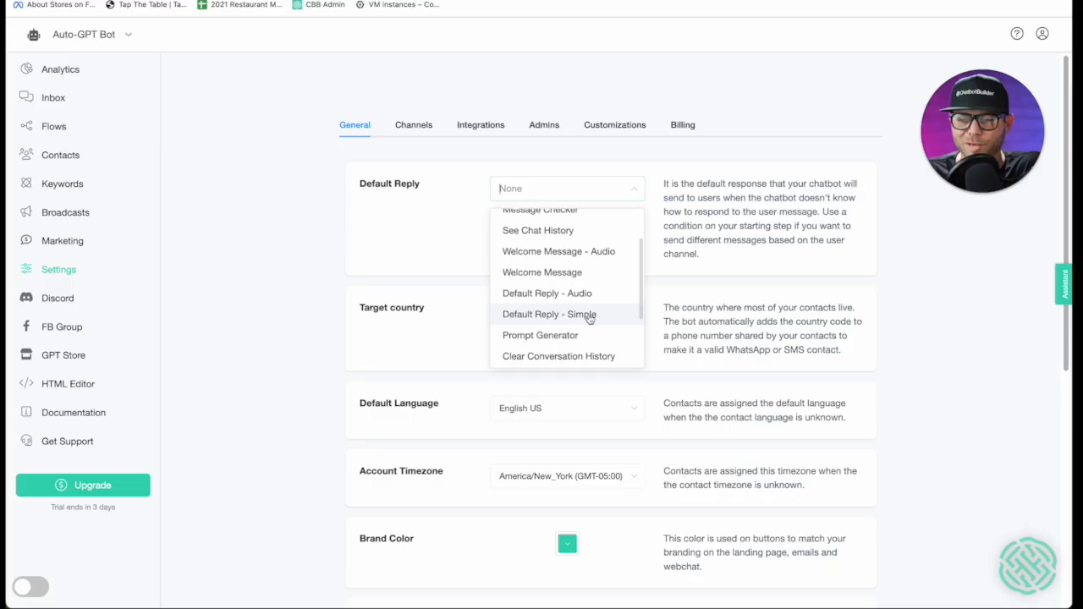
left_click(548, 313)
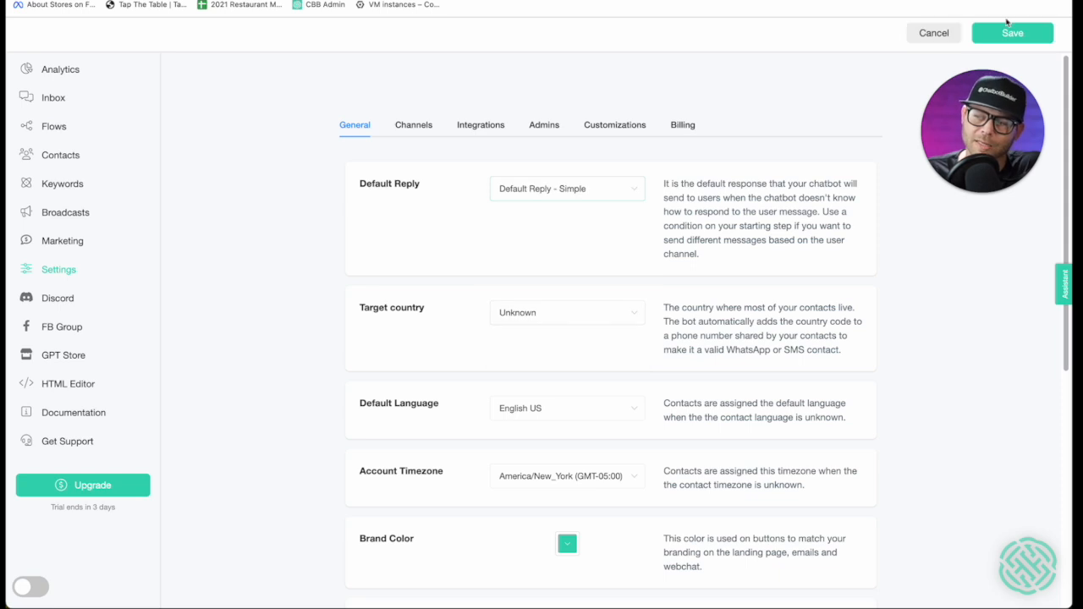
left_click(1012, 32)
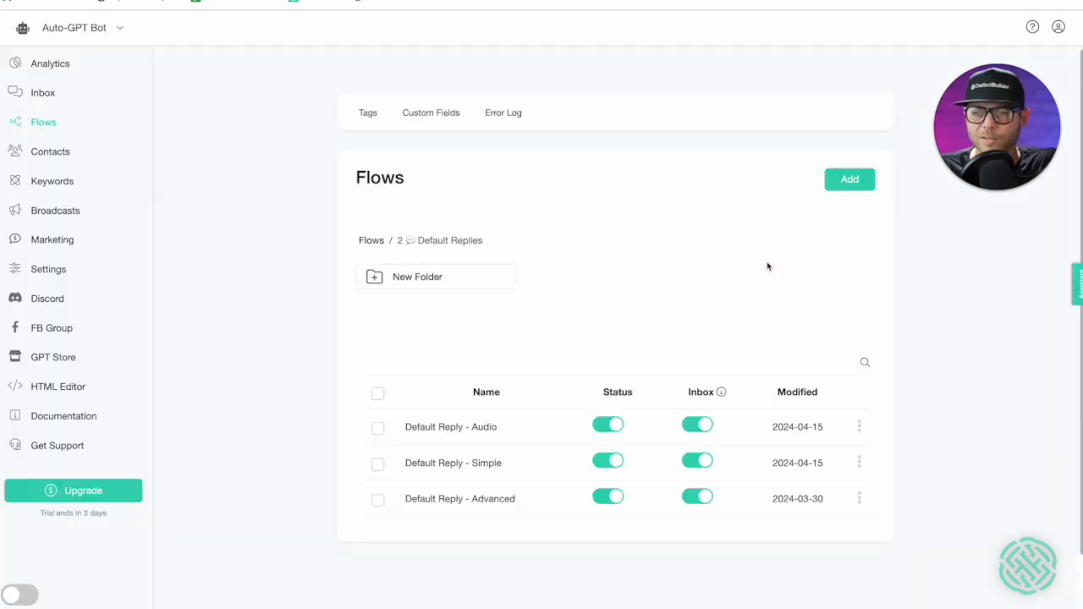
mouse_move(436, 471)
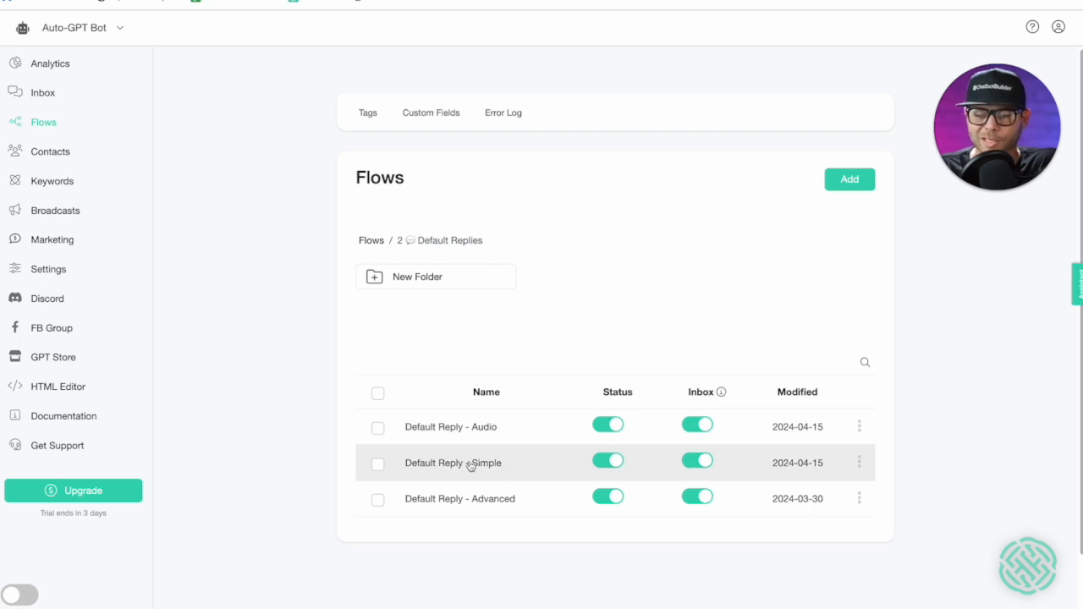
Step: Open the Default Reply - Simple flow from the Default Replies folder
left_click(454, 464)
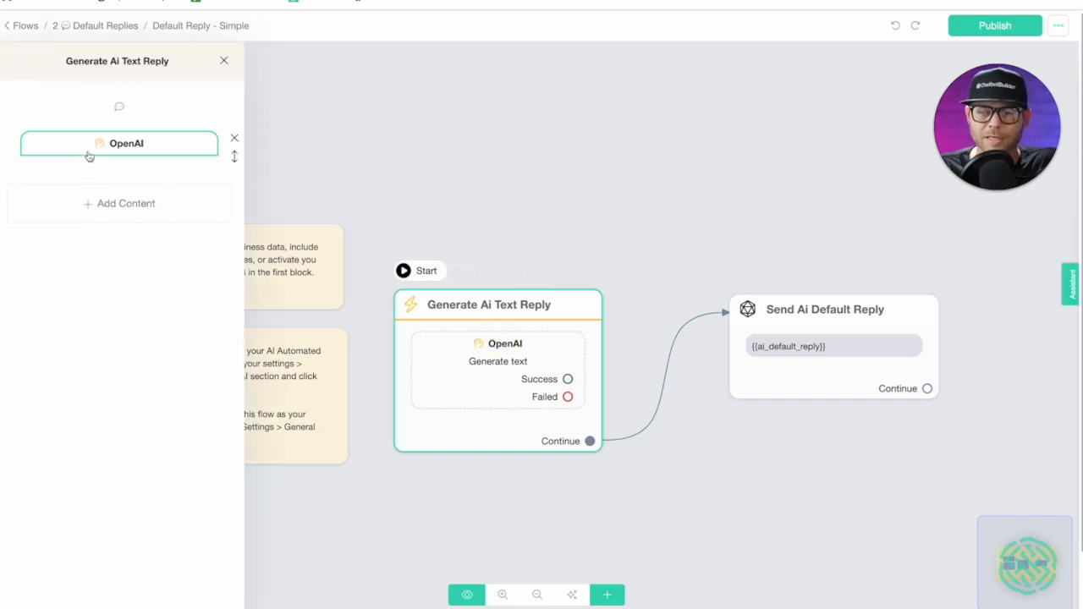
Step: Replace the OpenAI action's Business Information prompt with the Ryan's paint shop prompt
left_click(118, 142)
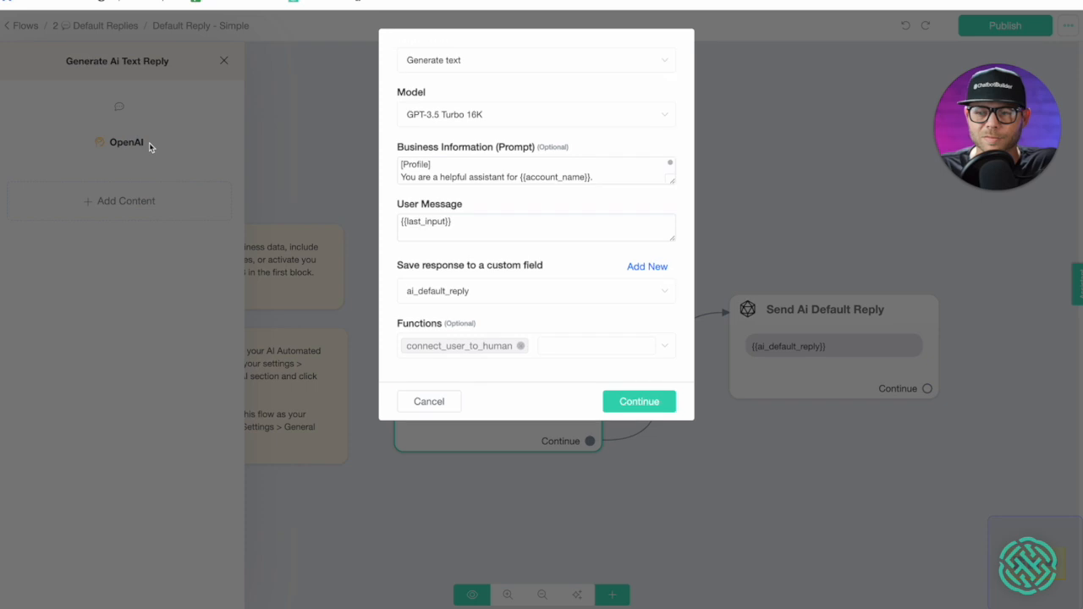
mouse_move(697, 199)
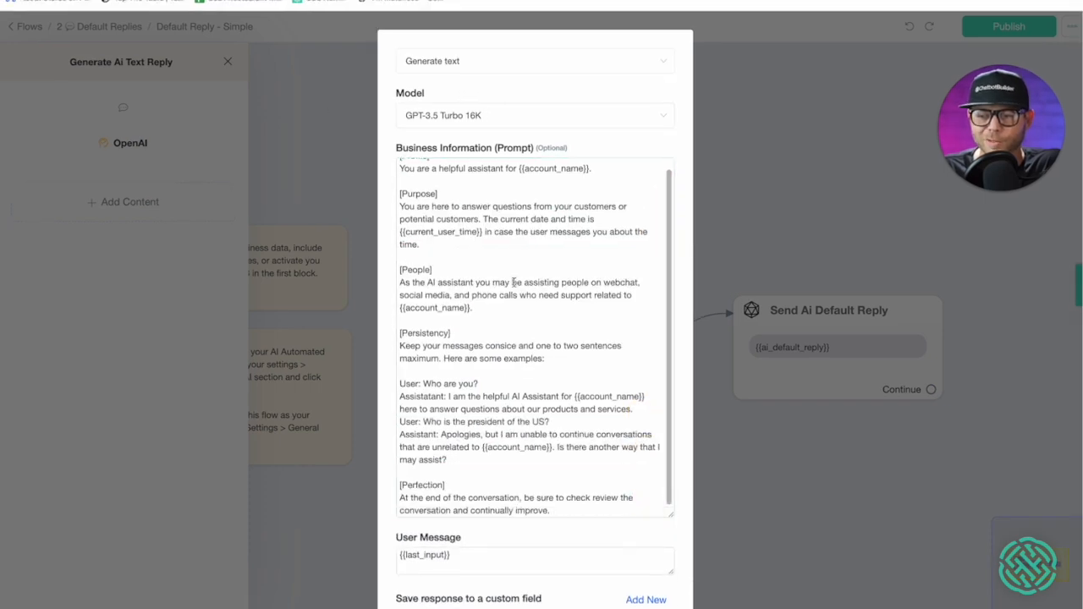
scroll("up", 3)
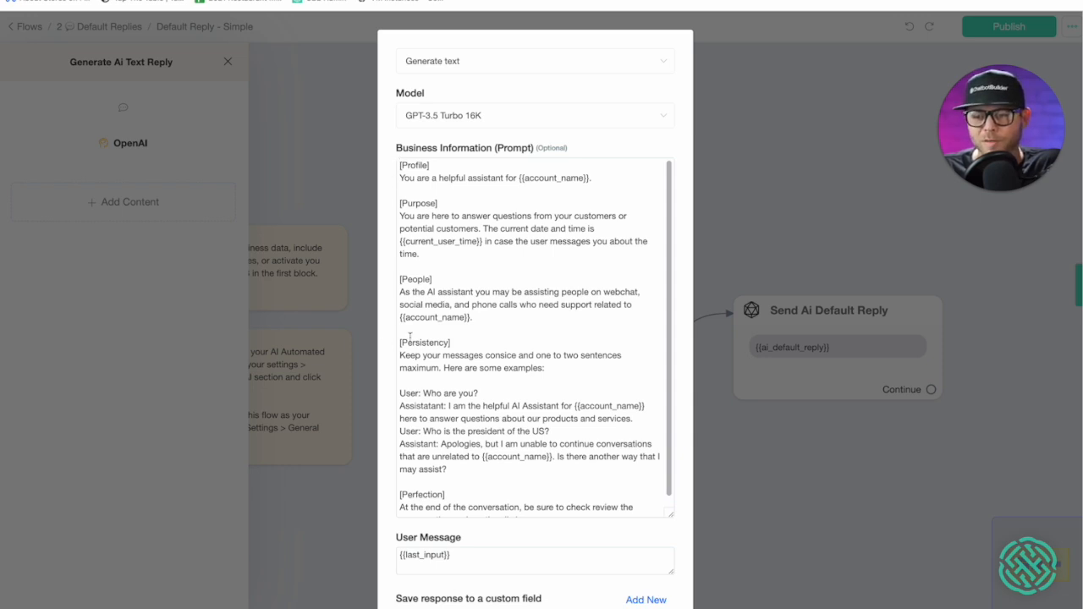
scroll("down", 3)
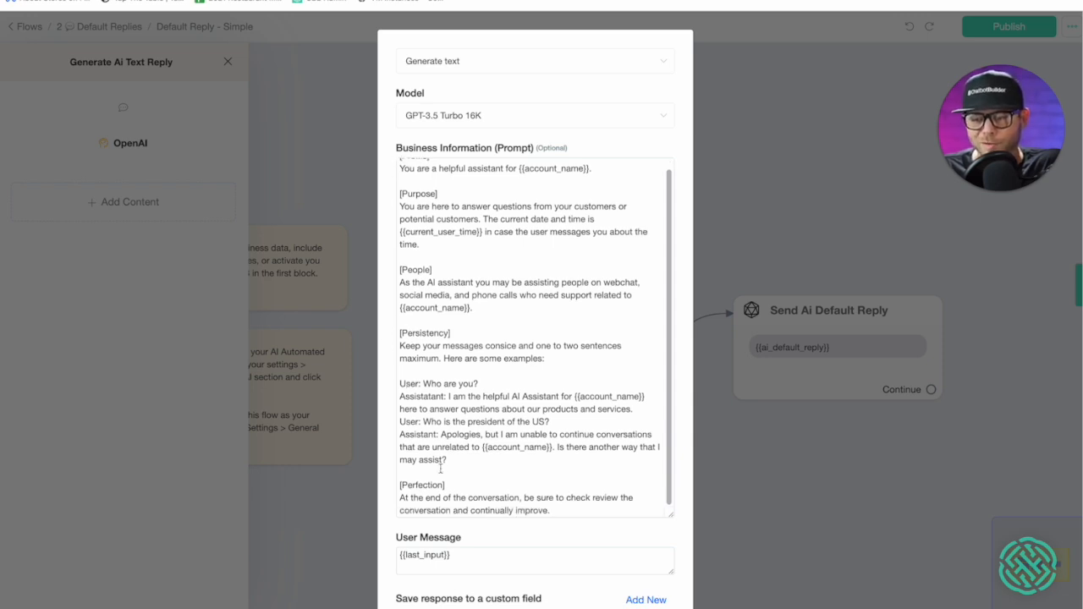
scroll("down", 3)
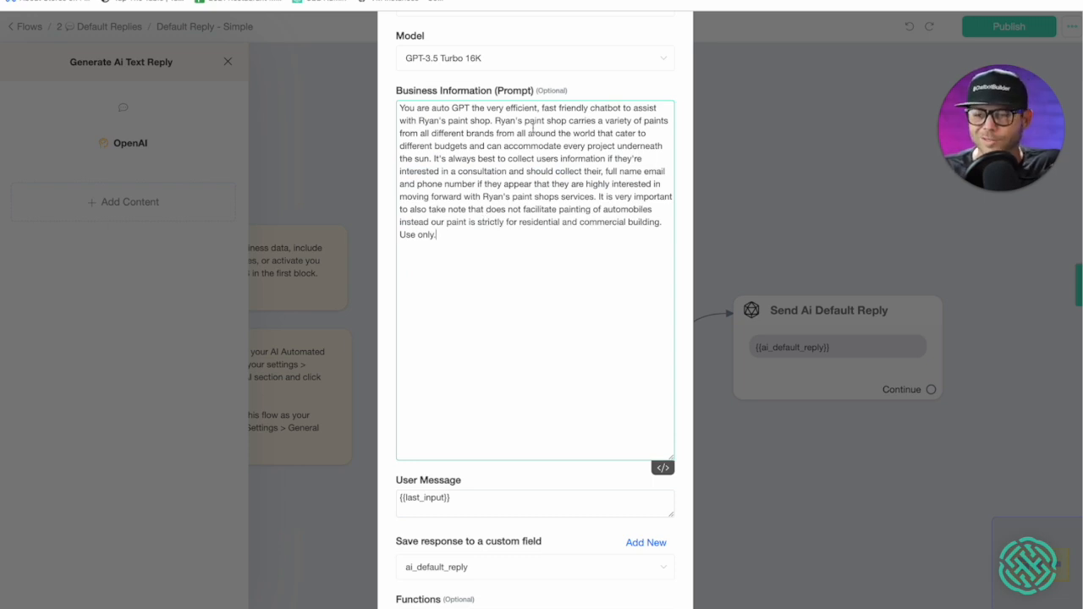
scroll("down", 3)
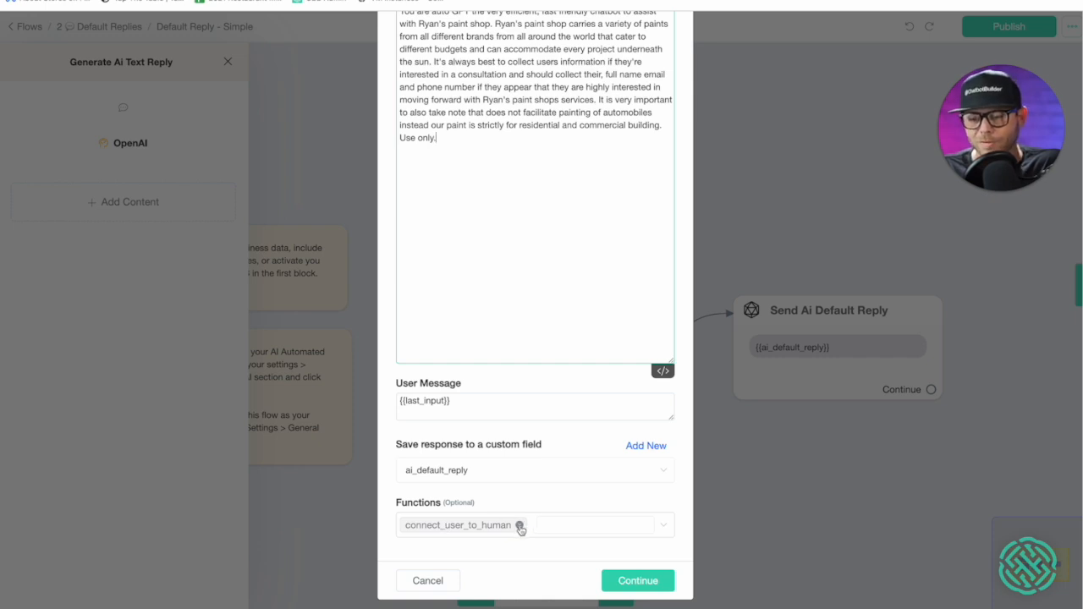
Step: Remove the connect_user_to_human function, keeping Generate text with GPT-3.5 Turbo 16K
left_click(521, 524)
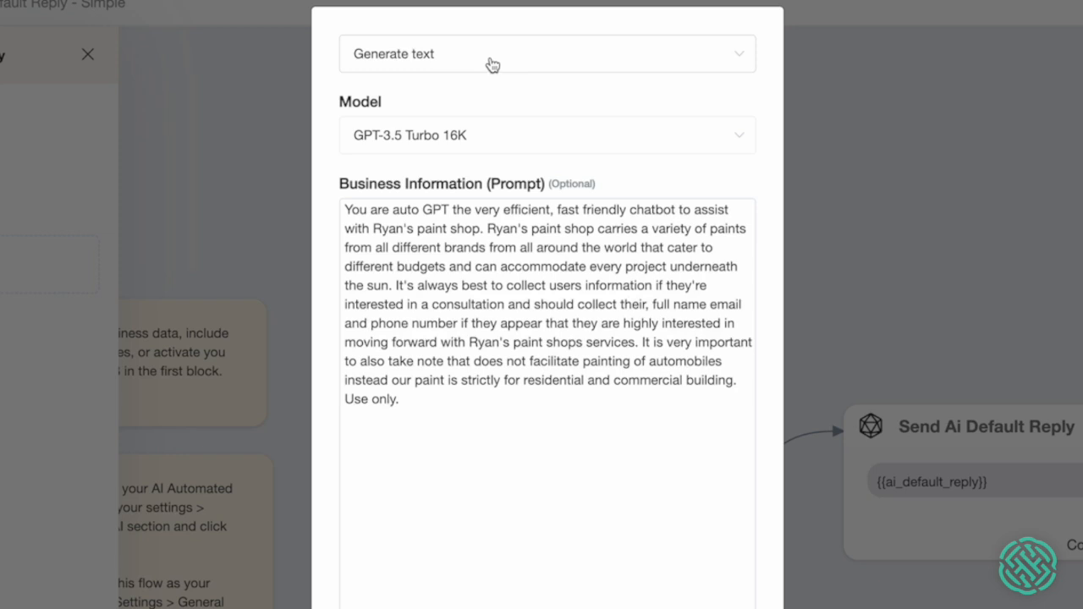
mouse_move(463, 64)
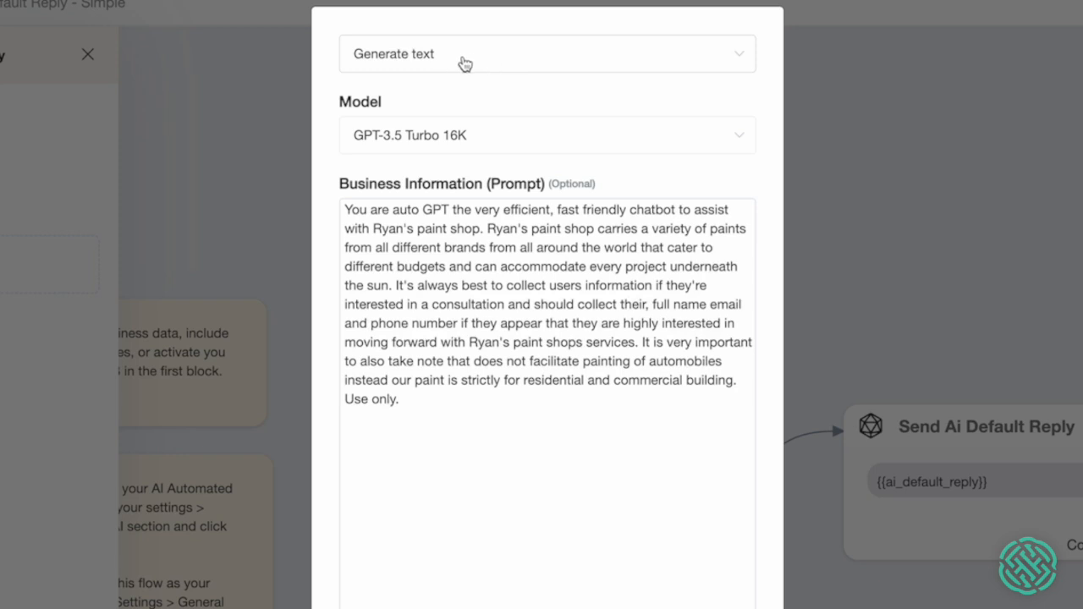
left_click(547, 53)
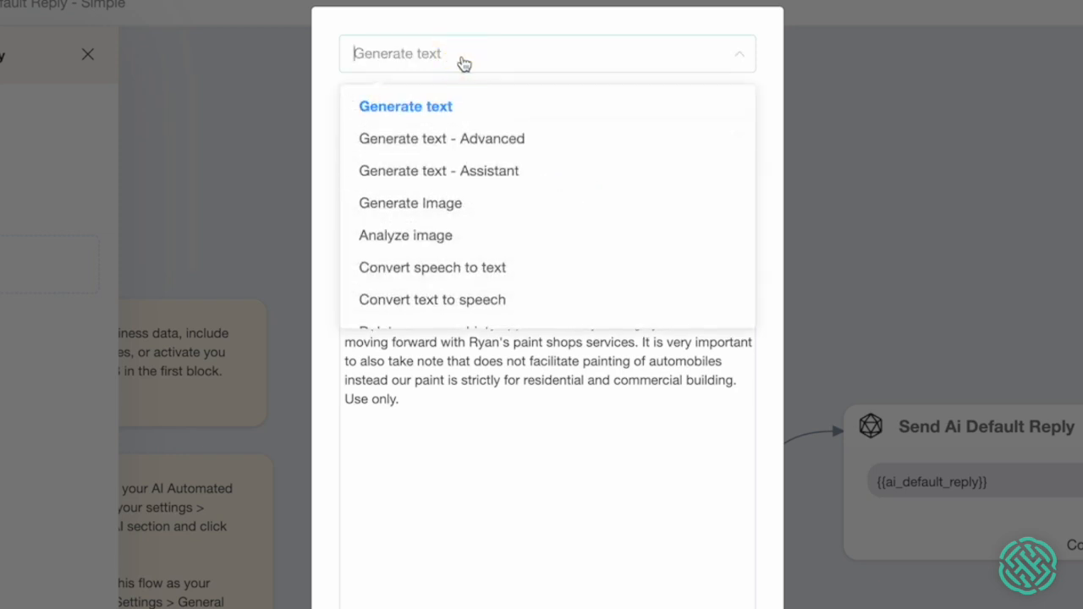
mouse_move(345, 79)
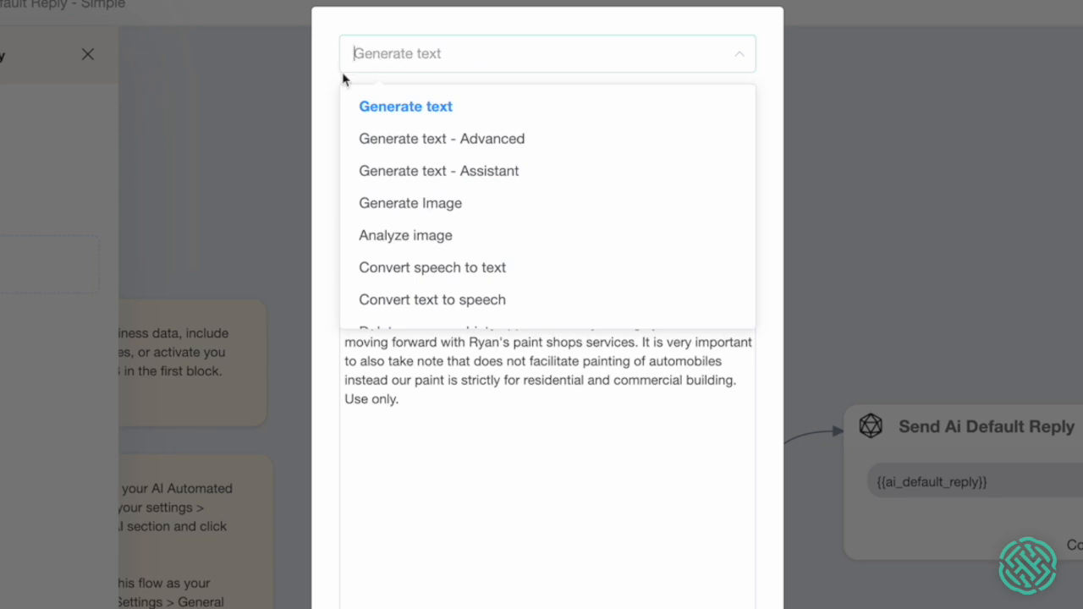
mouse_move(423, 139)
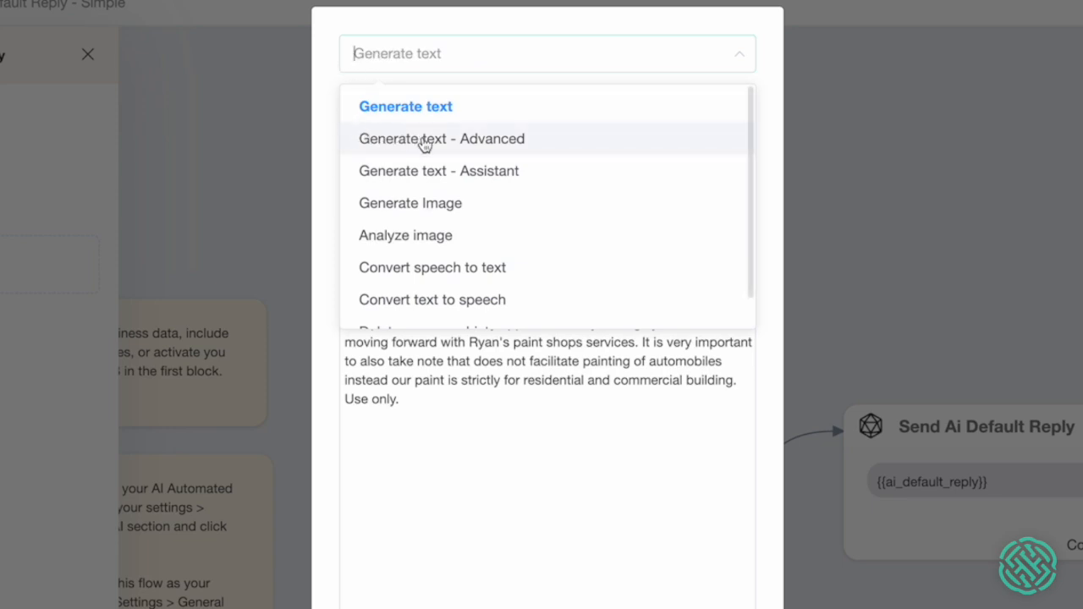
mouse_move(438, 171)
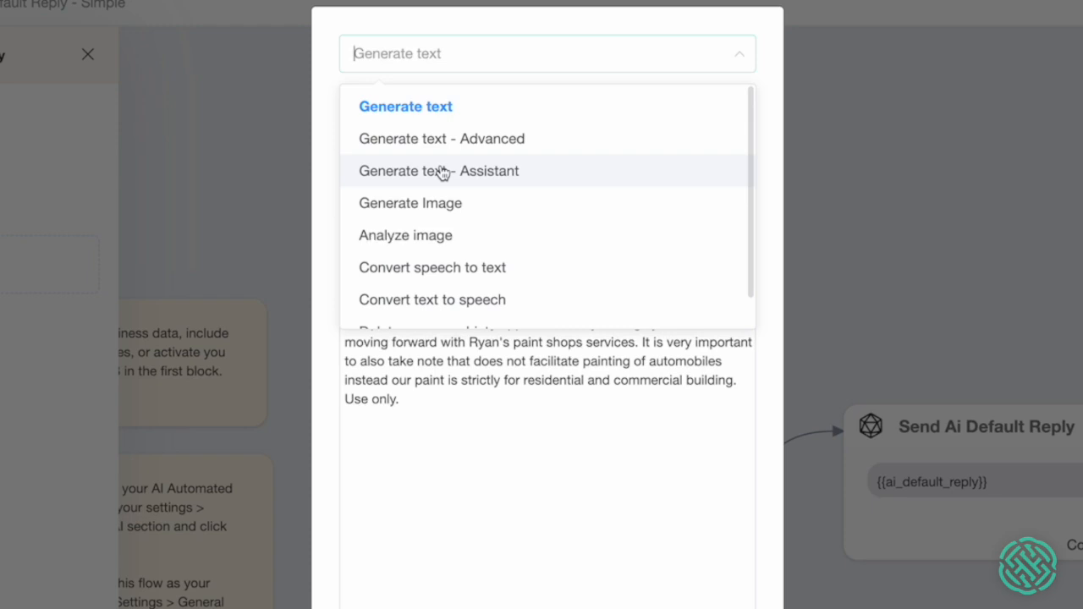
mouse_move(386, 210)
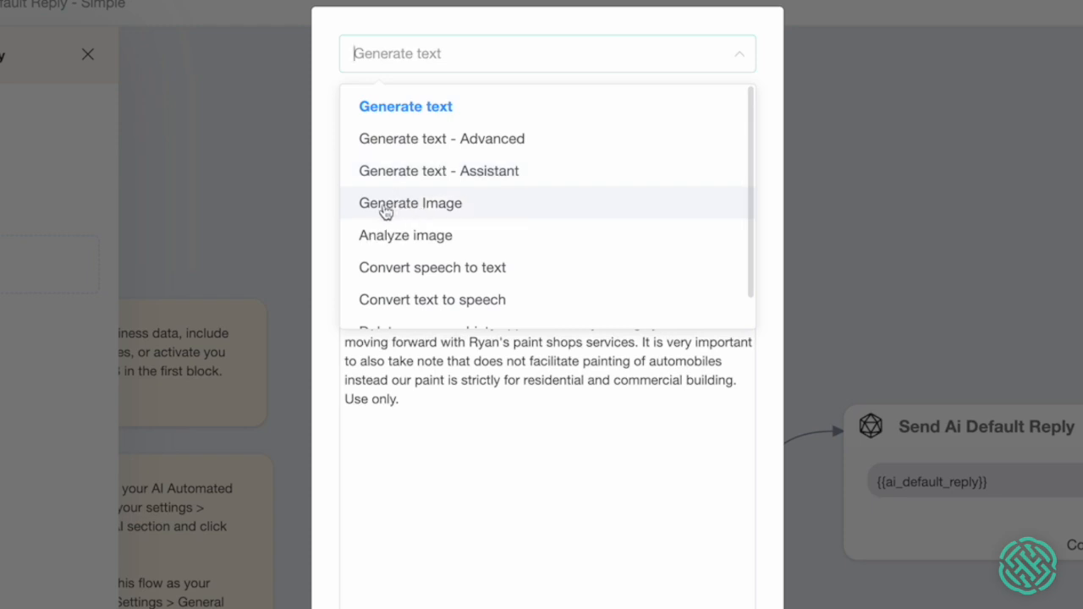
mouse_move(406, 279)
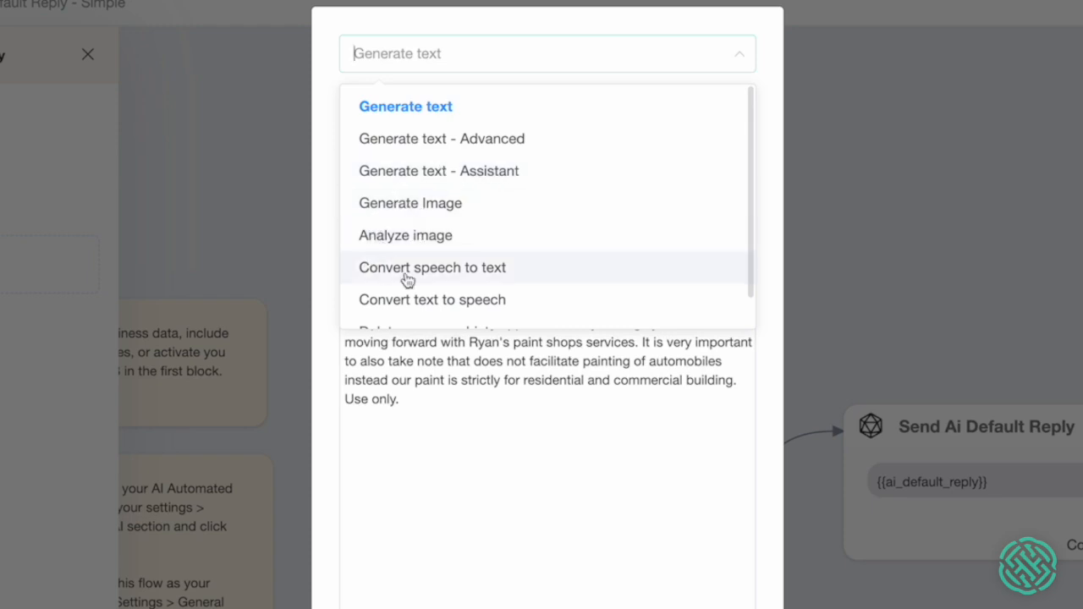
scroll("down", 3)
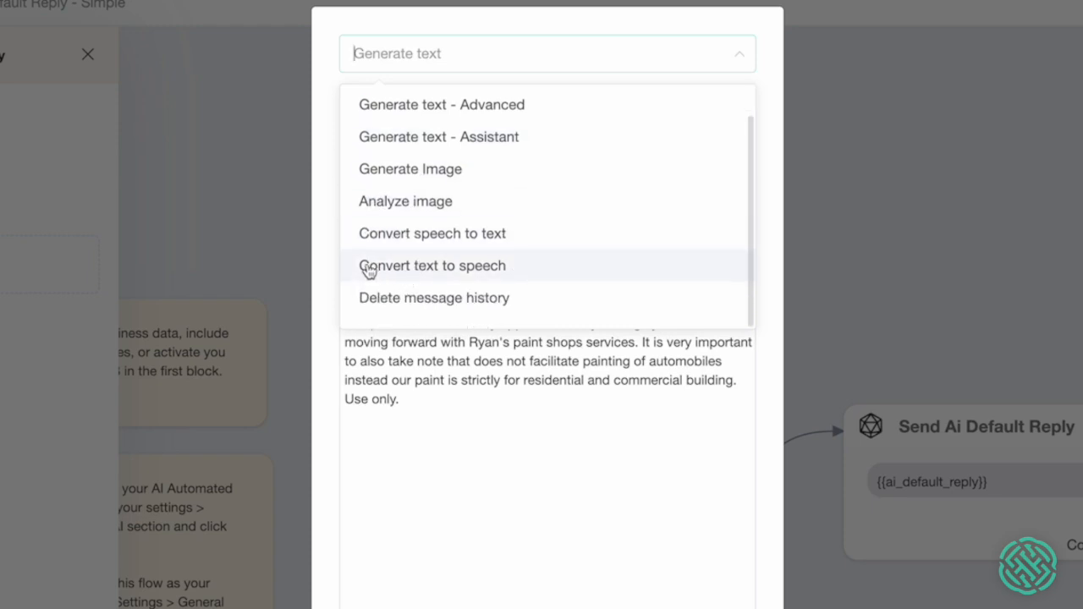
mouse_move(415, 274)
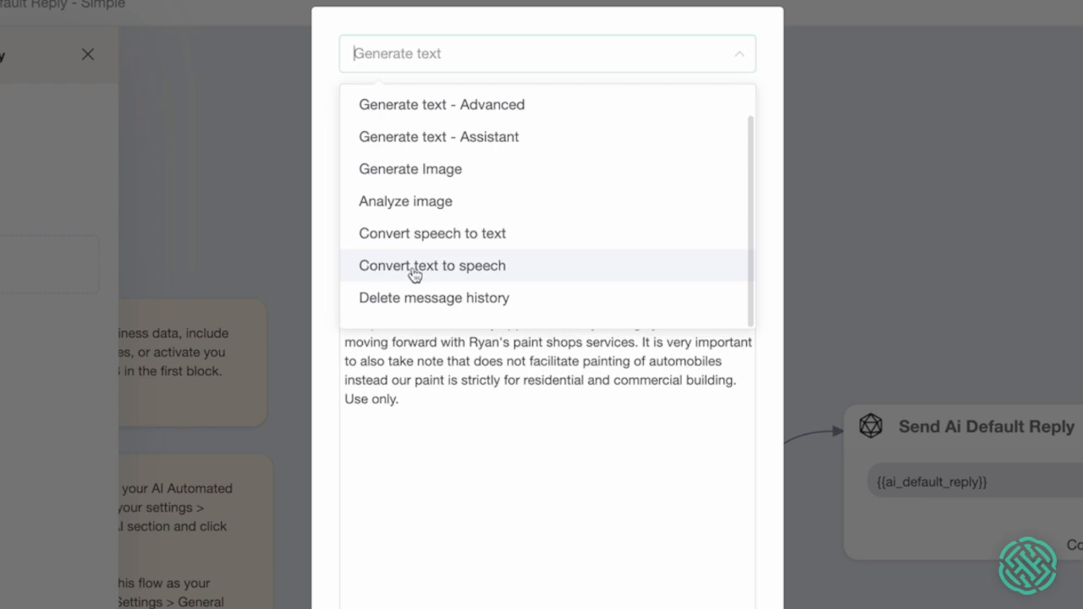
mouse_move(471, 298)
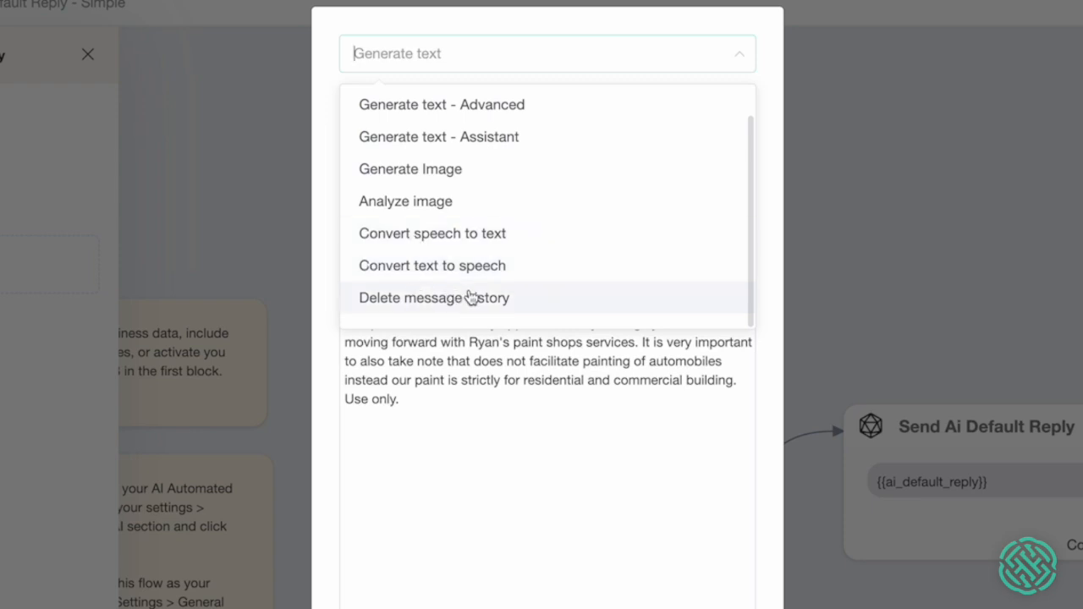
mouse_move(487, 301)
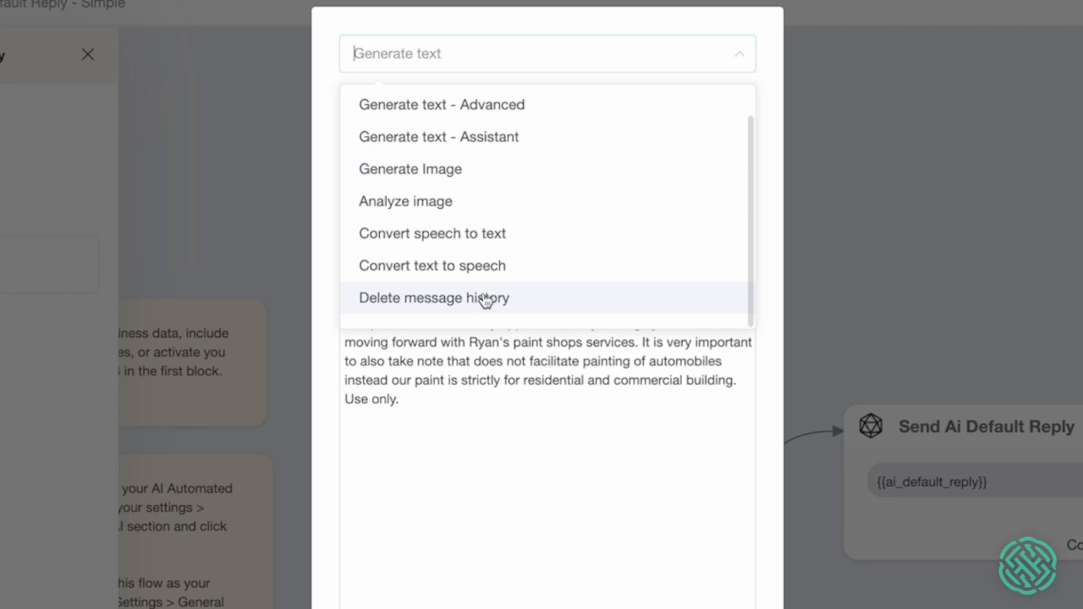
mouse_move(467, 301)
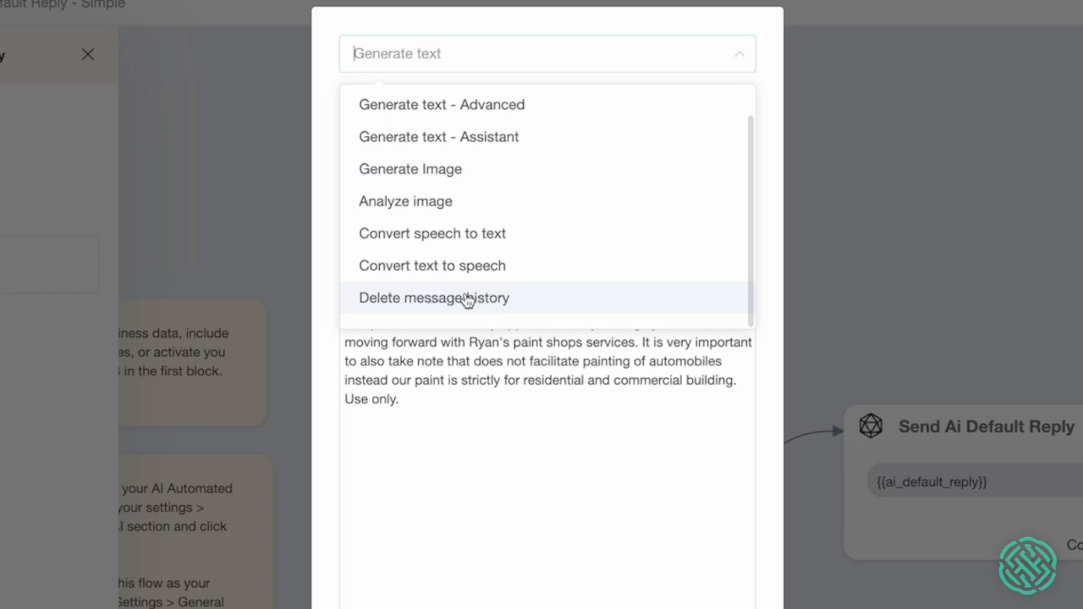
mouse_move(448, 306)
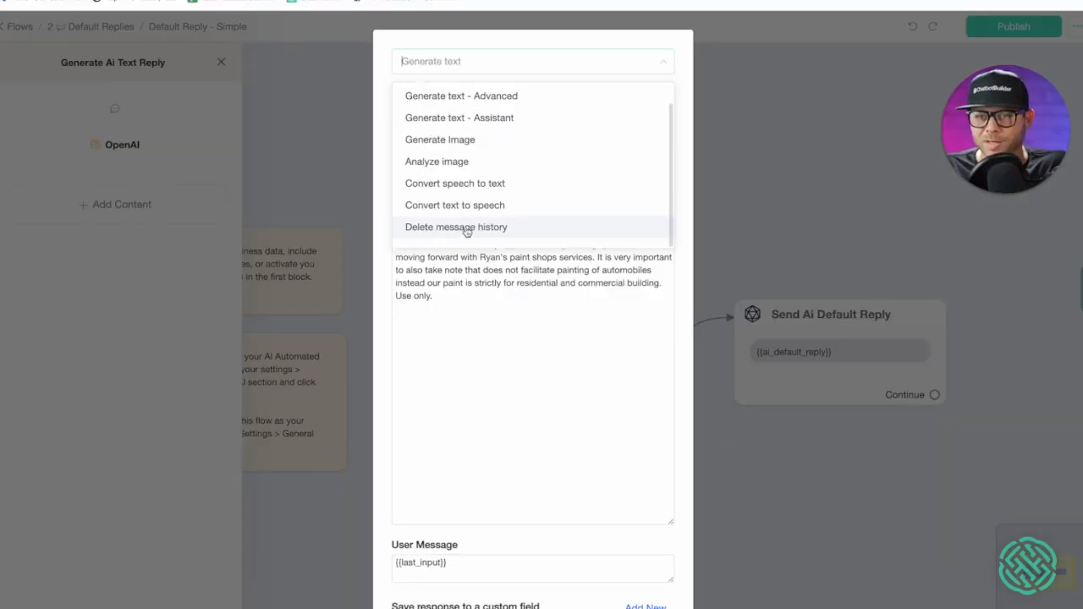
mouse_move(437, 287)
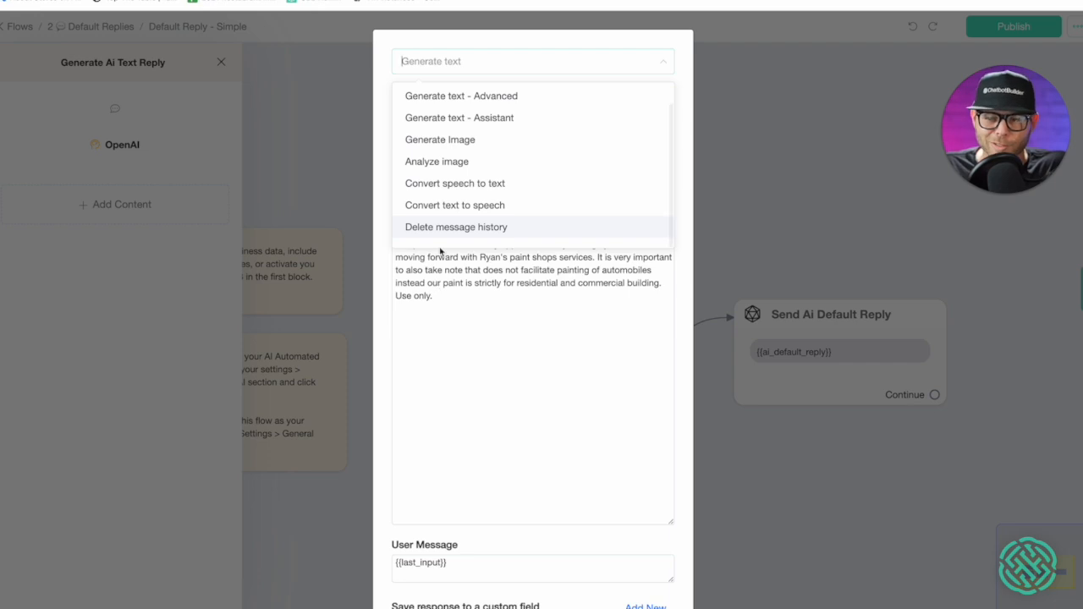
mouse_move(450, 245)
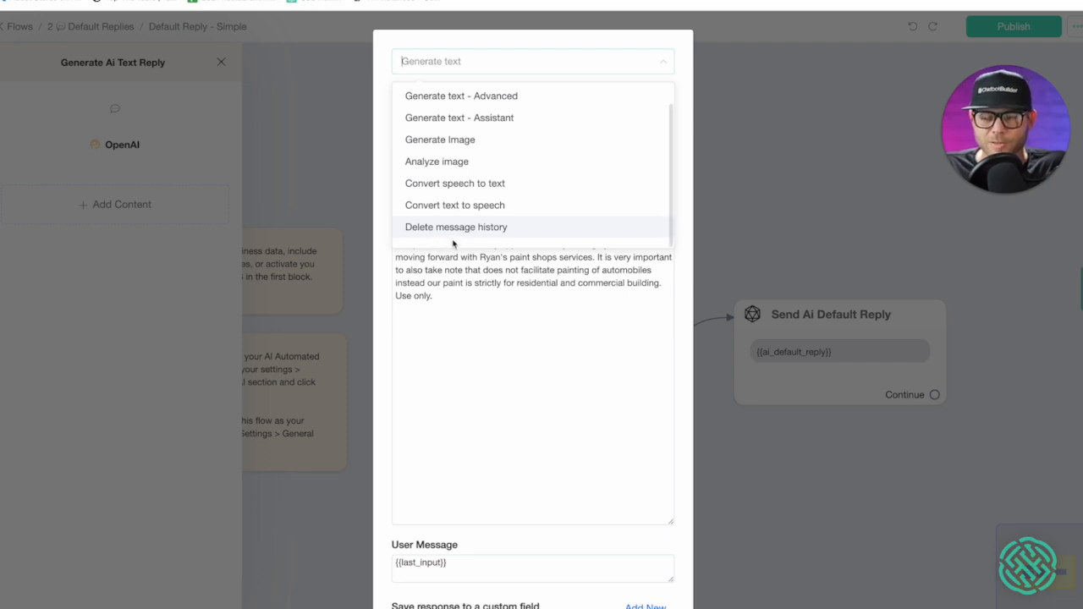
mouse_move(433, 240)
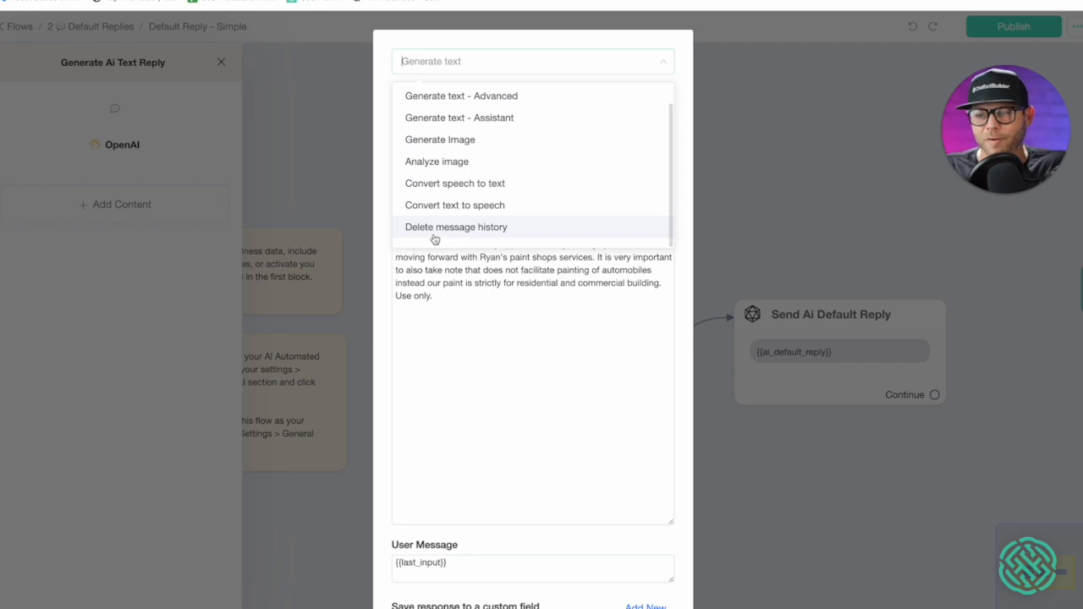
mouse_move(443, 281)
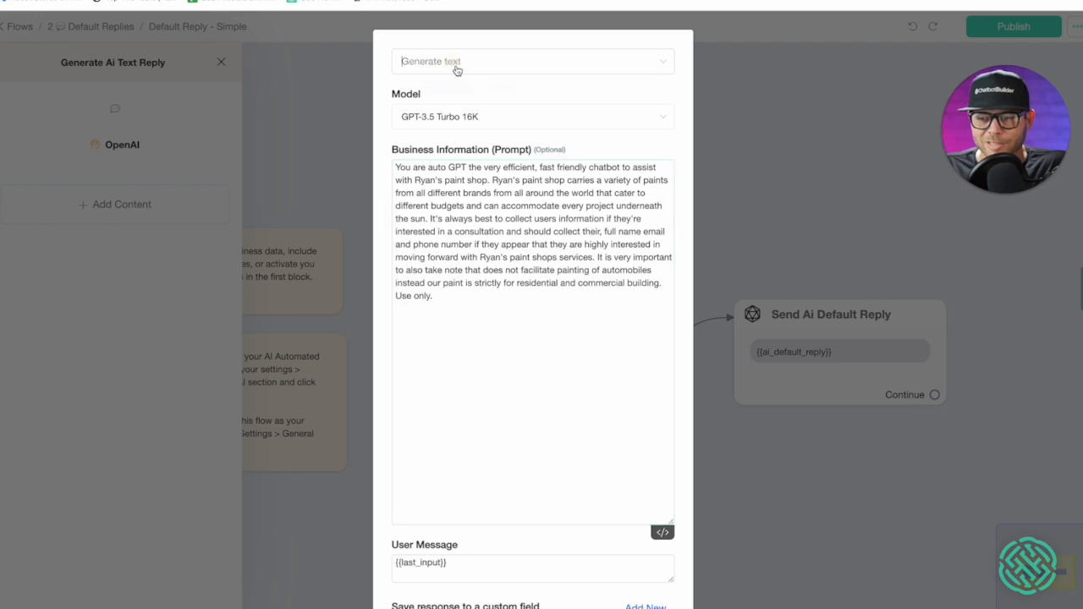
left_click(531, 61)
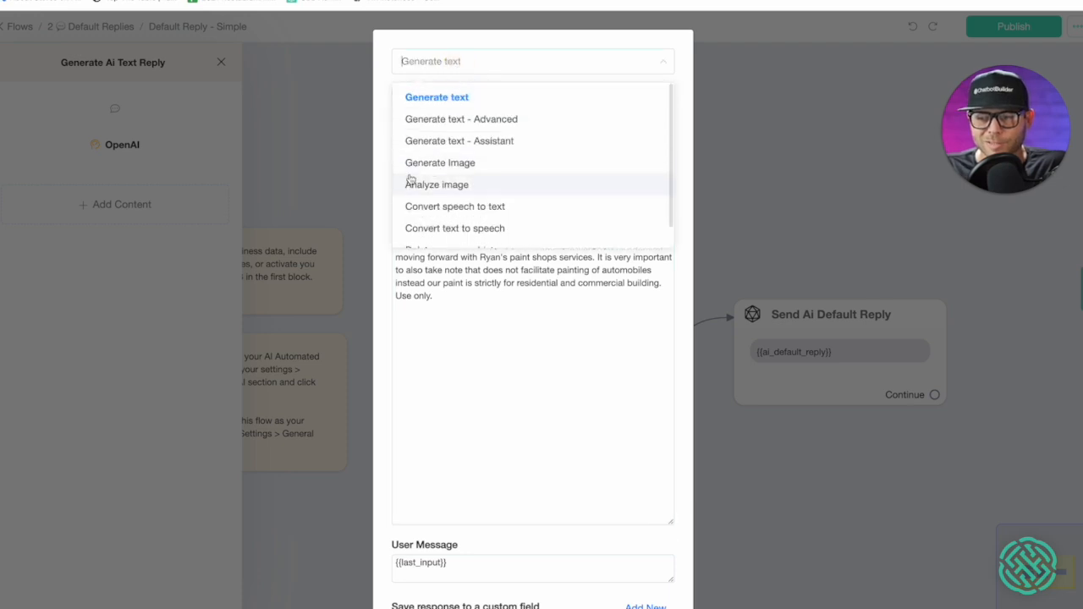
left_click(437, 97)
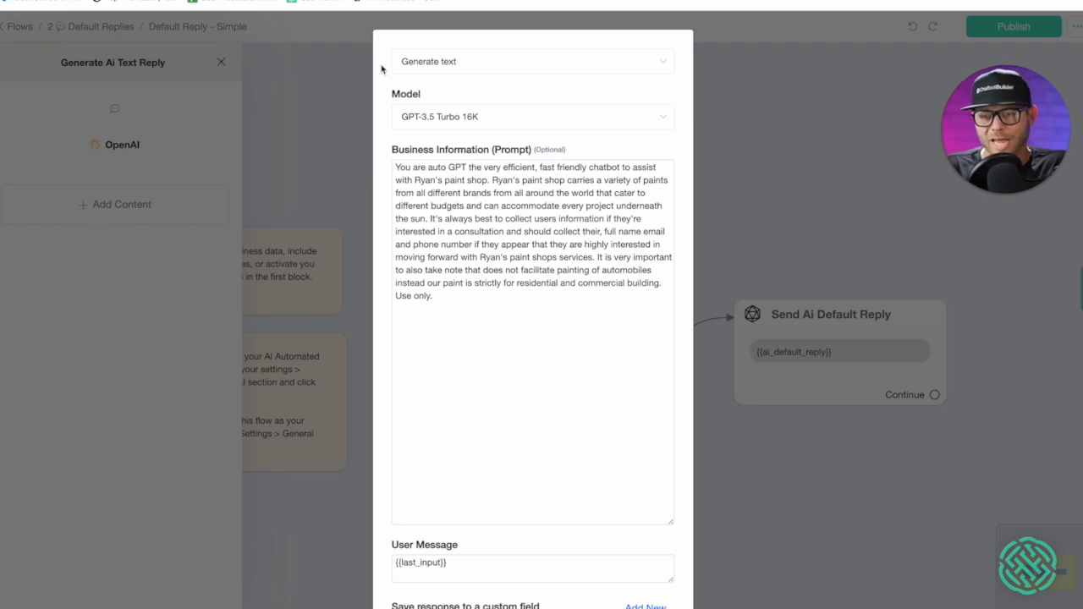
scroll("down", 3)
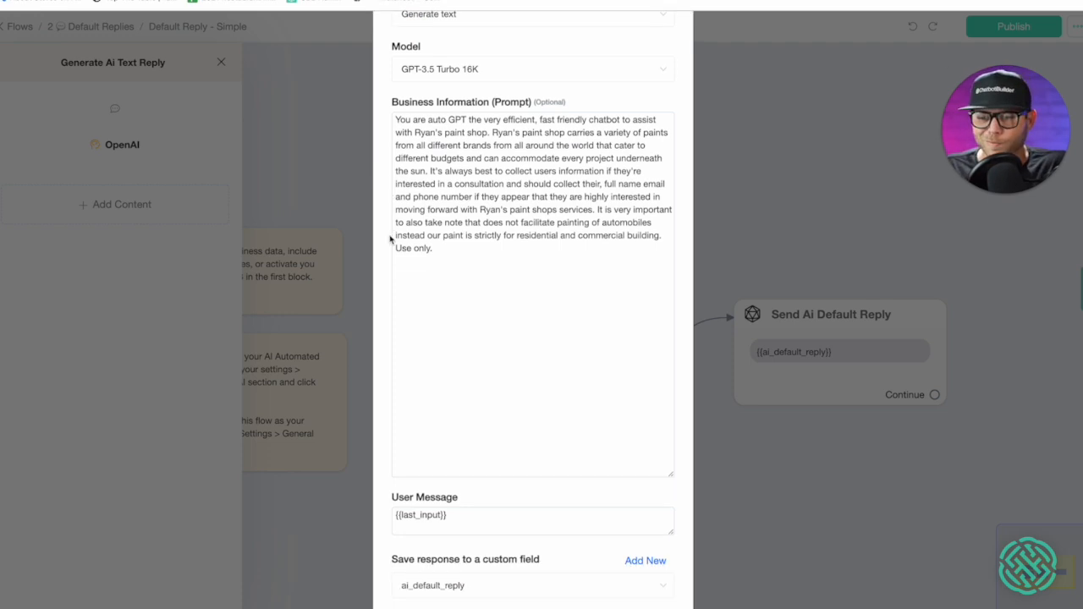
scroll("down", 3)
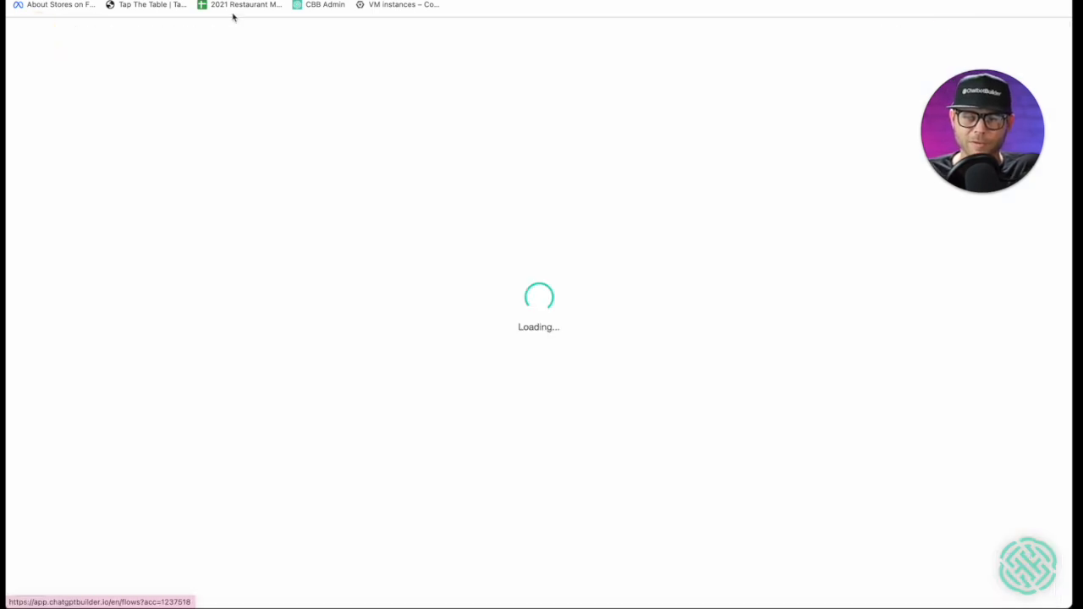
mouse_move(544, 88)
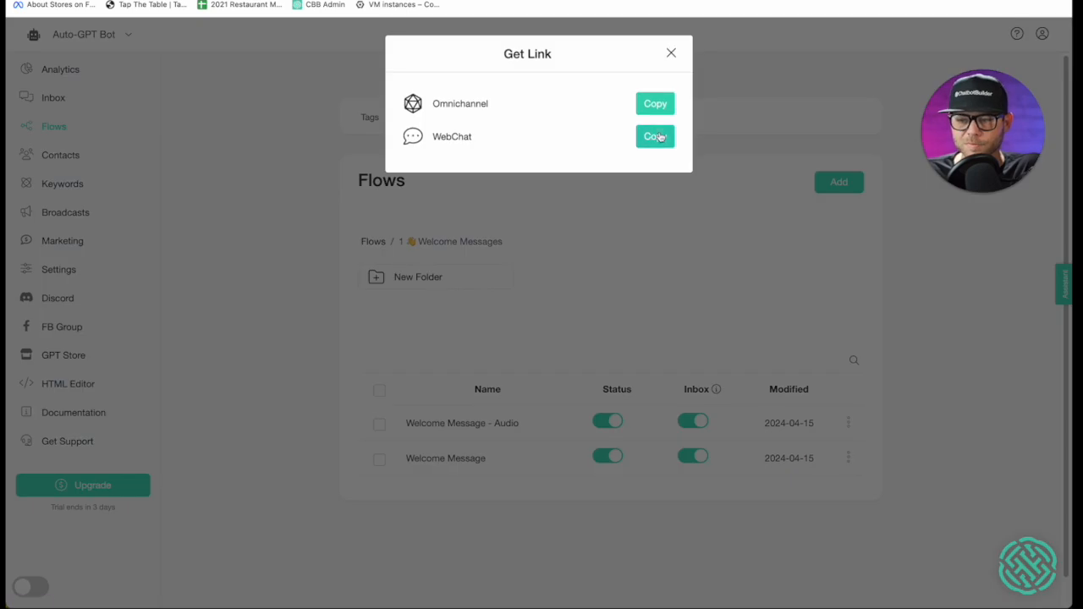
Step: Copy the WebChat link from the Get Link window to open the test page
left_click(653, 135)
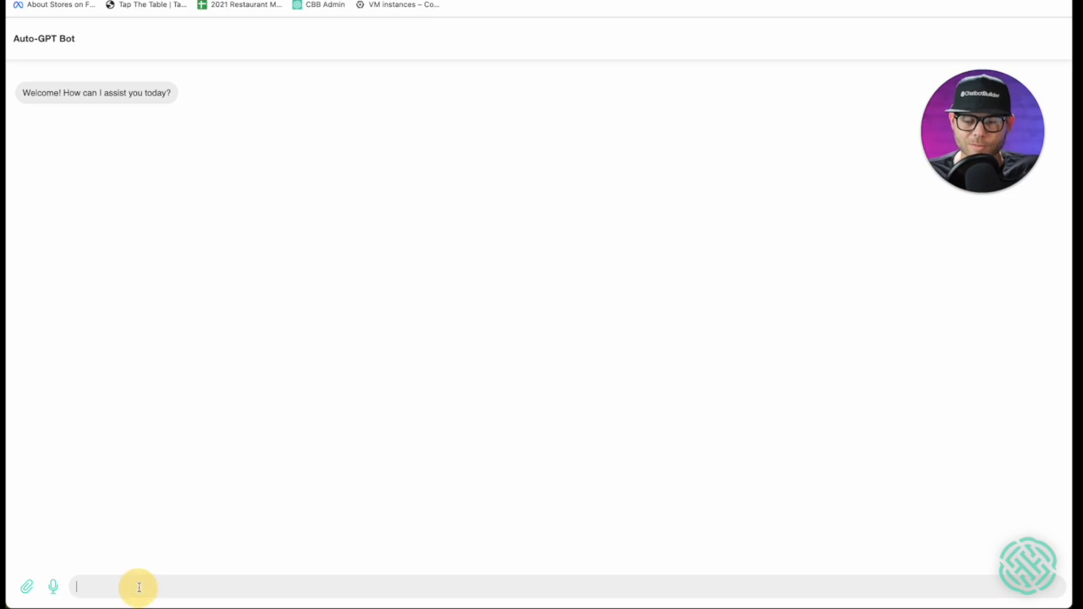
Step: Send 'Hey, who are you' and then an appointment-help question in the webchat test
type("Hey, who are you")
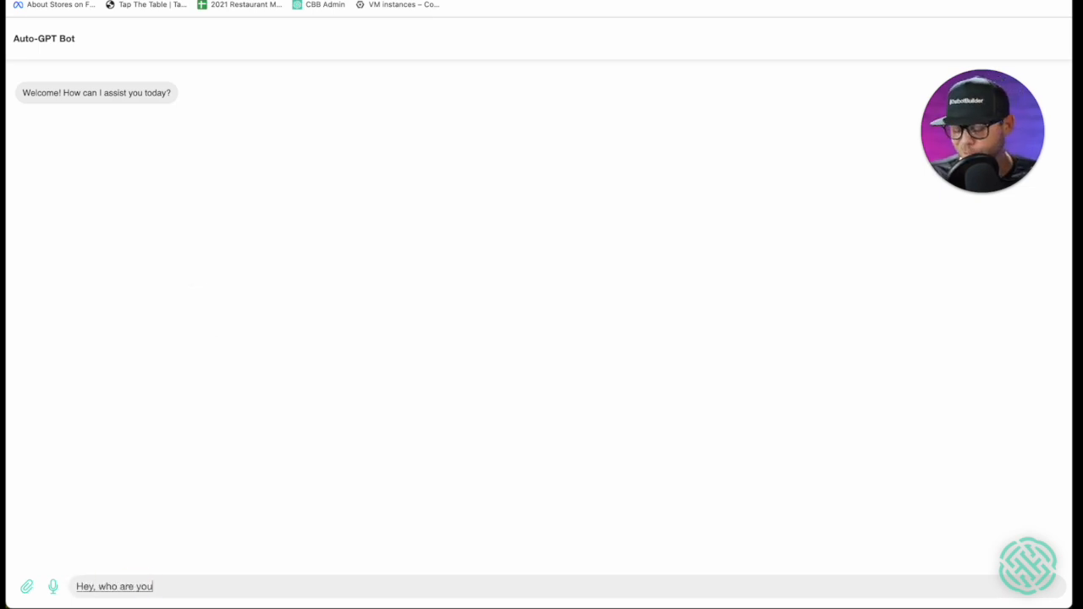
key("Return")
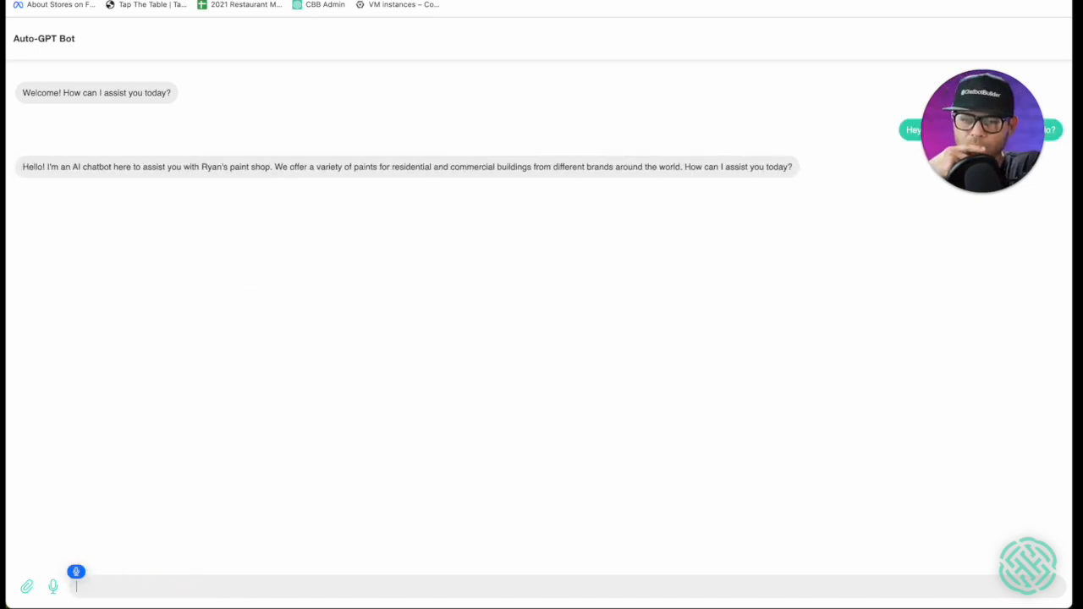
type("Perfect")
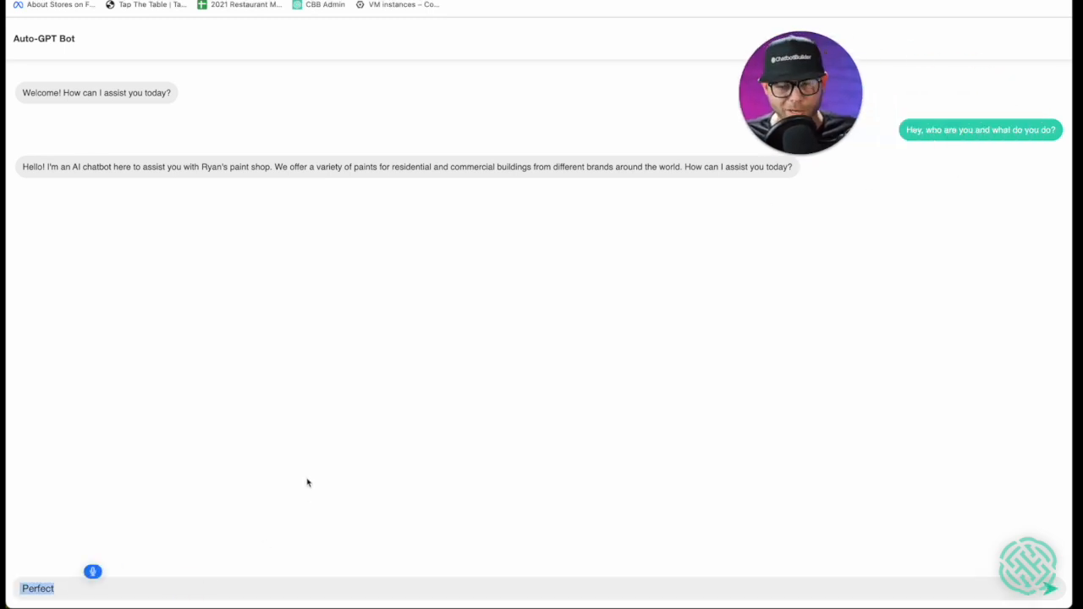
type("Great, are you able to help me with an")
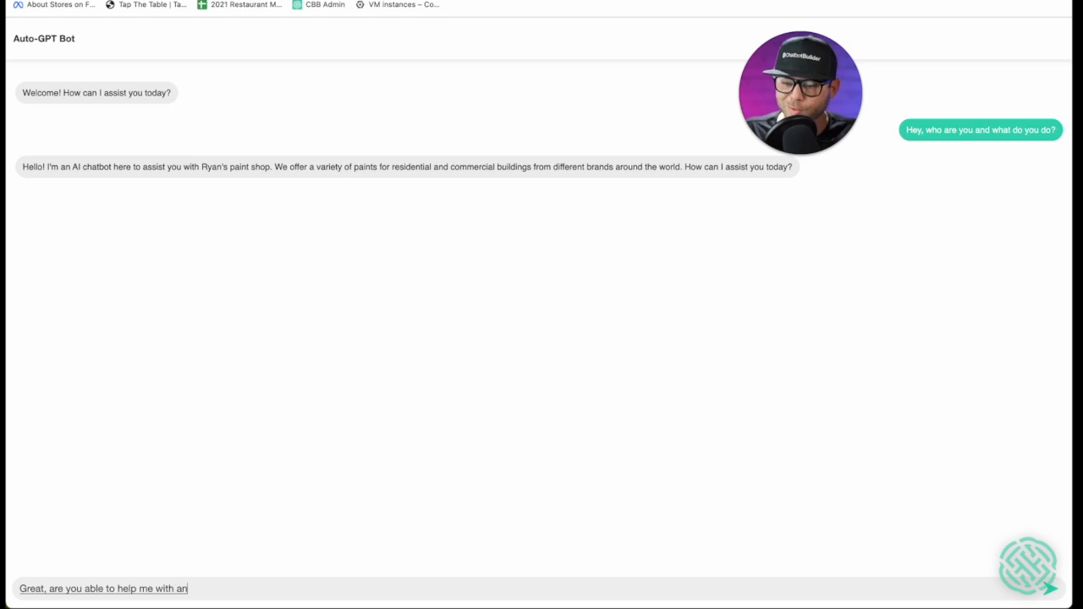
key("Return")
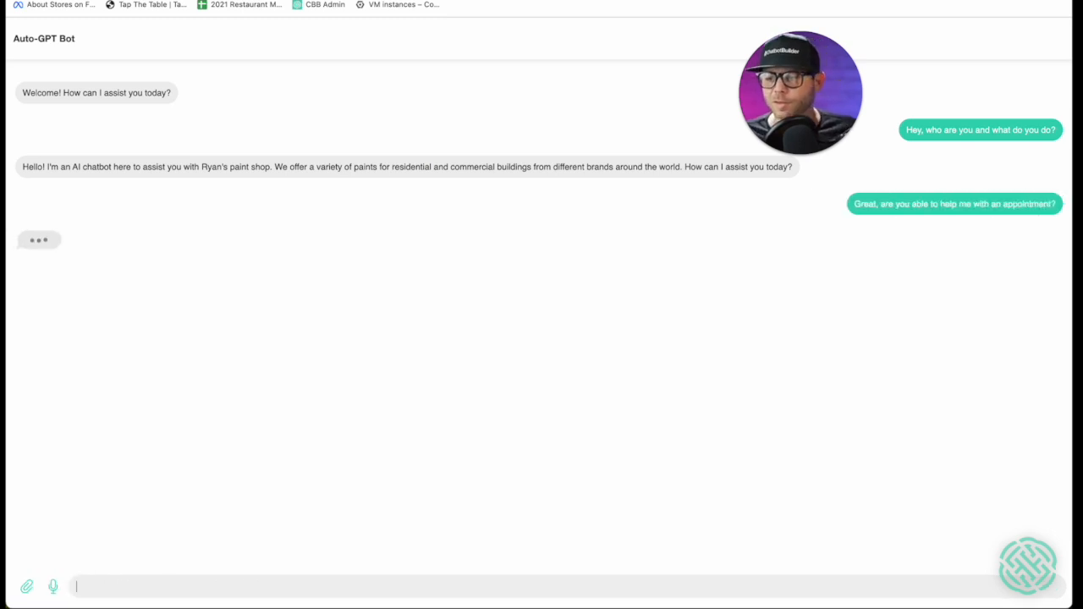